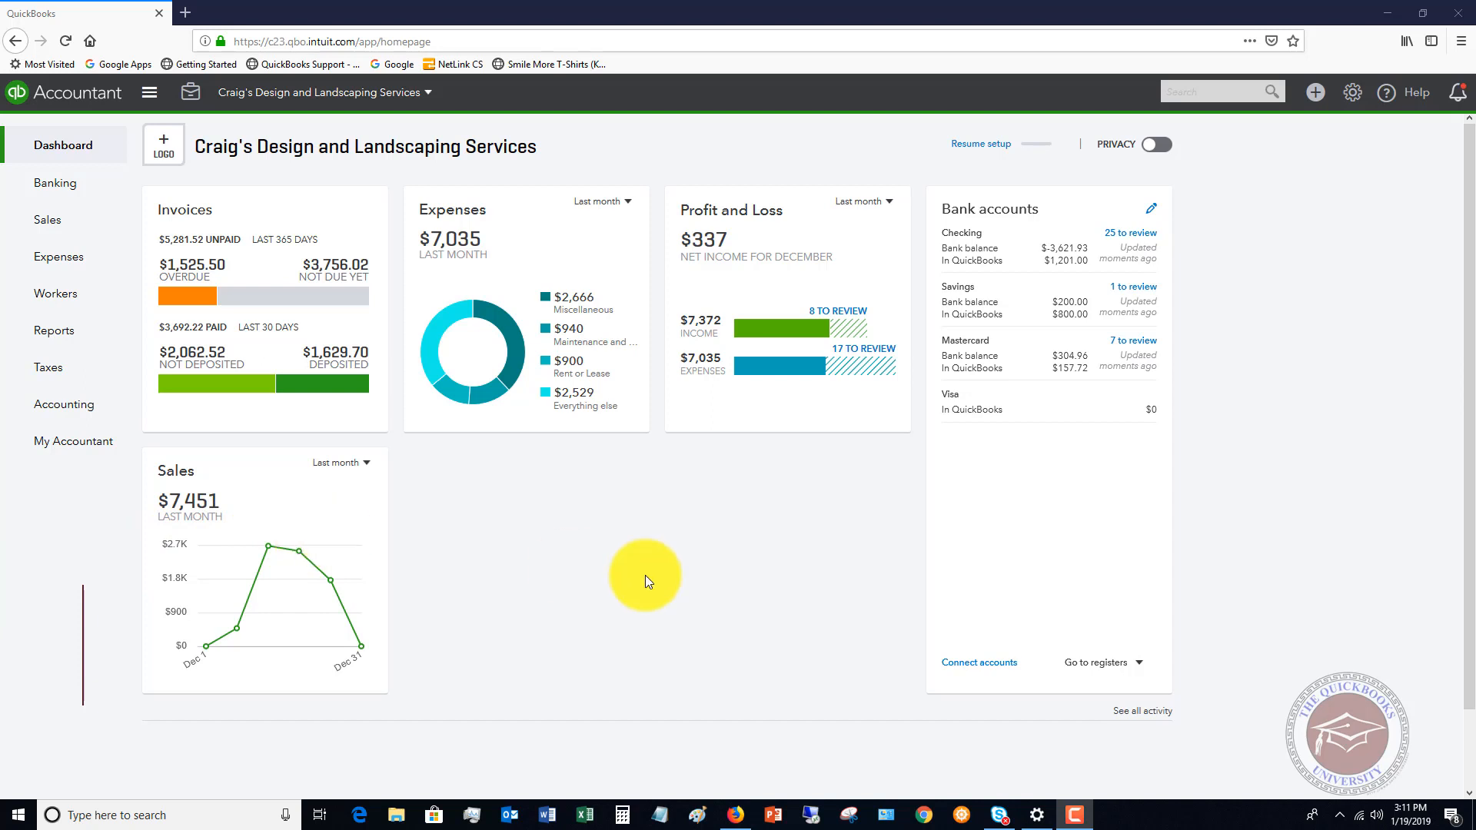
{"action": "mouse_move", "coordinate": [790, 584]}
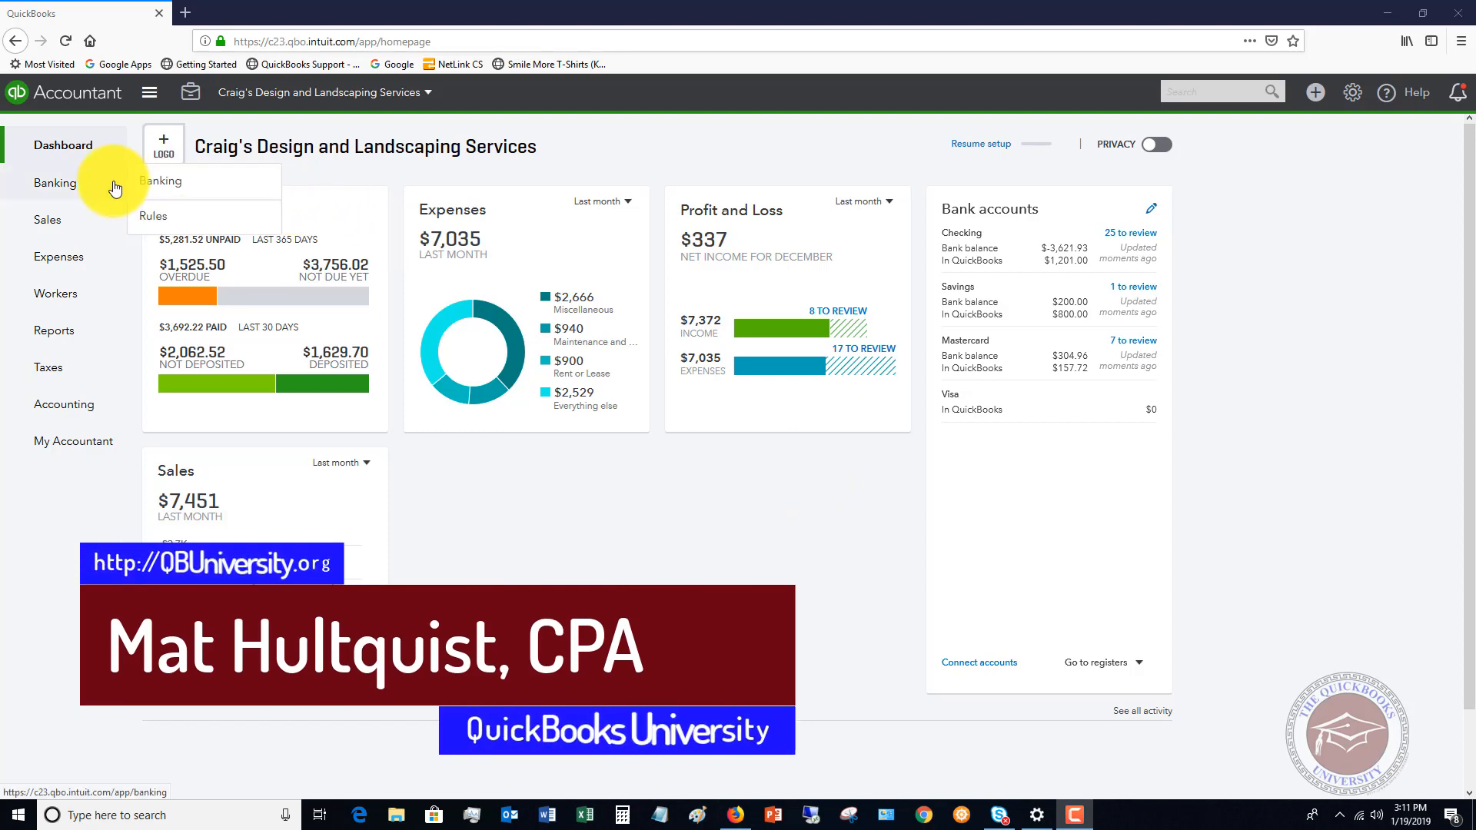
Show the Sales Transactions list with Mark Cho's open $314.28 invoice 1035.
{"action": "left_click", "coordinate": [48, 218]}
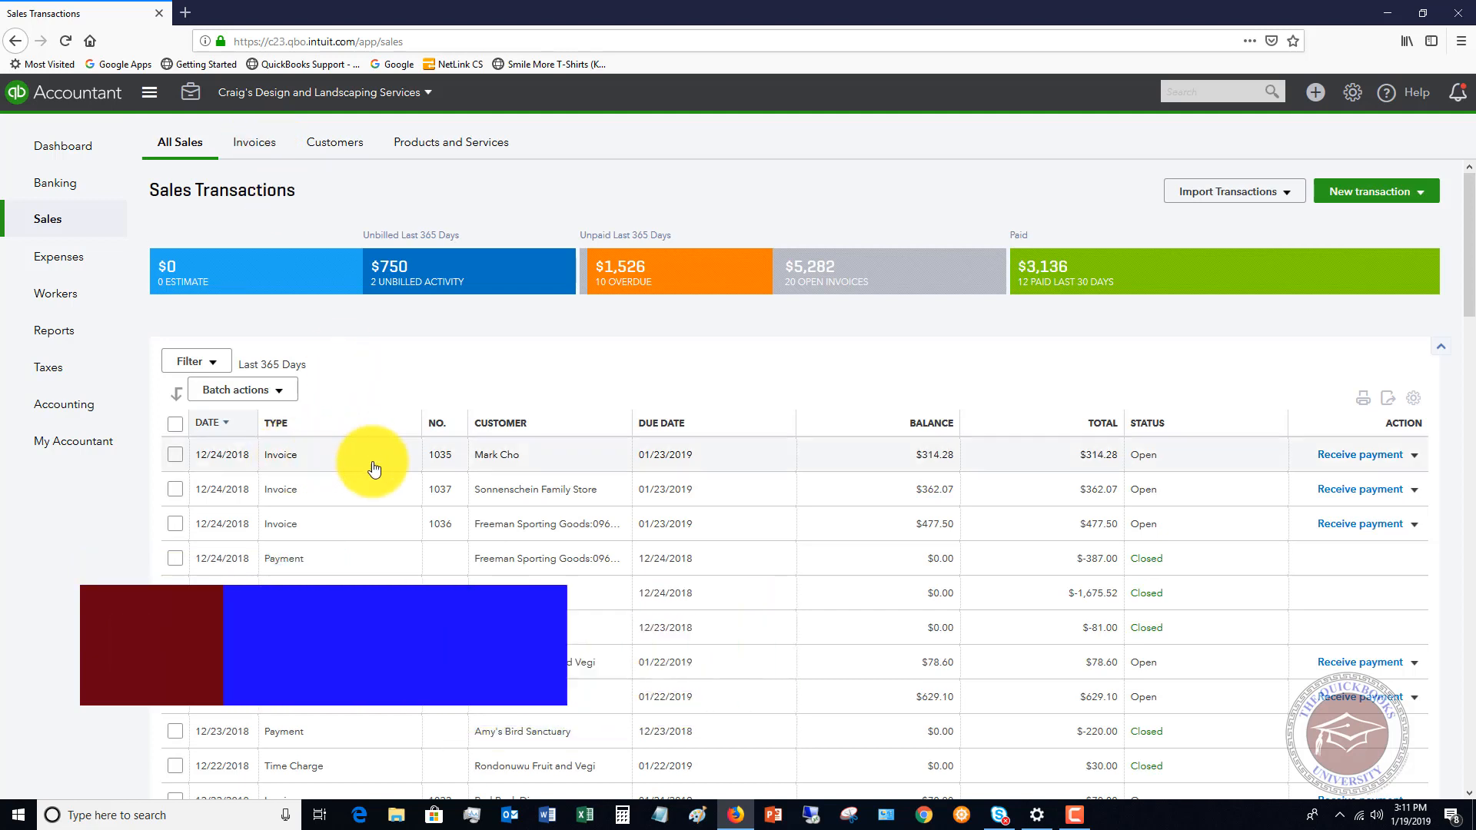
{"action": "mouse_move", "coordinate": [498, 464]}
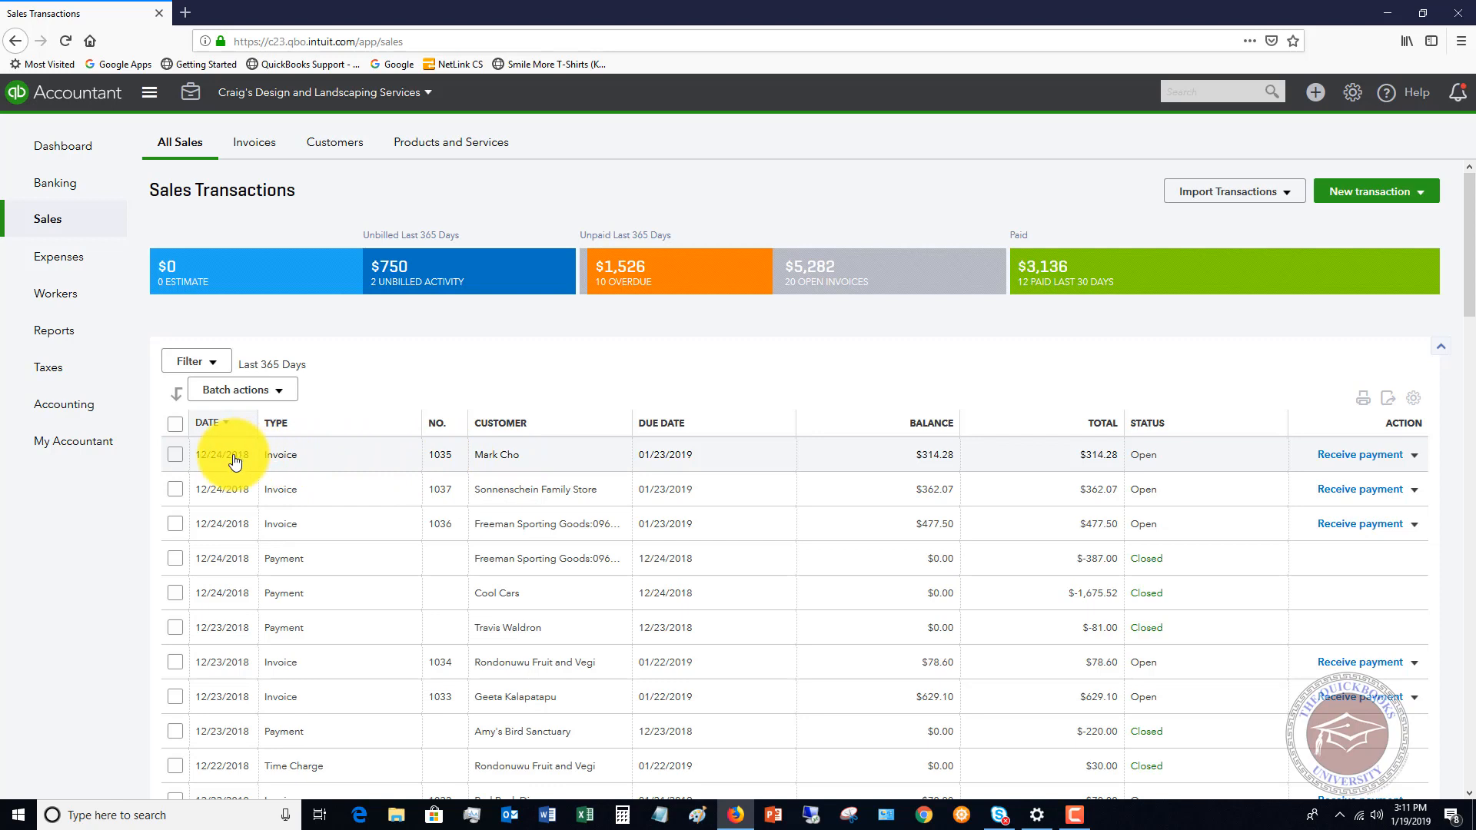
{"action": "mouse_move", "coordinate": [654, 460]}
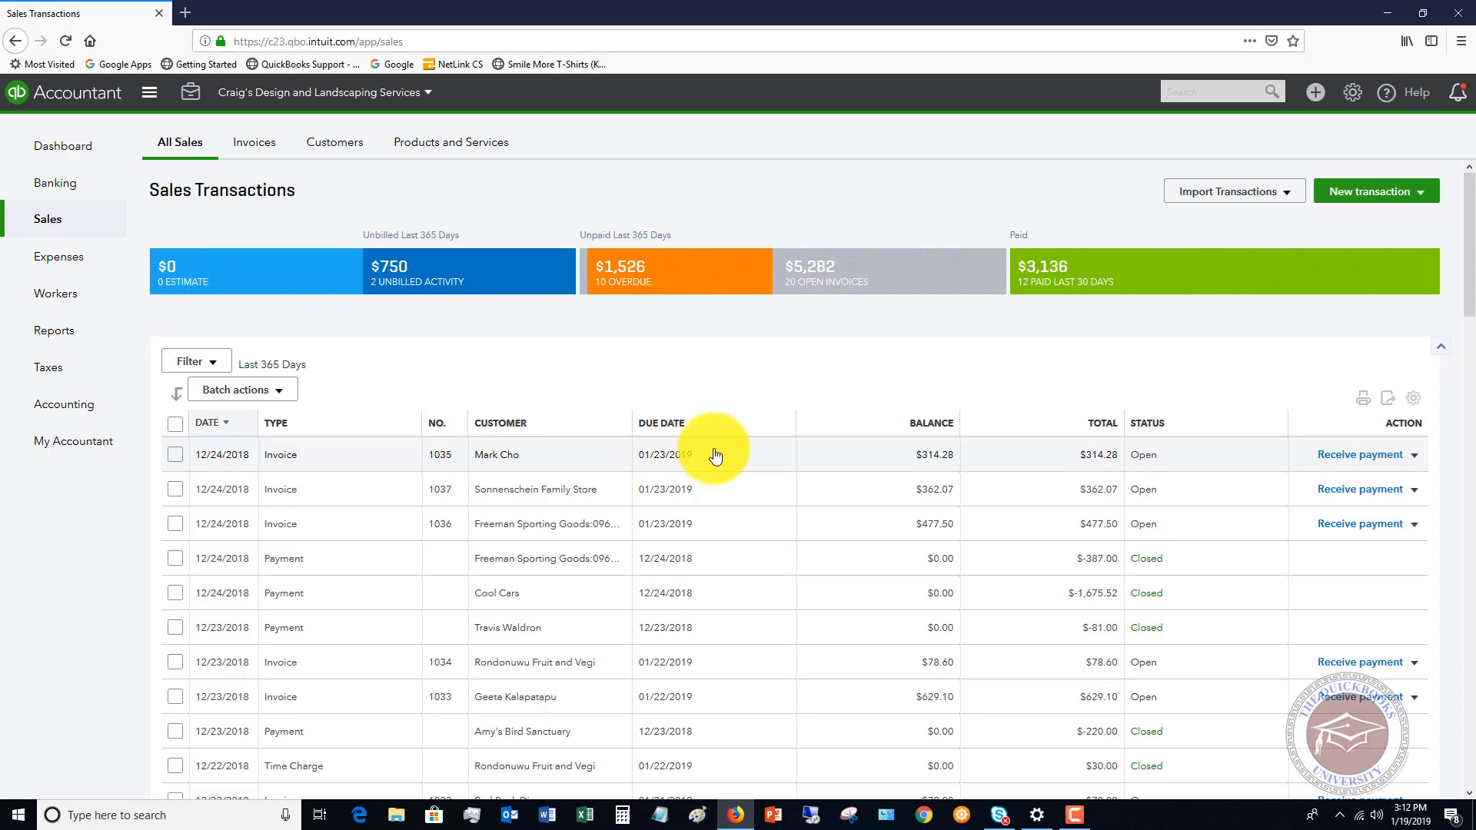
{"action": "mouse_move", "coordinate": [1139, 463]}
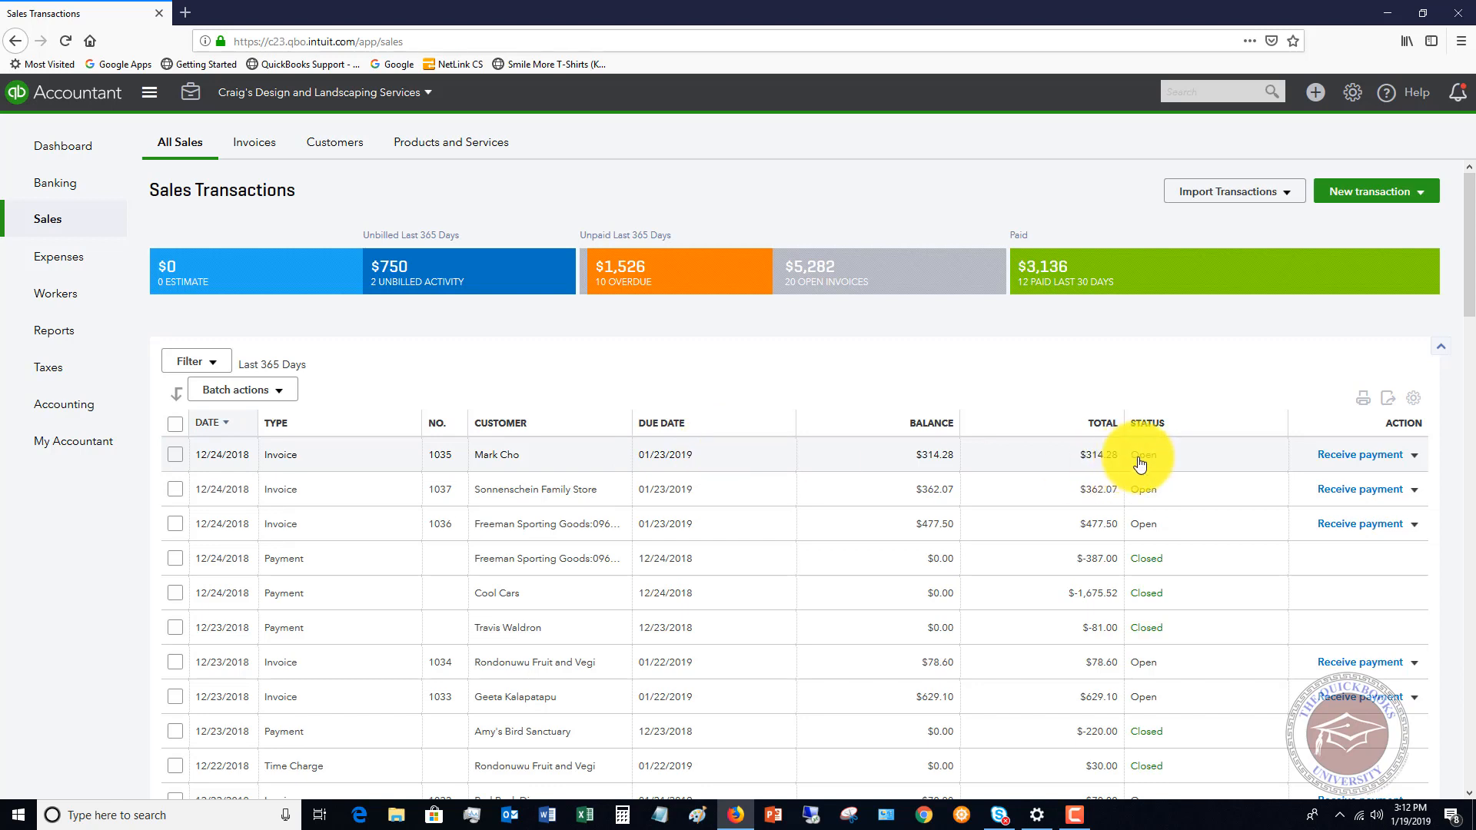
{"action": "mouse_move", "coordinate": [1314, 472]}
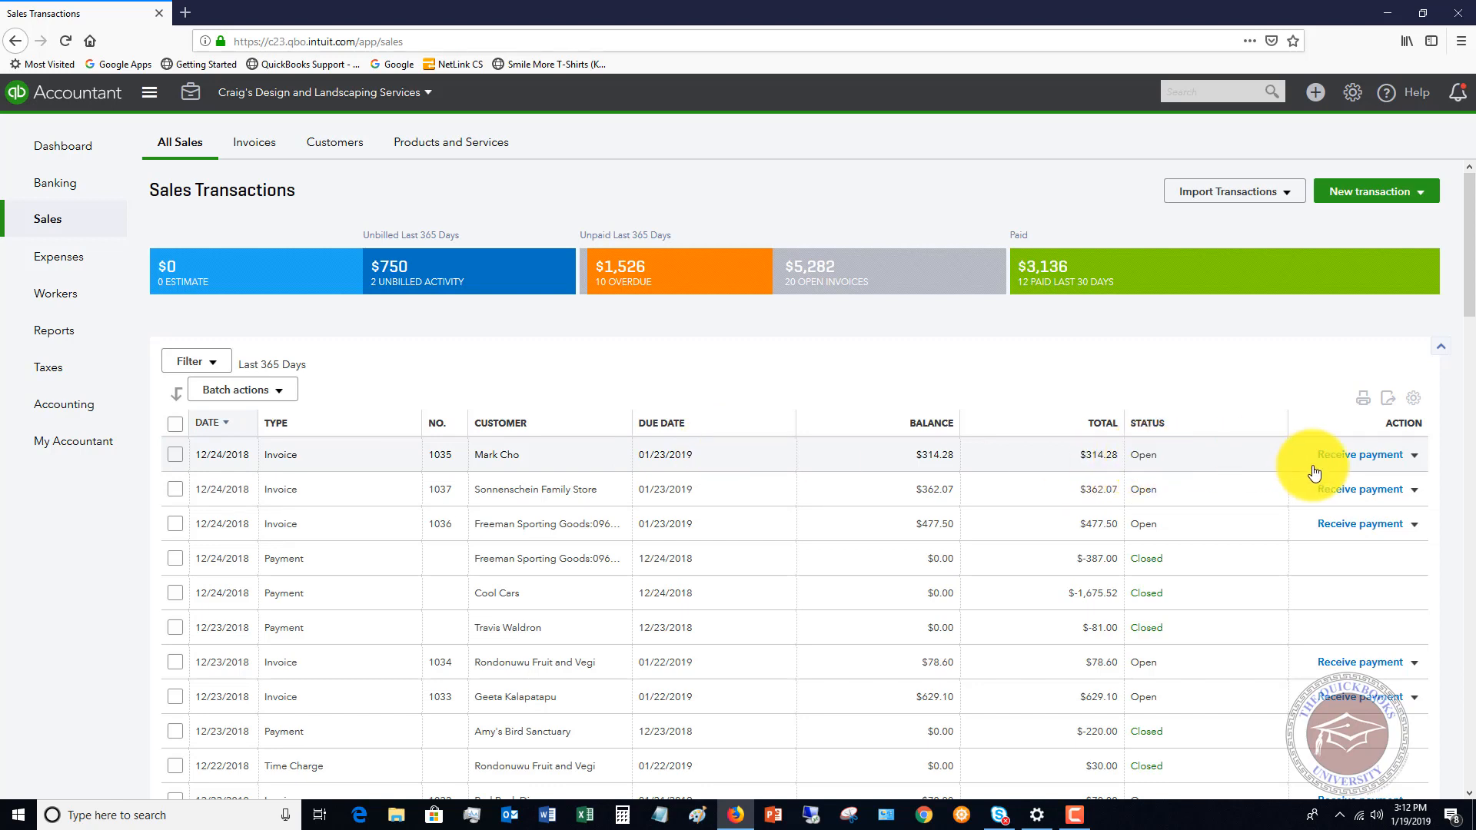
{"action": "mouse_move", "coordinate": [1356, 462]}
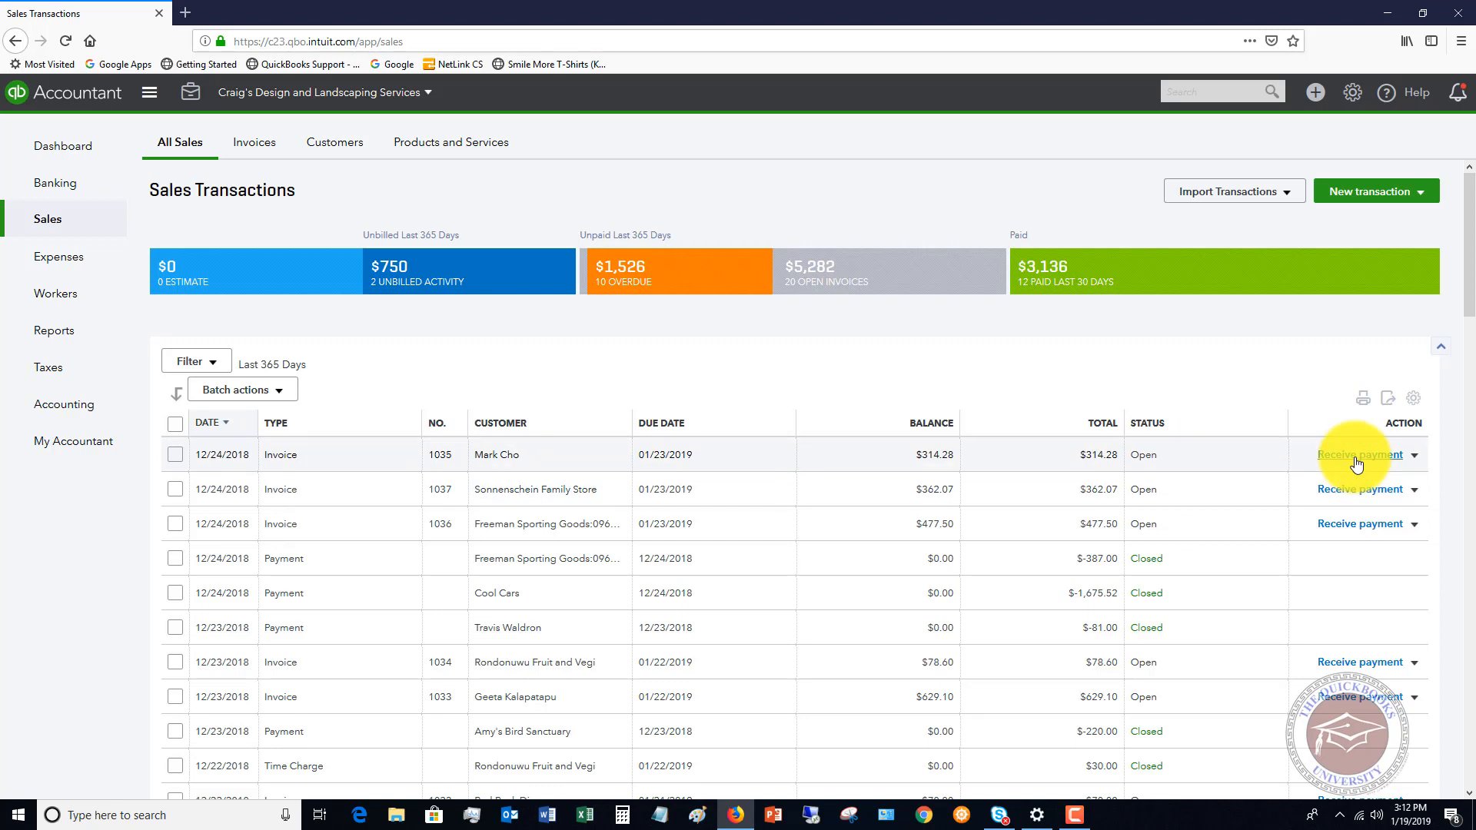
{"action": "mouse_move", "coordinate": [1313, 458]}
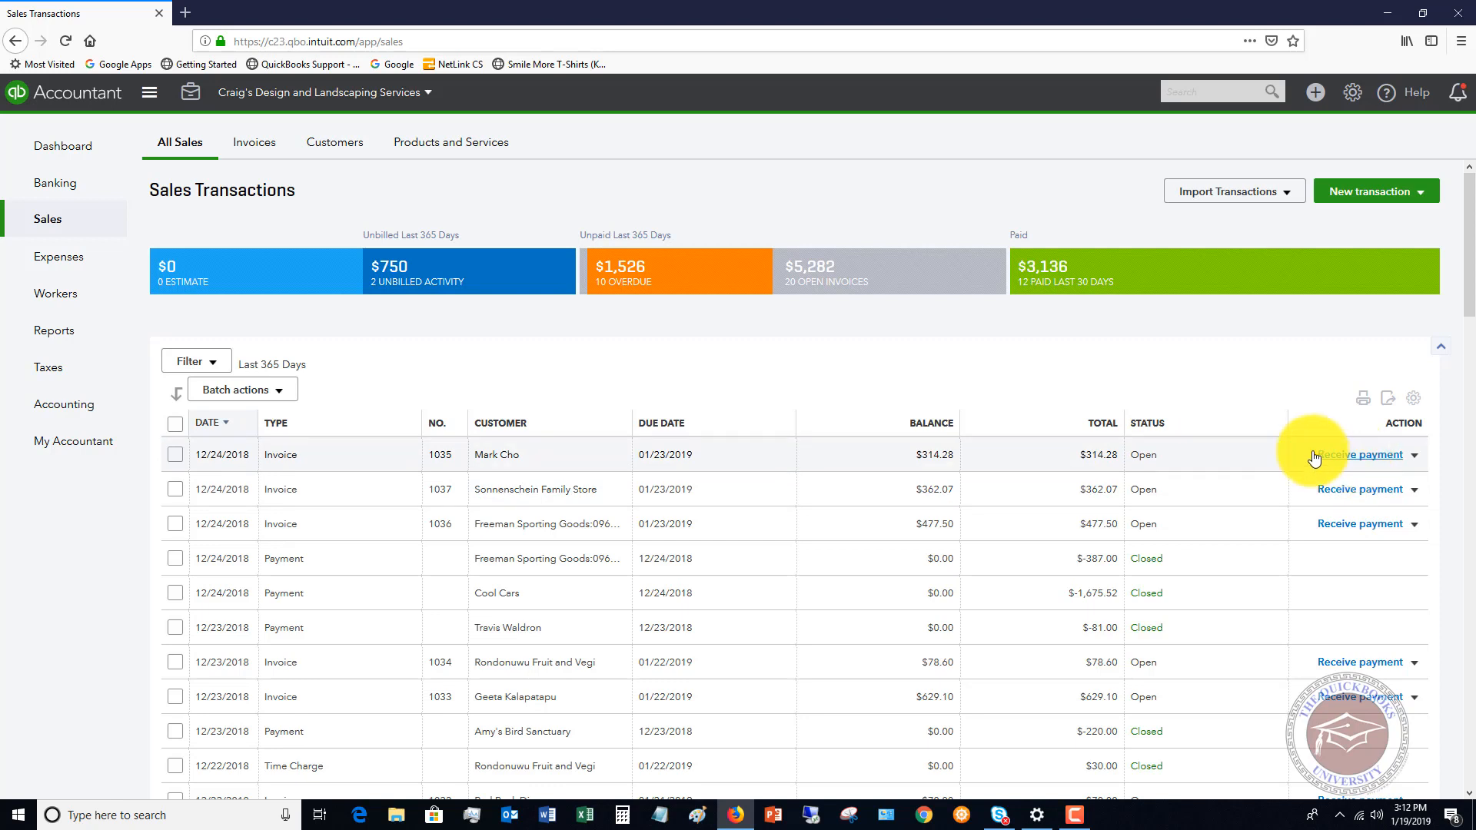
{"action": "mouse_move", "coordinate": [1090, 470]}
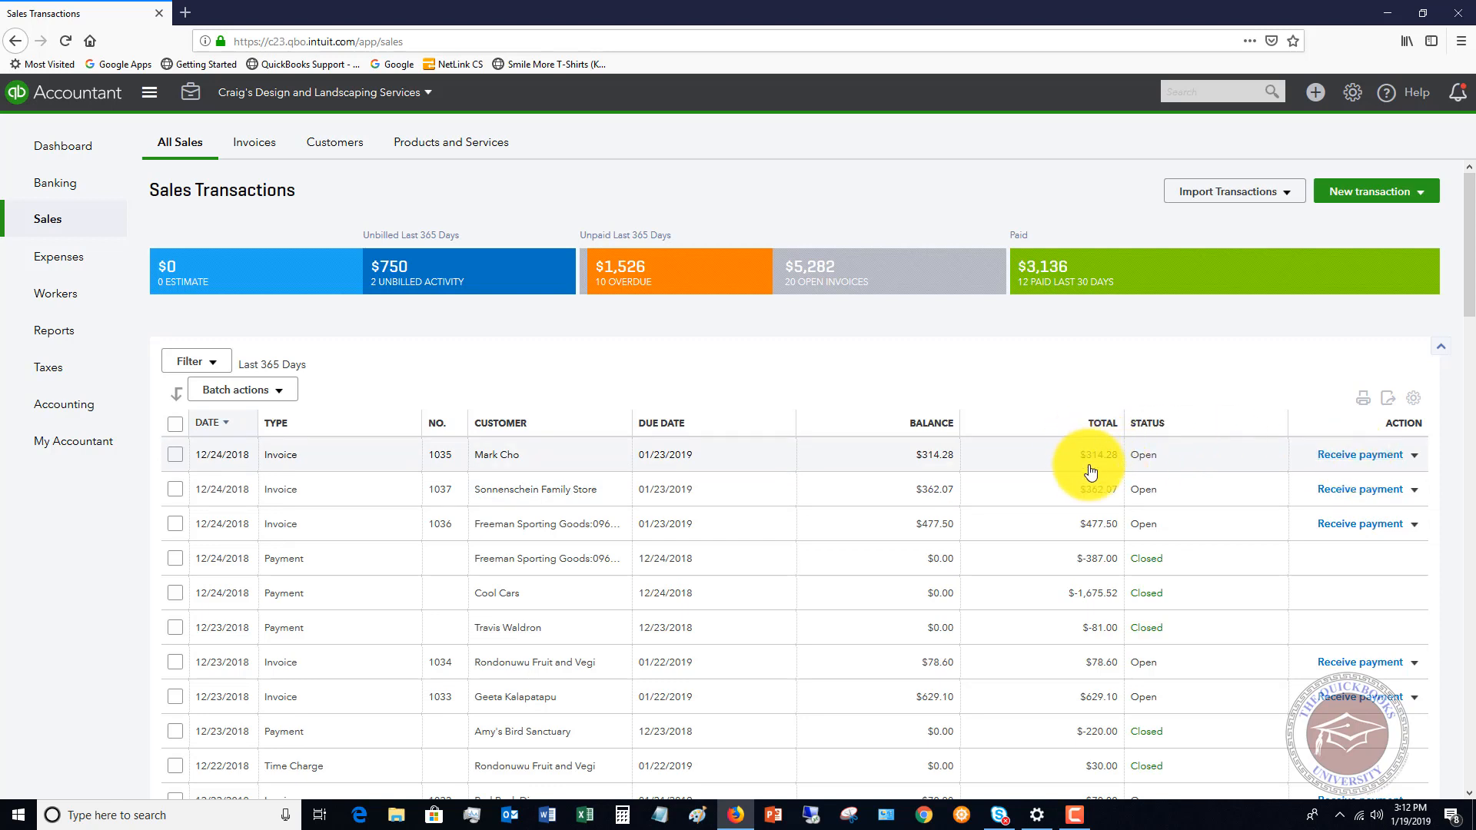
{"action": "mouse_move", "coordinate": [1018, 466]}
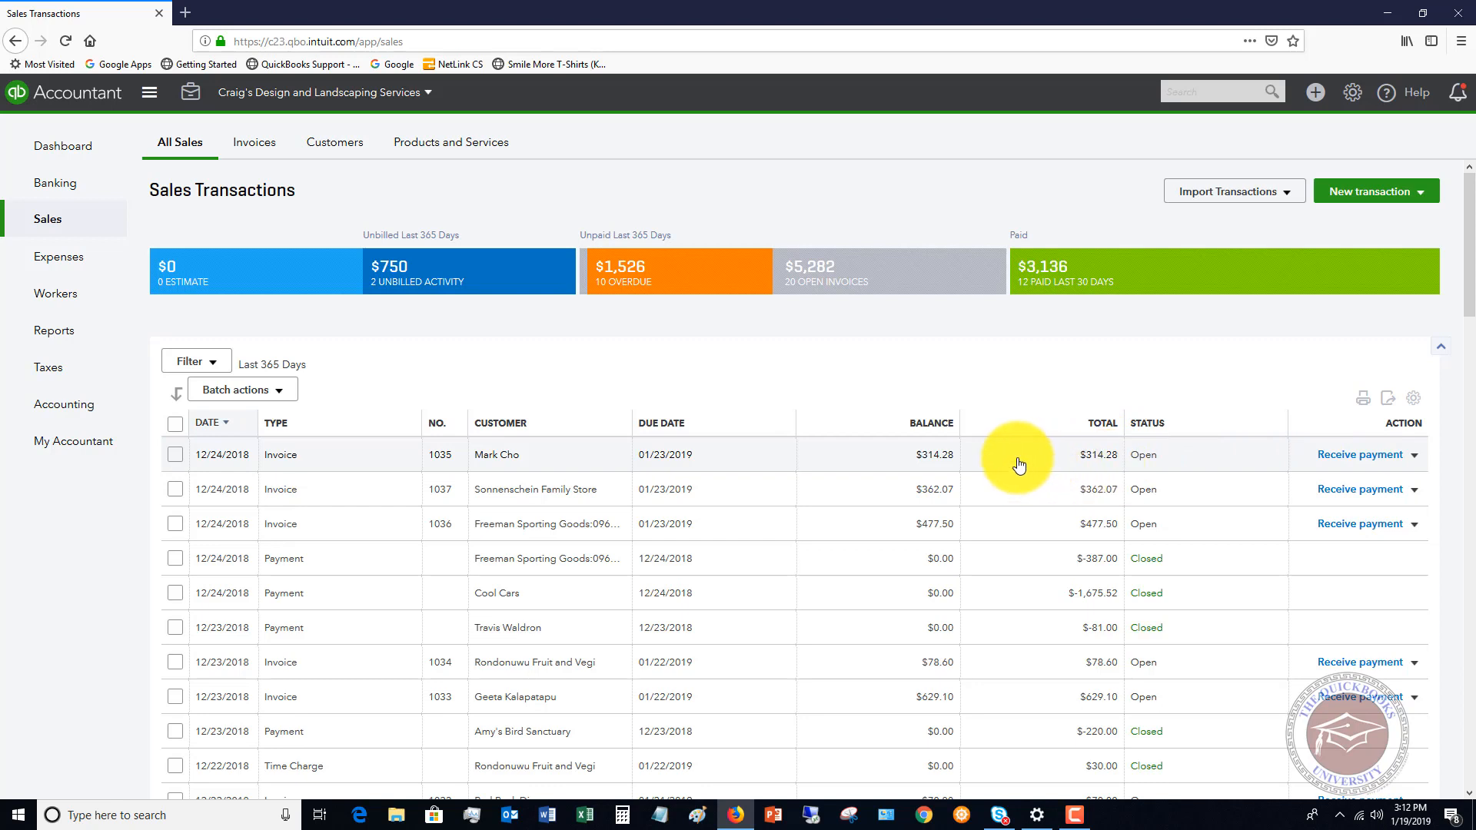
{"action": "mouse_move", "coordinate": [838, 471]}
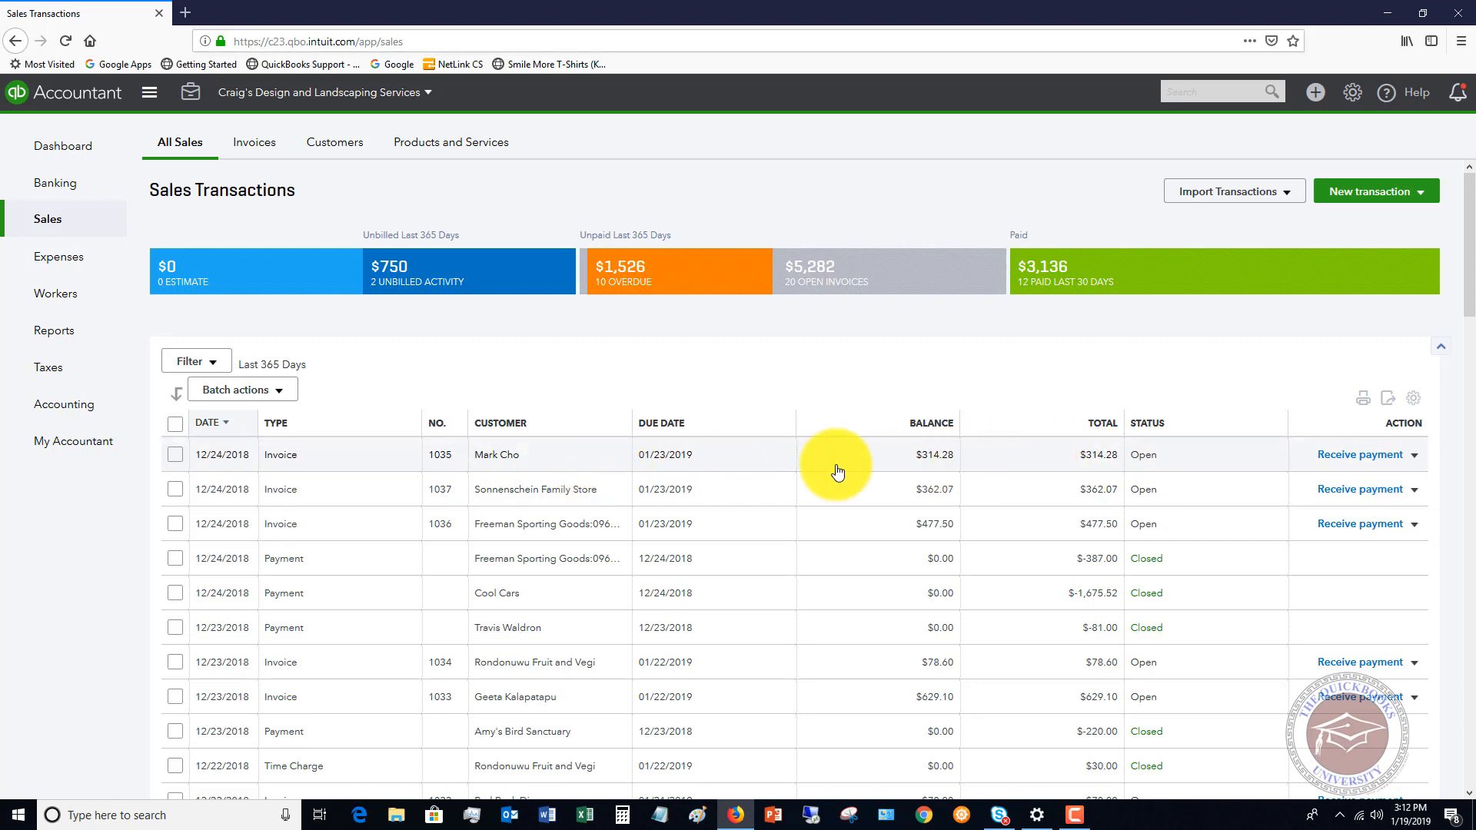
{"action": "mouse_move", "coordinate": [786, 524]}
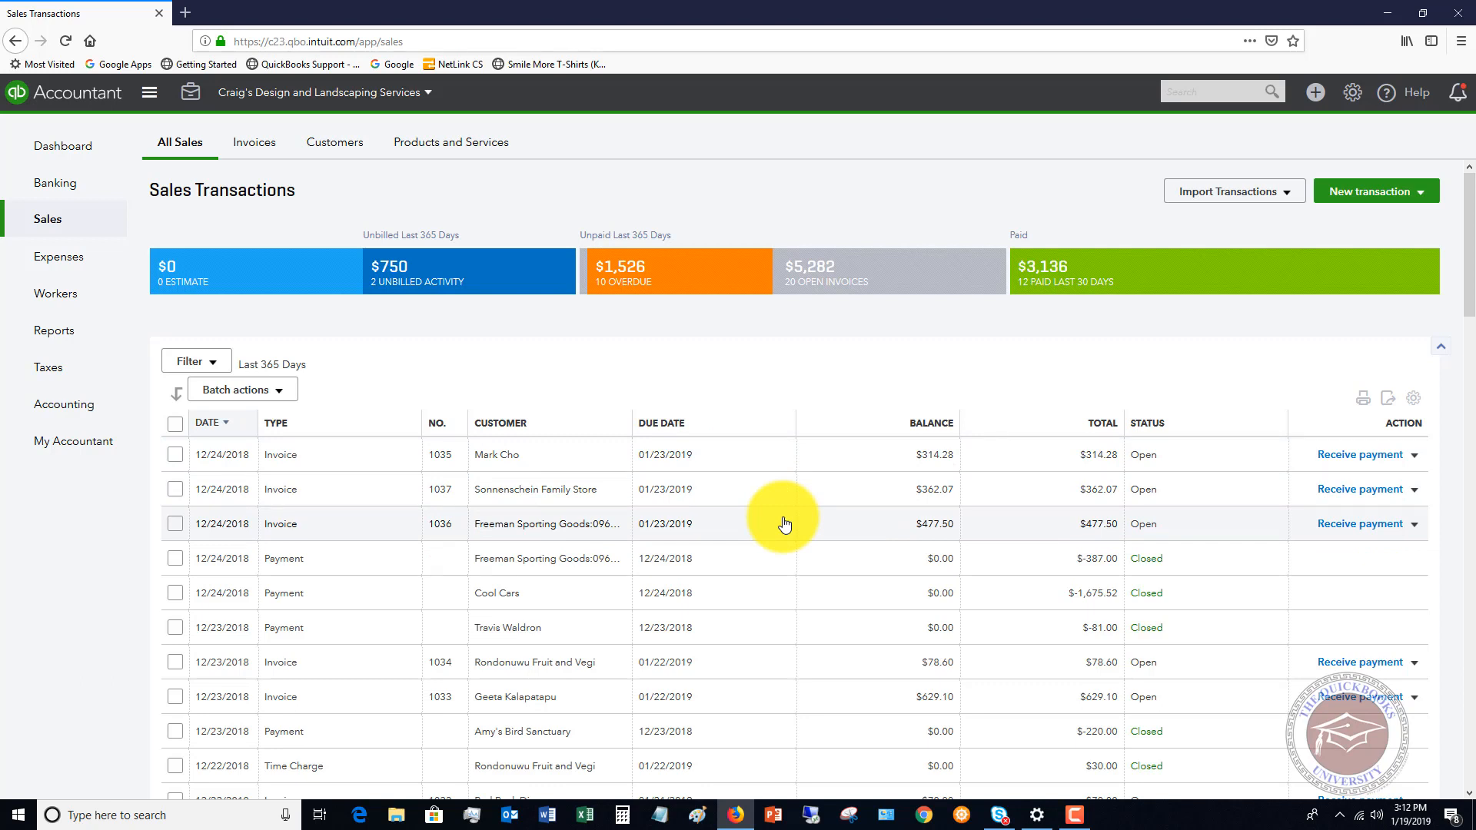
{"action": "mouse_move", "coordinate": [1028, 402]}
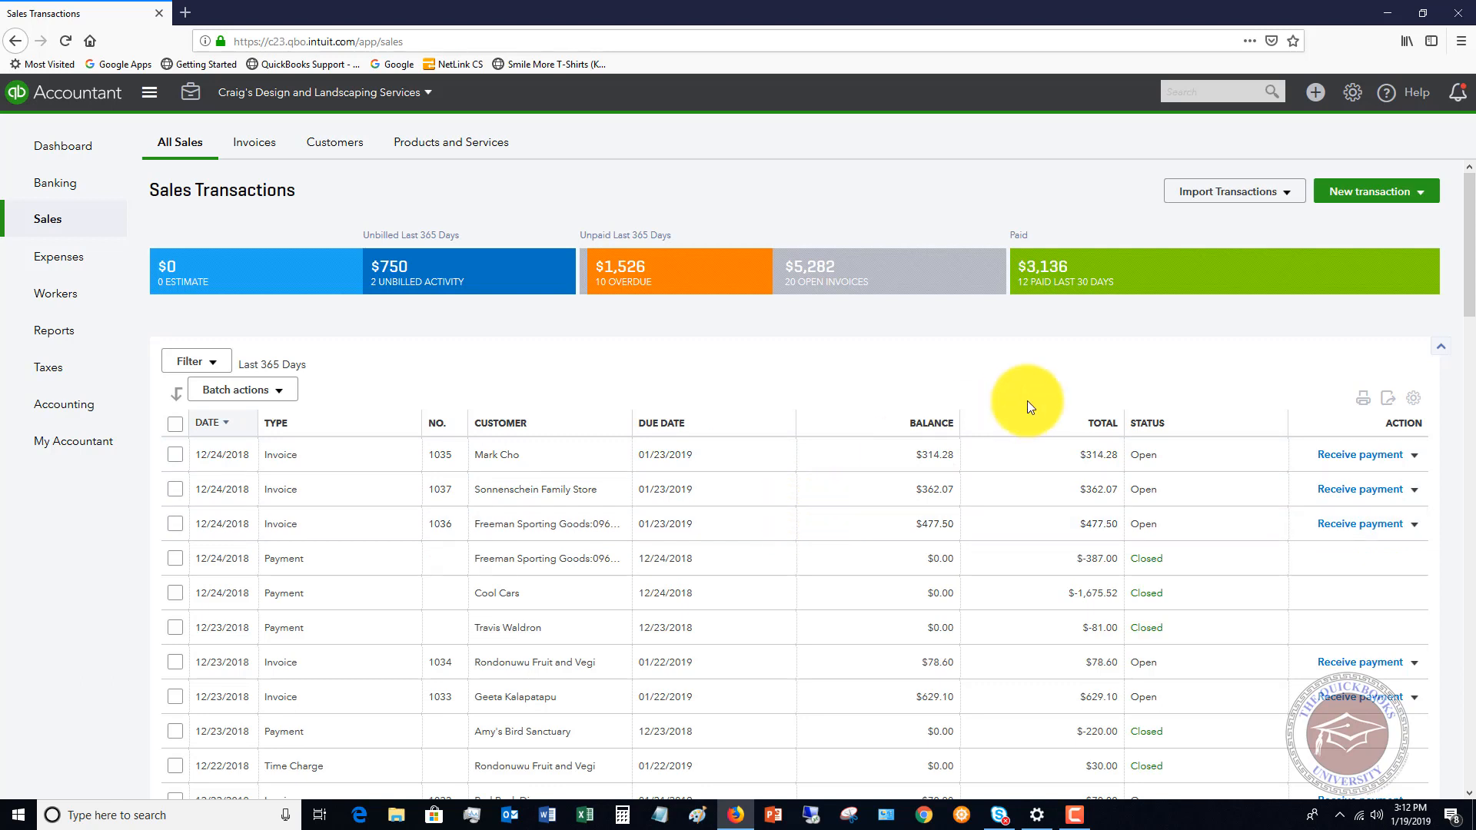
{"action": "mouse_move", "coordinate": [1251, 341]}
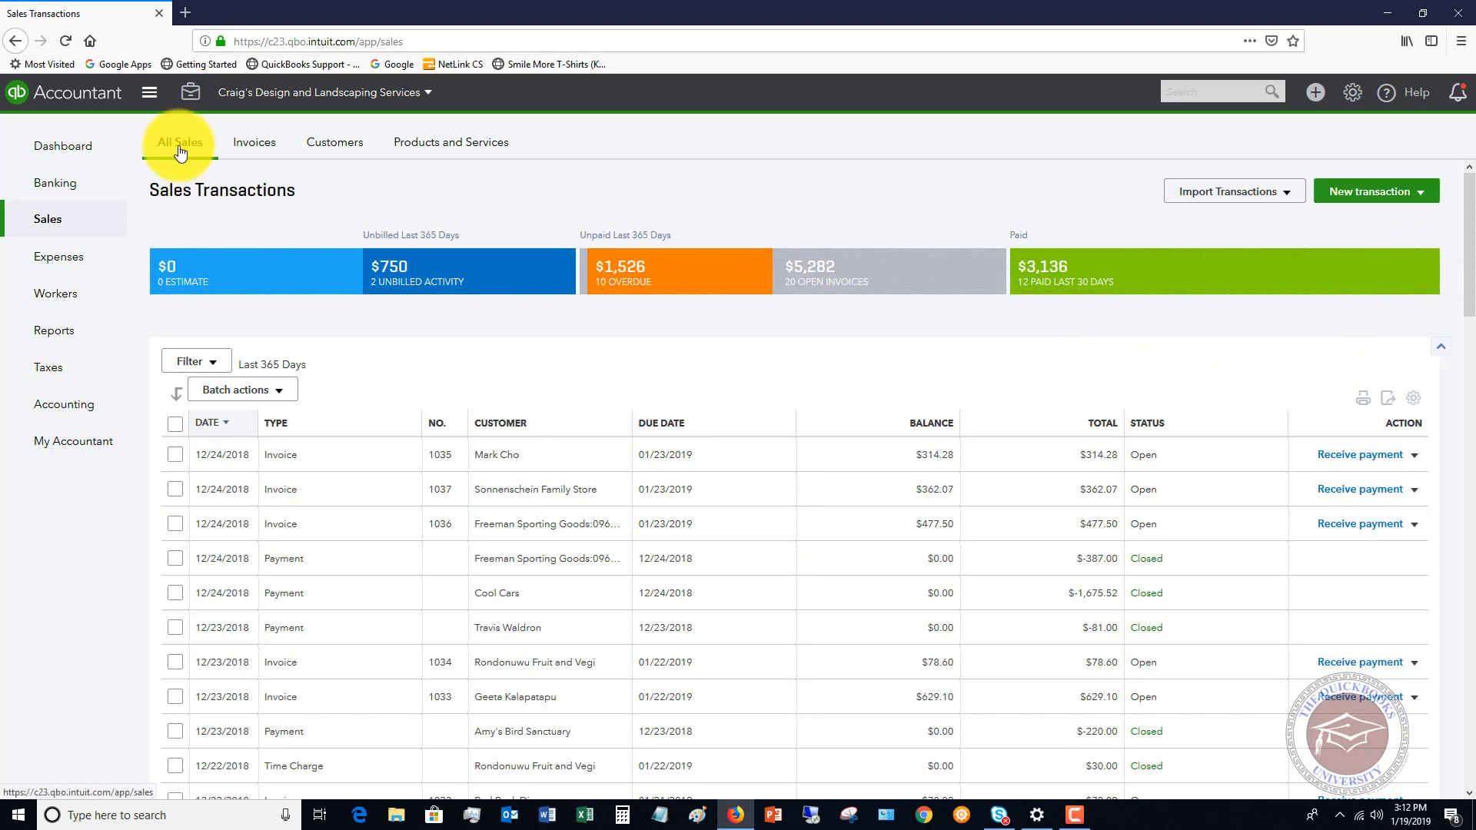
Show the Banking page with 25 Checking transactions awaiting review.
{"action": "left_click", "coordinate": [55, 181]}
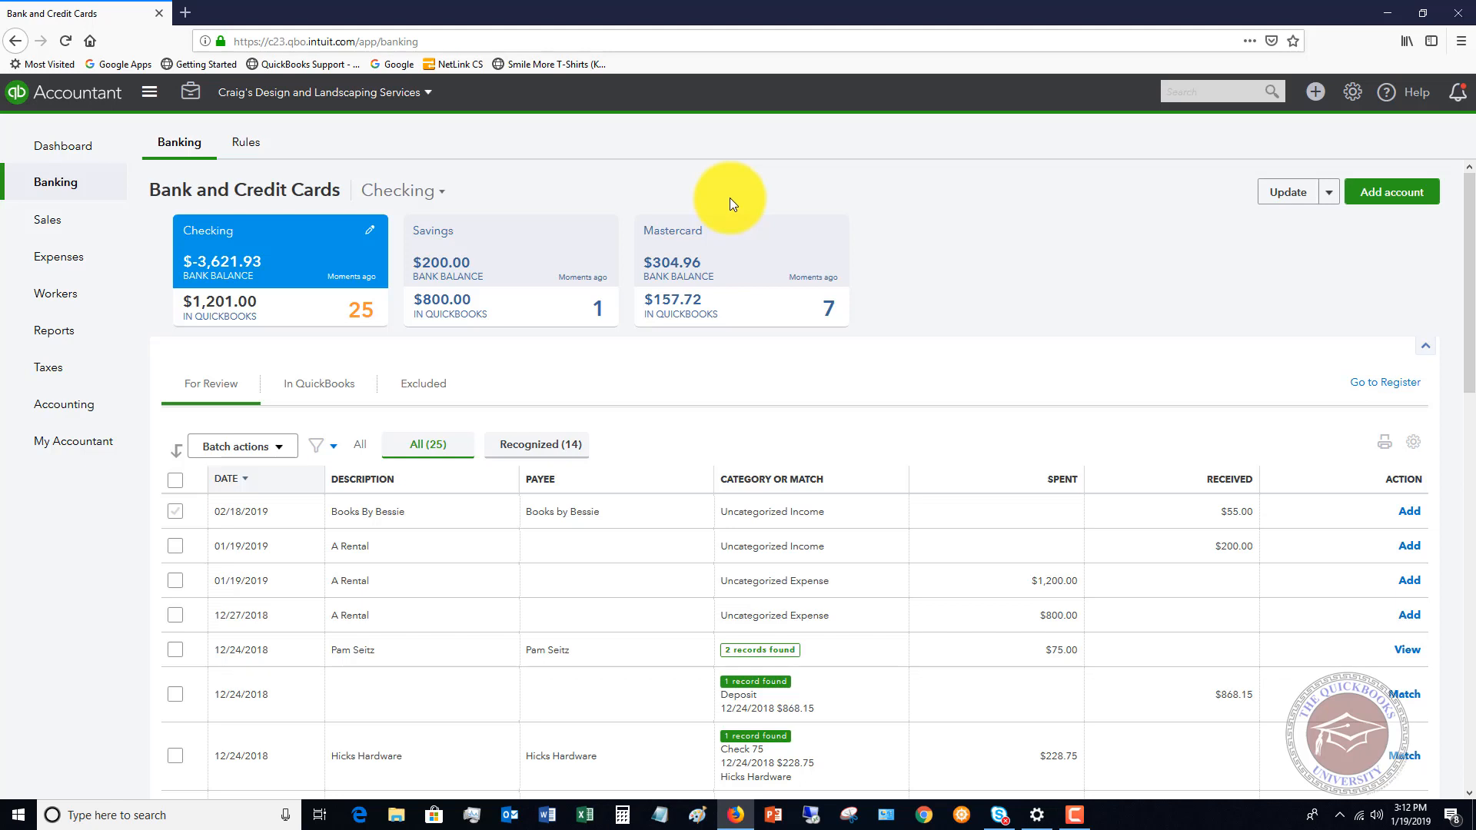
{"action": "mouse_move", "coordinate": [590, 203]}
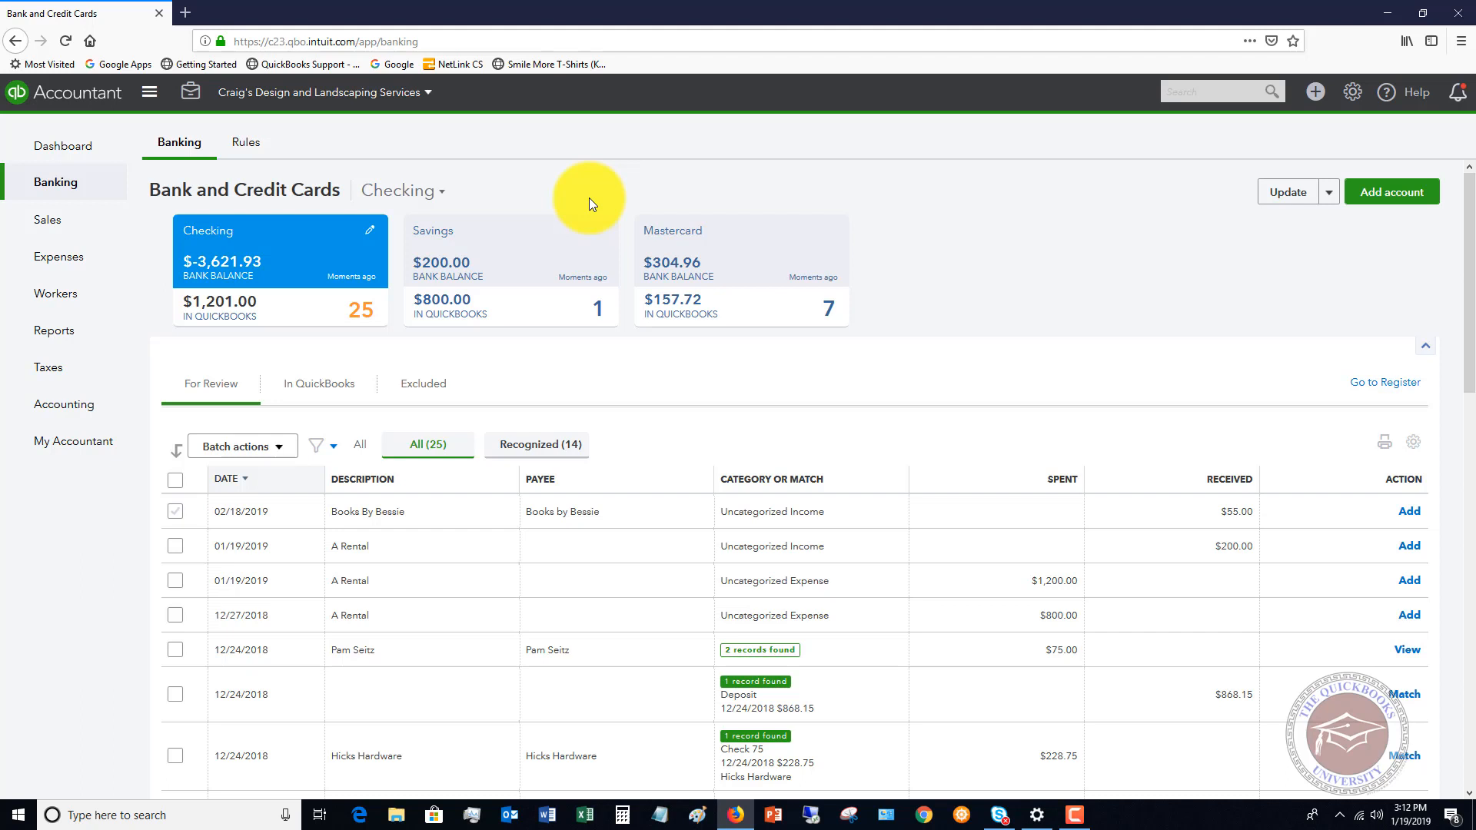
{"action": "mouse_move", "coordinate": [390, 157]}
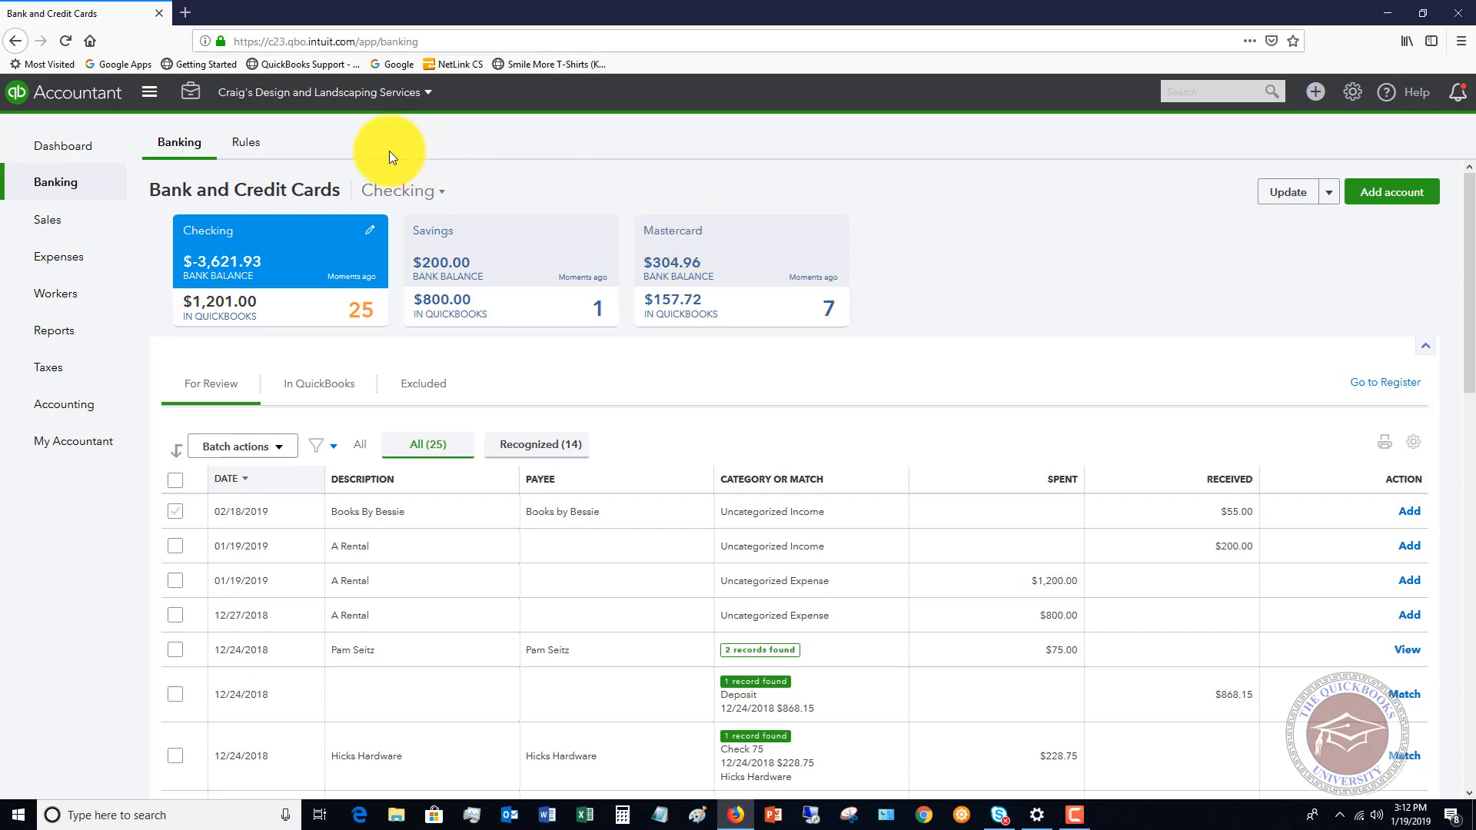
{"action": "mouse_move", "coordinate": [247, 245]}
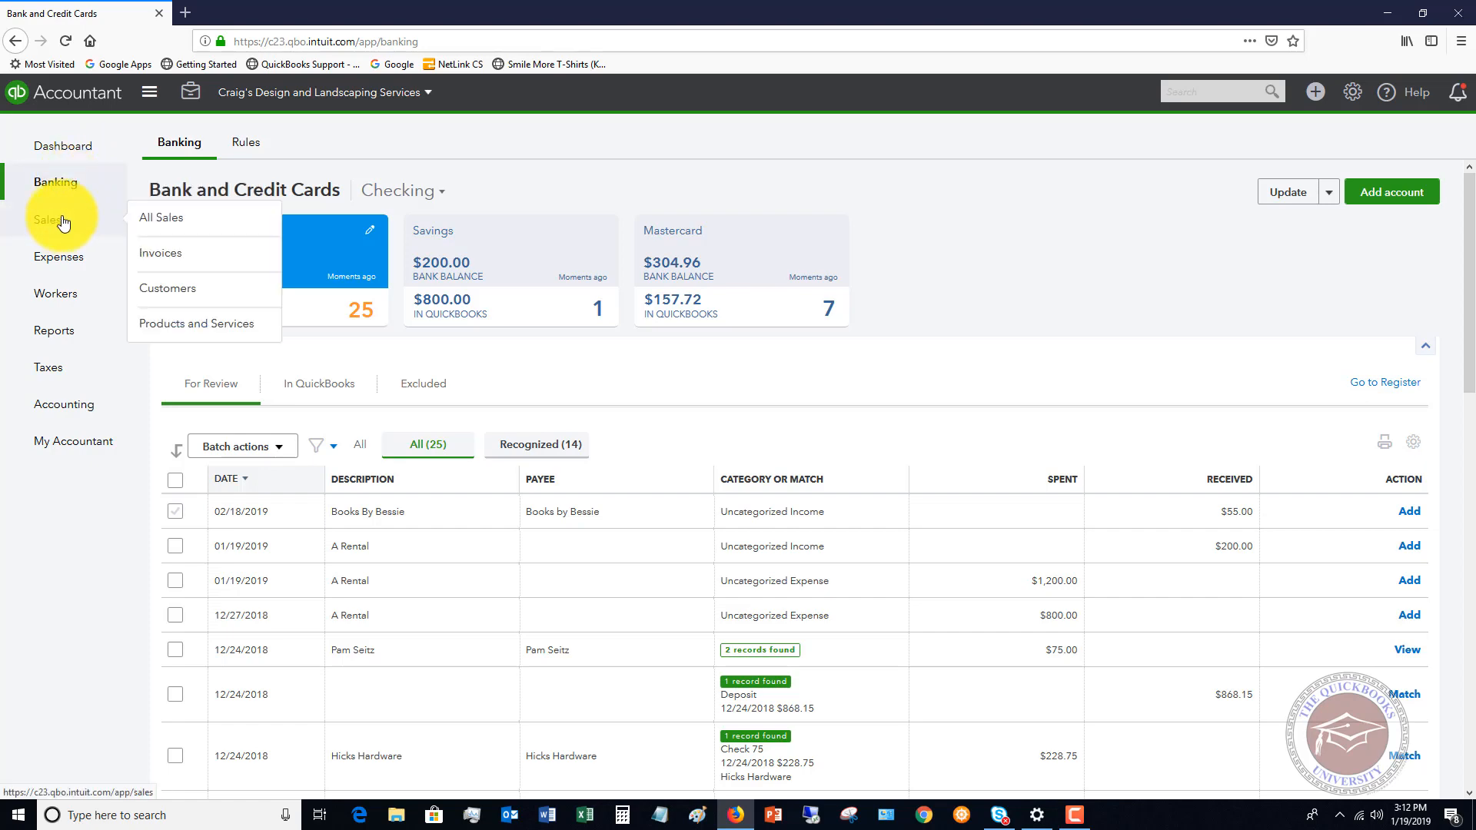
Start a new Bank Deposit into Checking from the New menu.
{"action": "left_click", "coordinate": [1316, 92]}
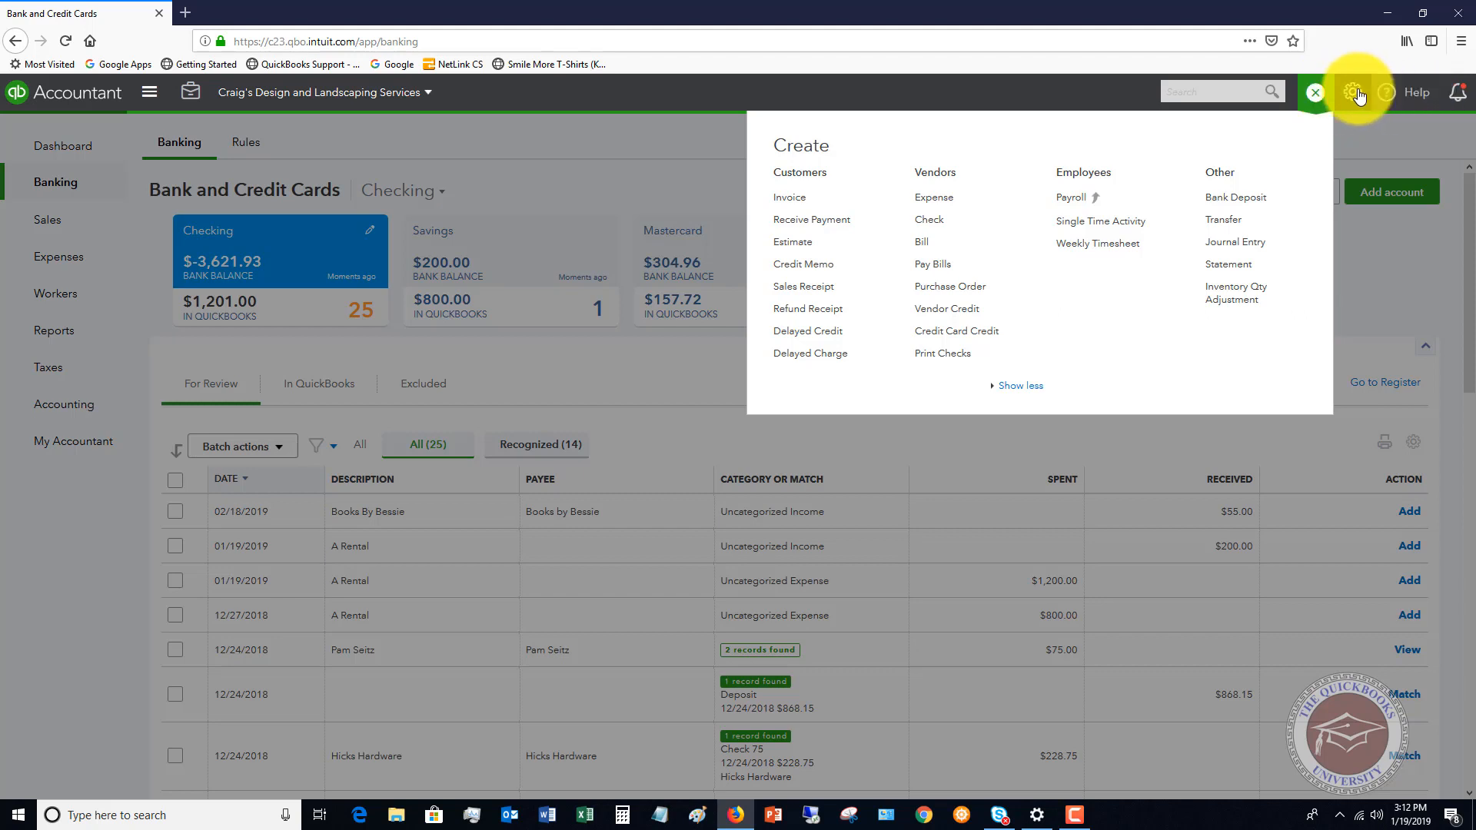
{"action": "left_click", "coordinate": [1356, 93]}
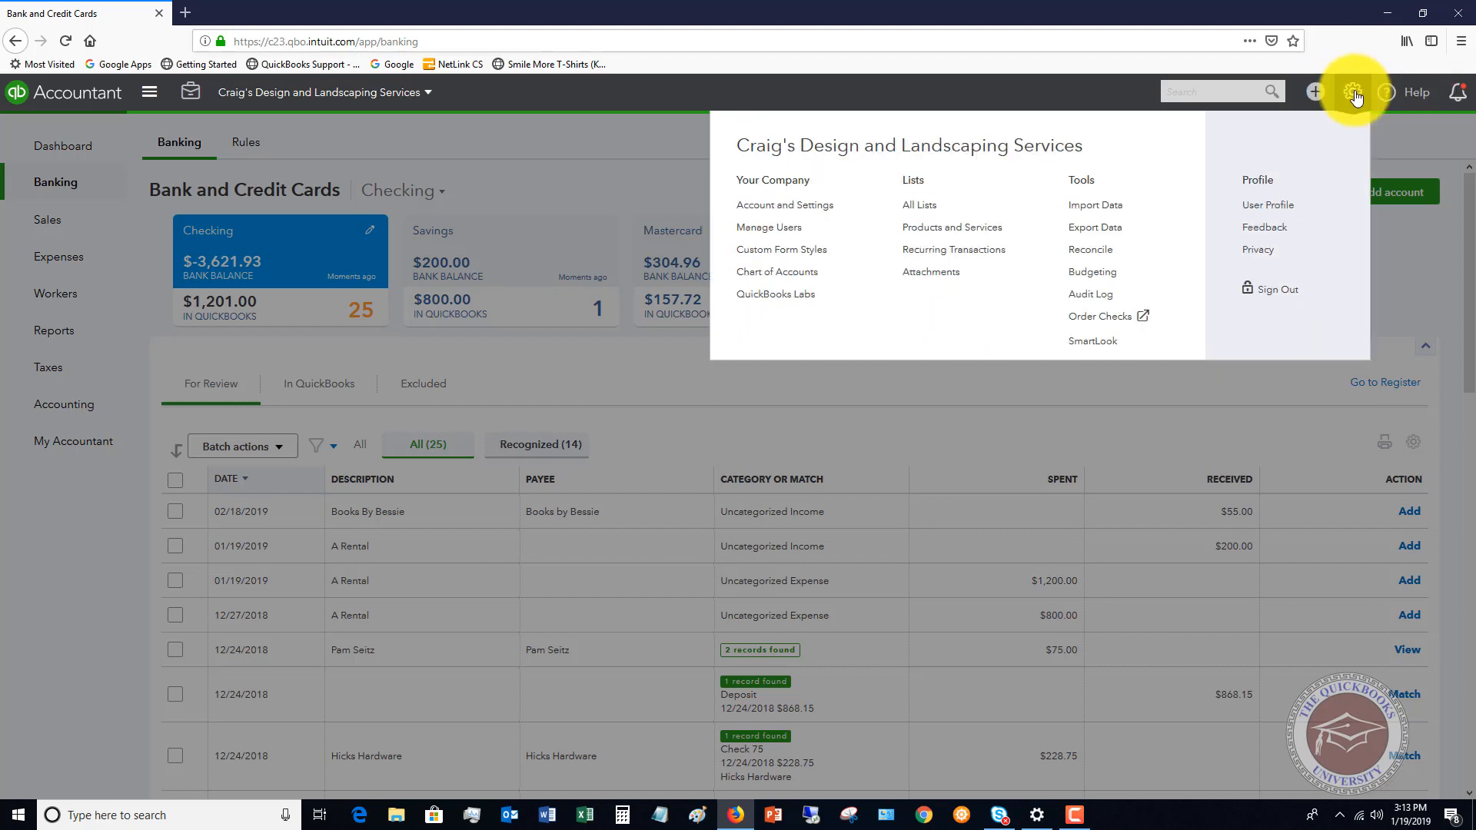
{"action": "left_click", "coordinate": [1314, 91]}
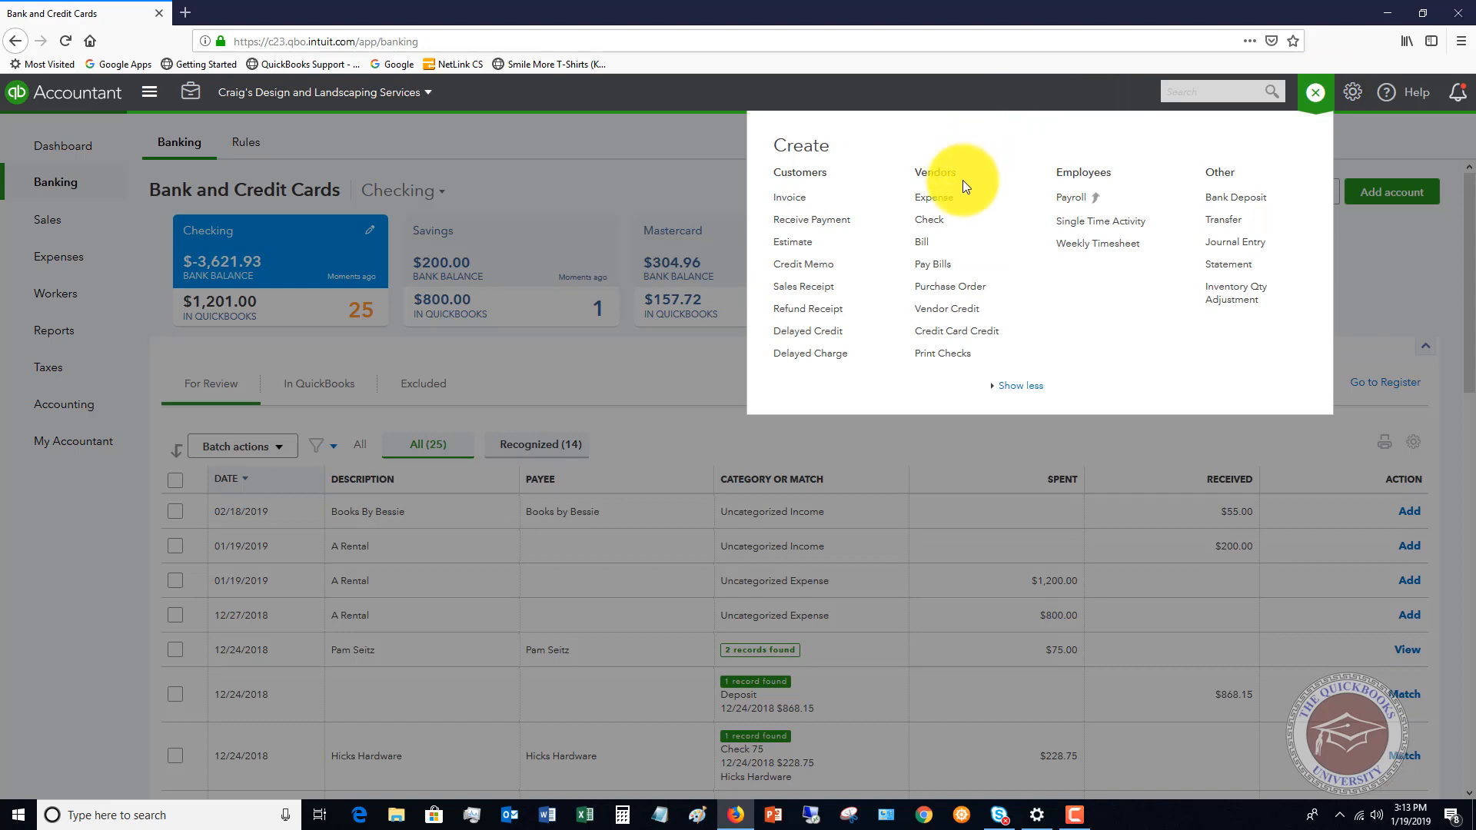
{"action": "mouse_move", "coordinate": [1234, 248]}
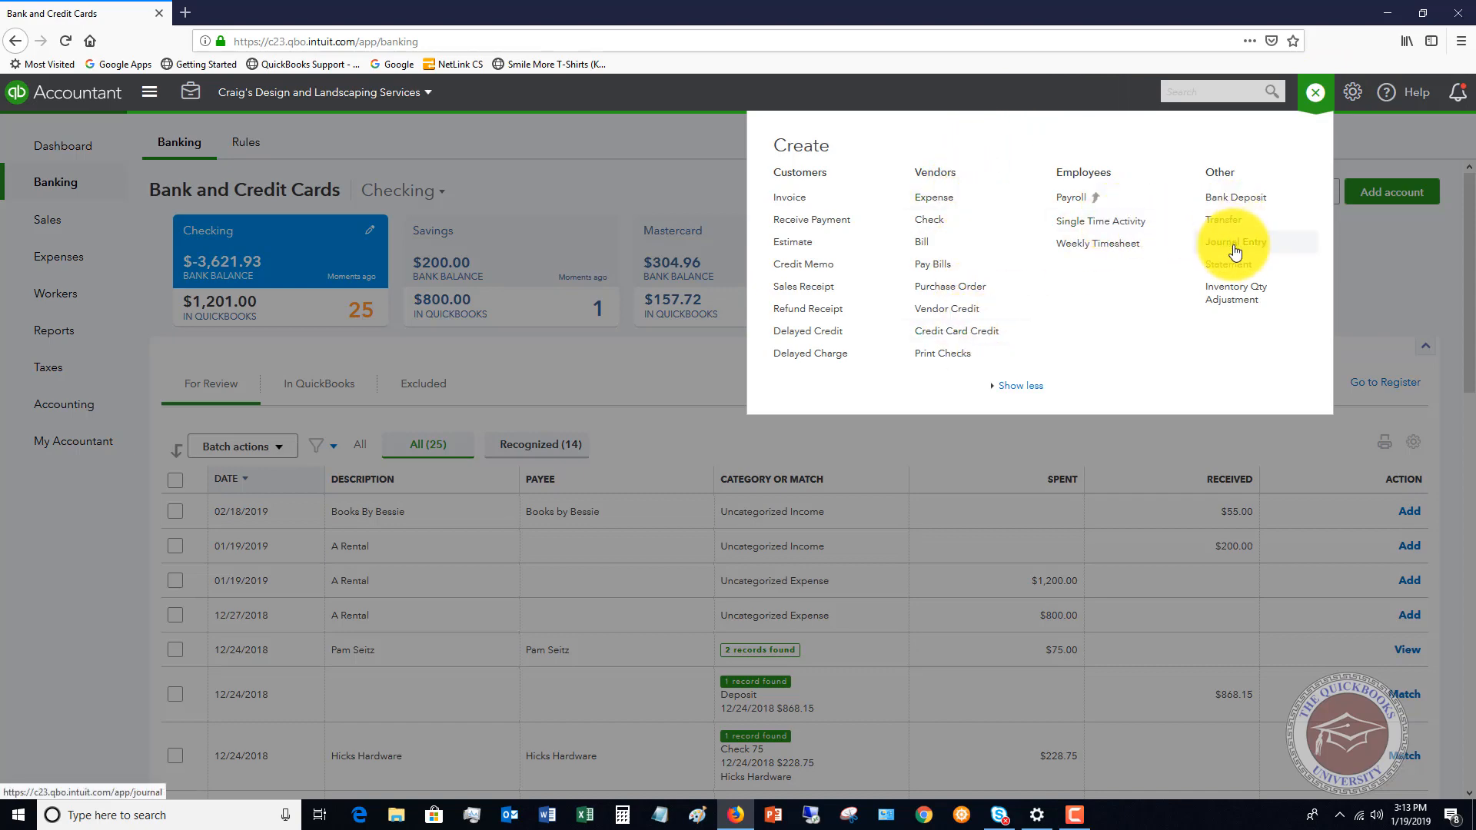
{"action": "left_click", "coordinate": [1234, 196]}
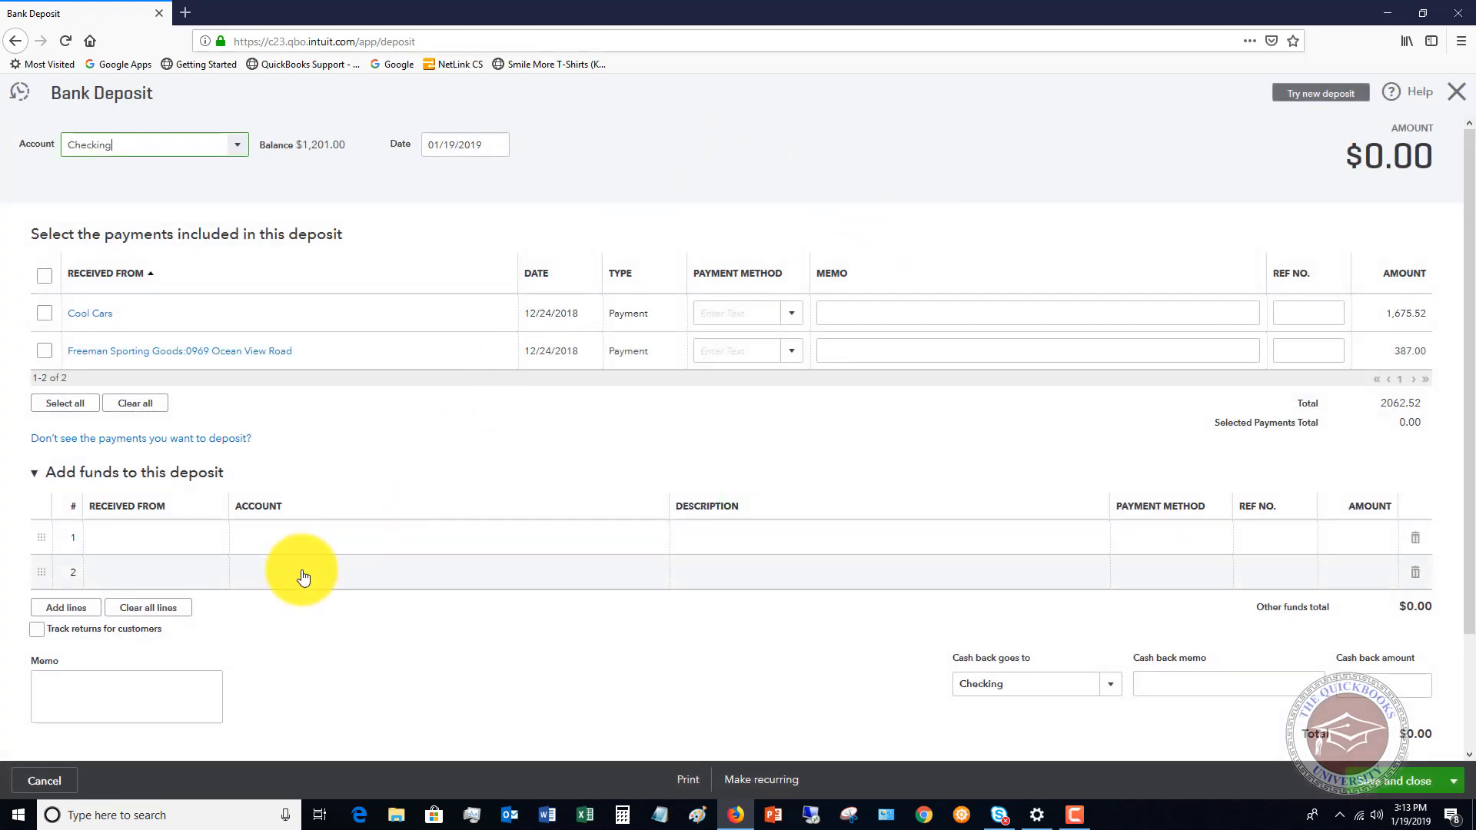
{"action": "mouse_move", "coordinate": [173, 547]}
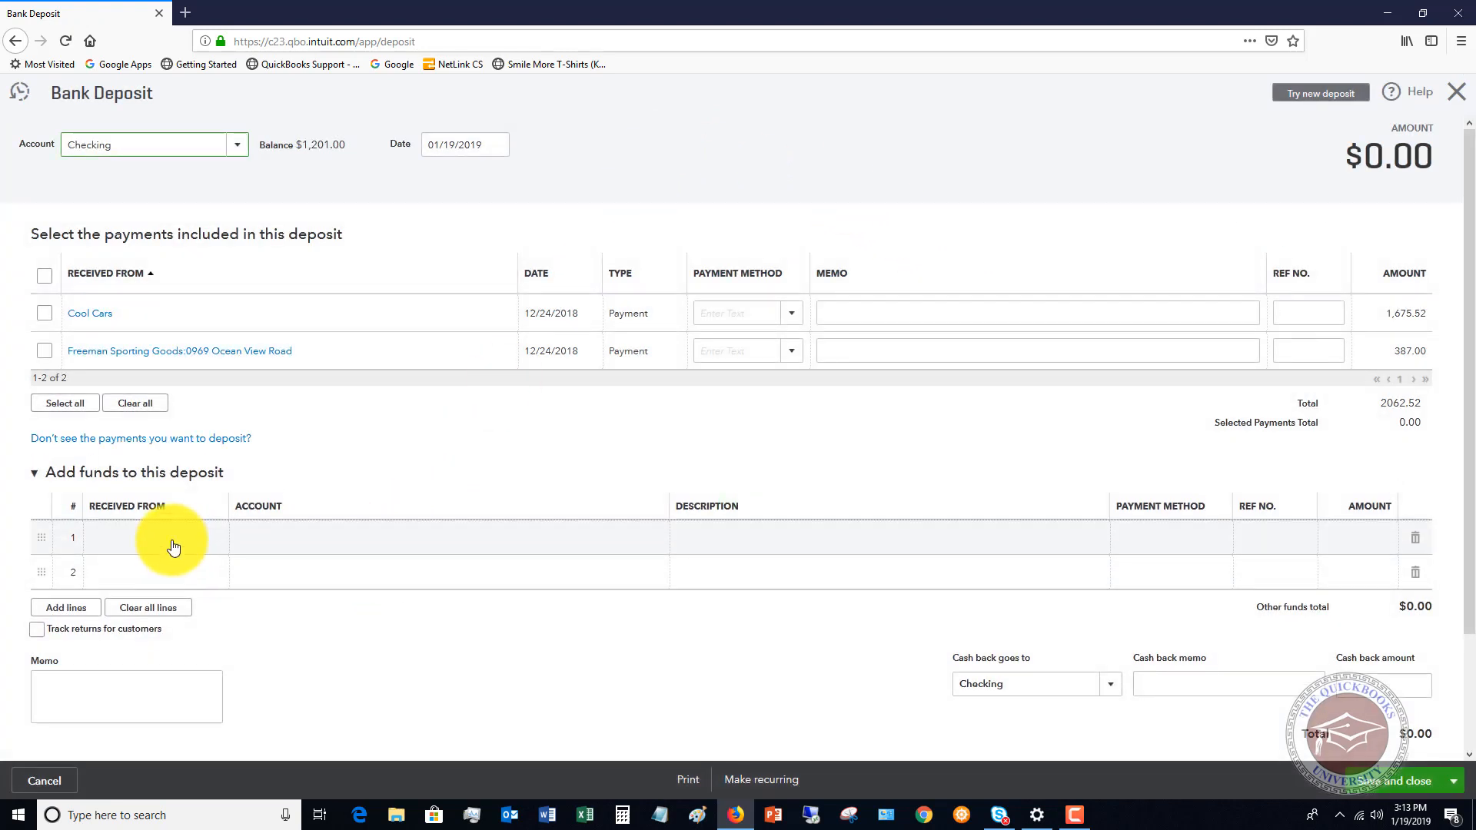
Set Mark Cho as the payer on the first added-funds line.
{"action": "left_click", "coordinate": [174, 548]}
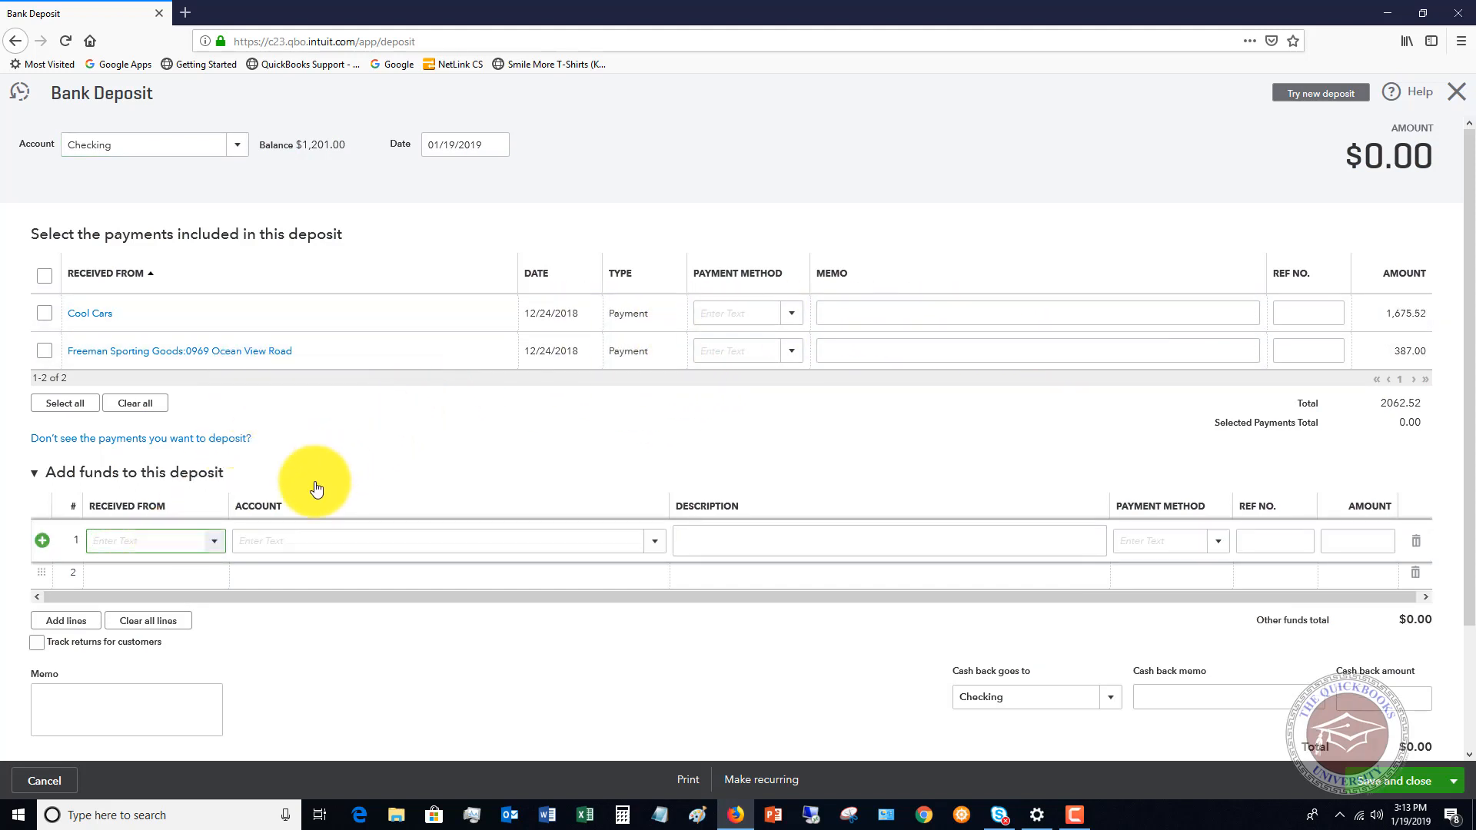
{"action": "left_click", "coordinate": [146, 539]}
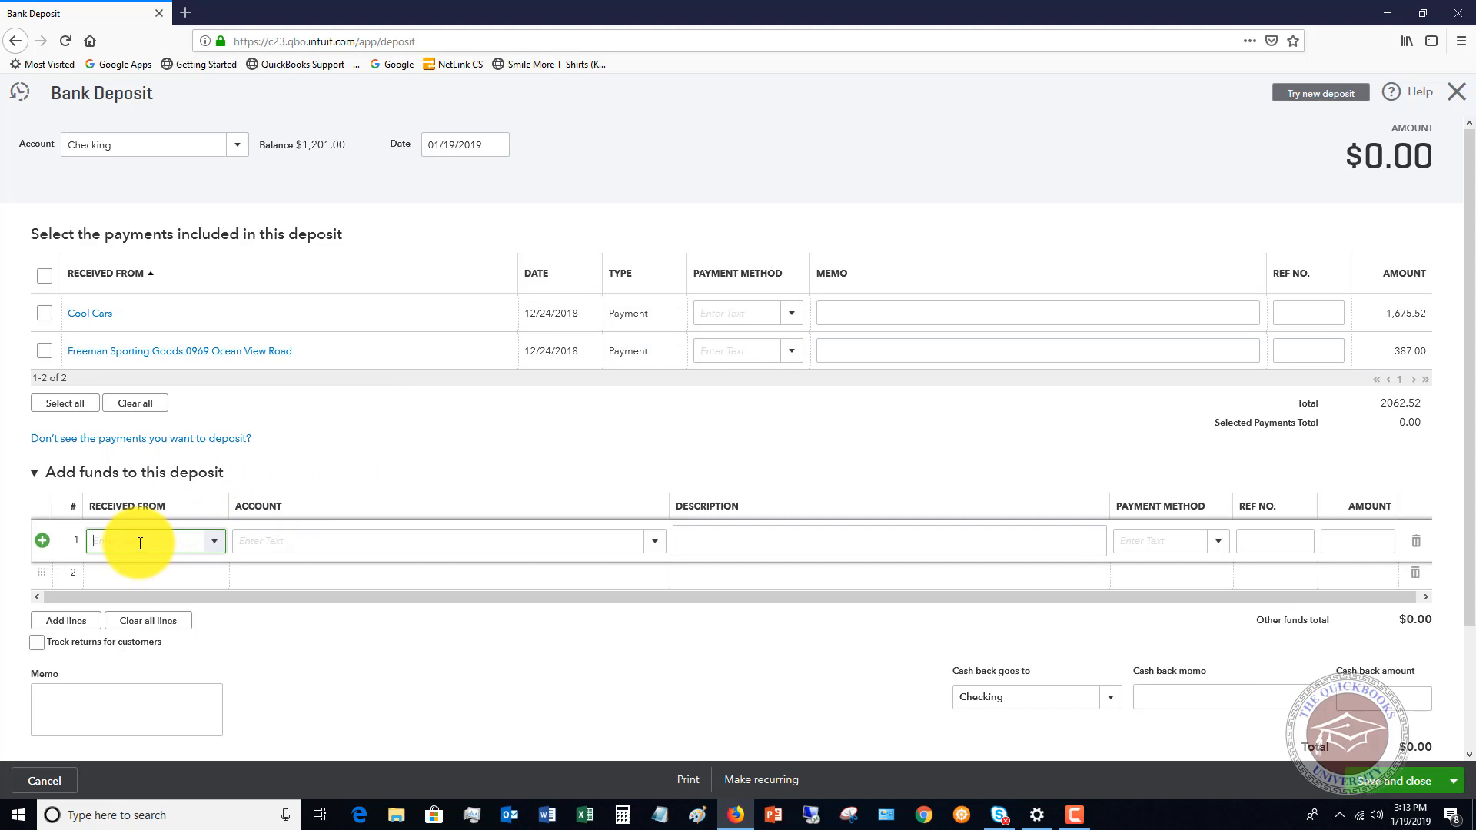
{"action": "type", "text": "Mark Cho"}
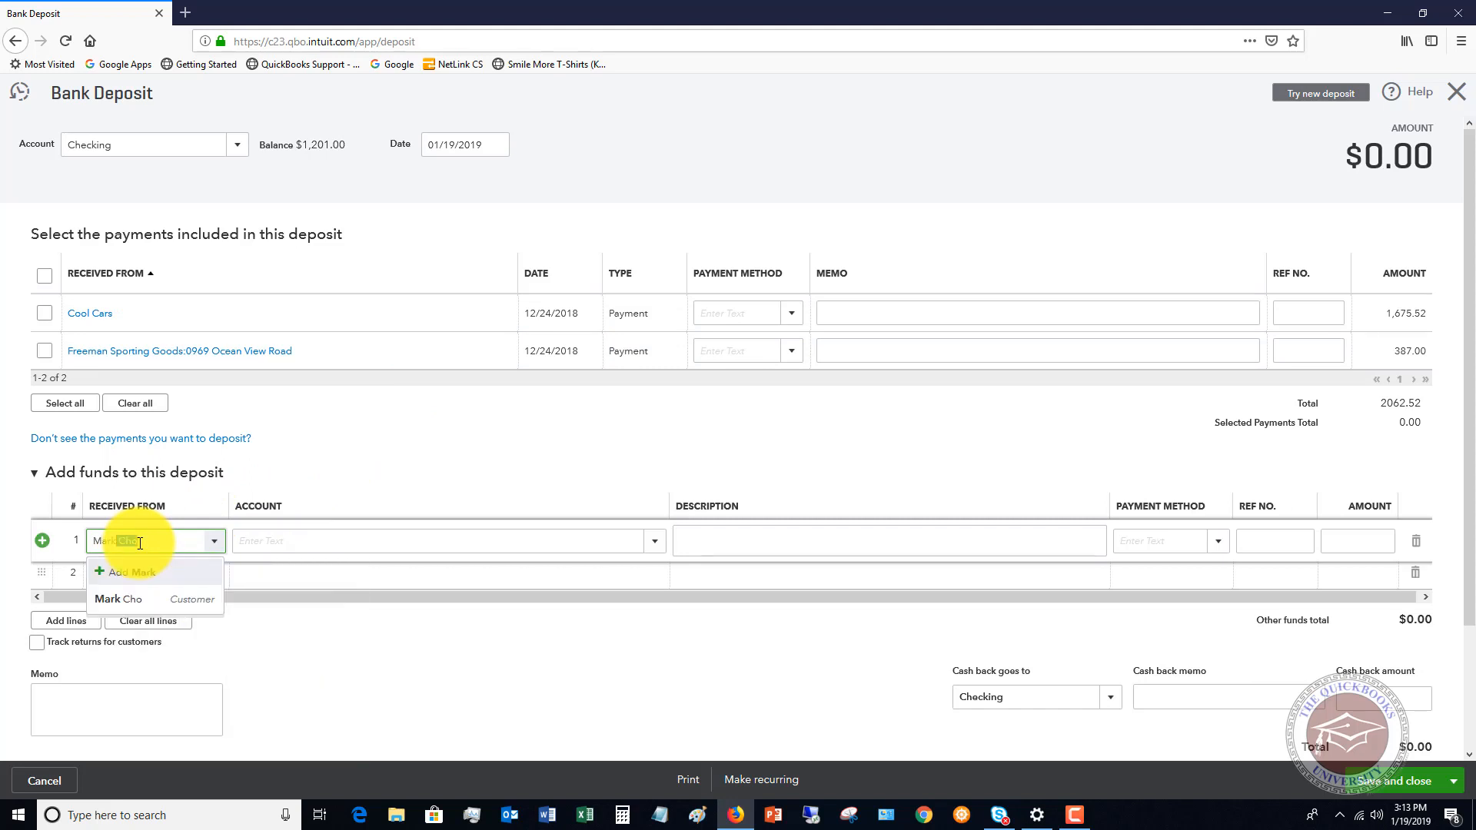
{"action": "left_click", "coordinate": [118, 598]}
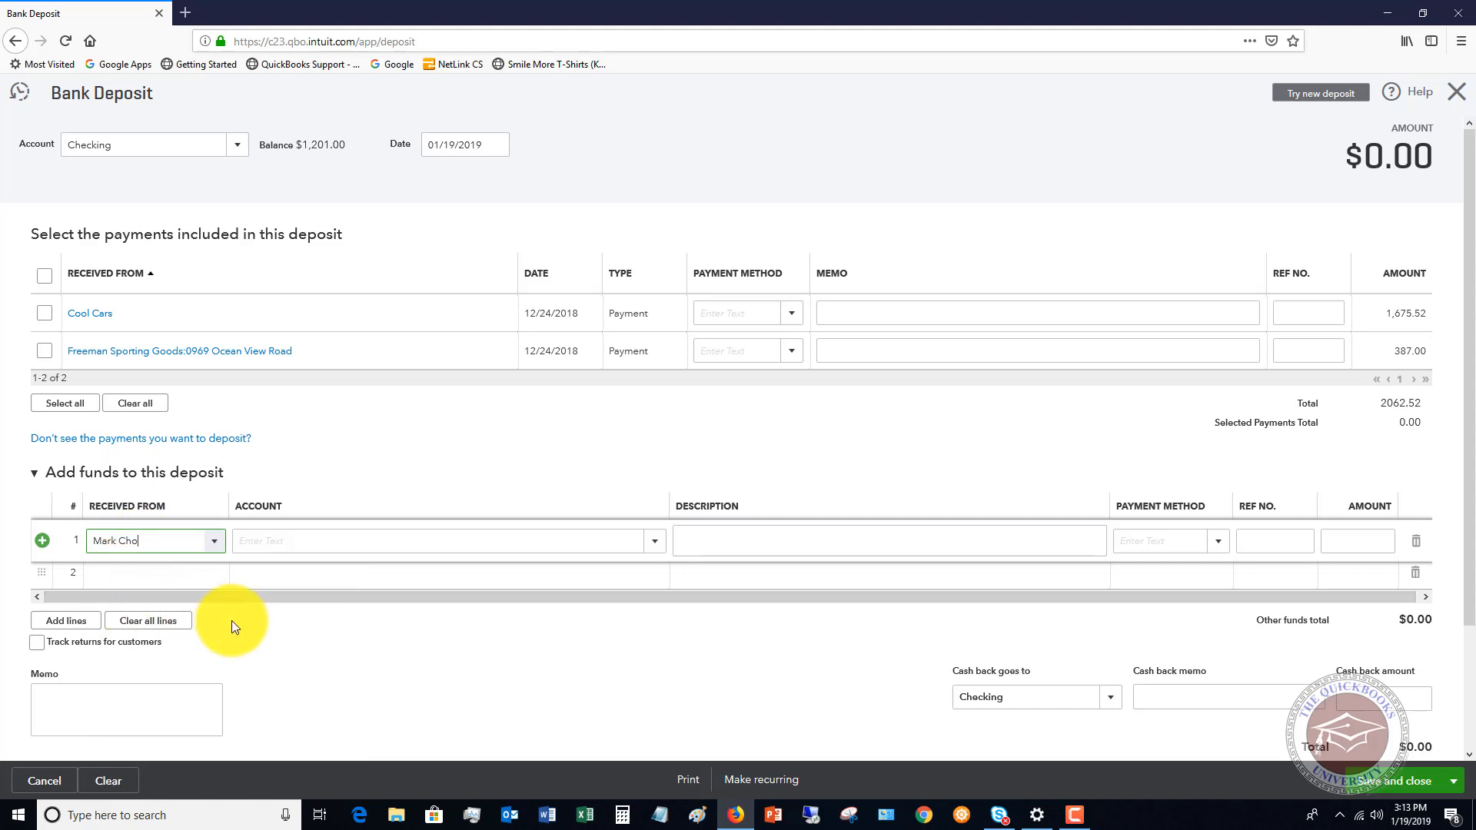
{"action": "left_click", "coordinate": [443, 539]}
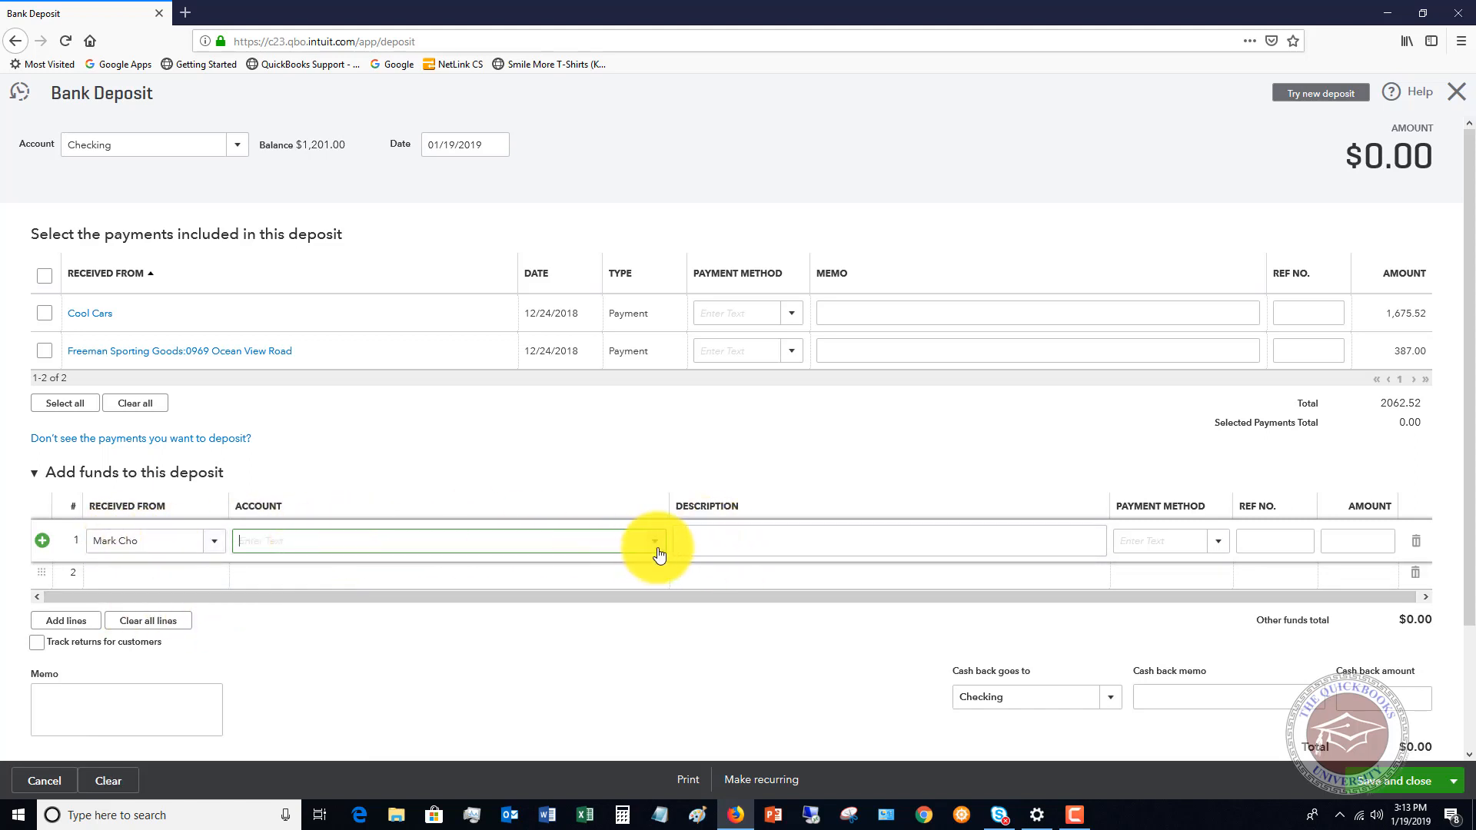
Record the line to Design income, paid by check, for $314.28.
{"action": "left_click", "coordinate": [655, 540]}
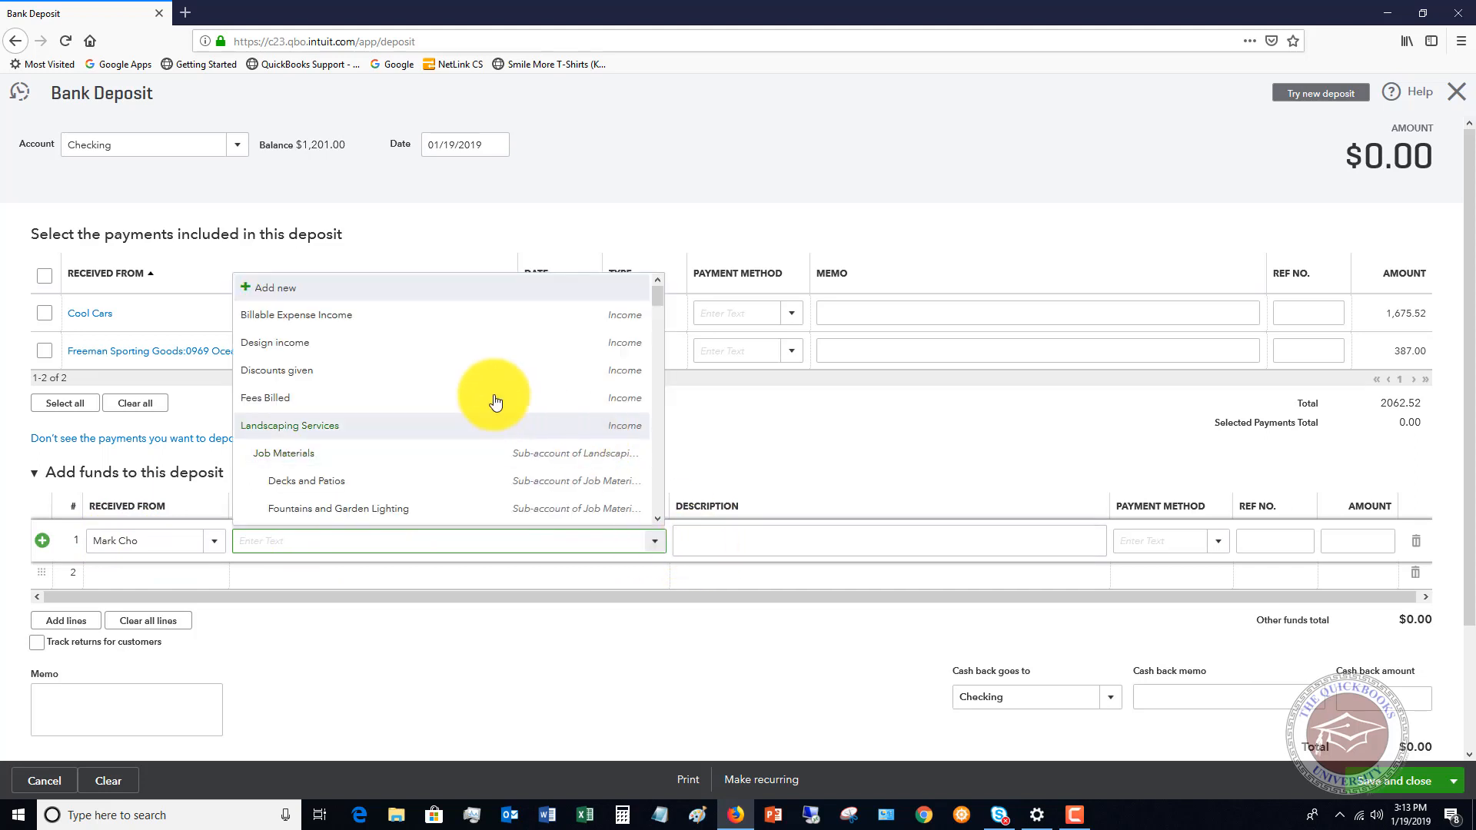
{"action": "left_click", "coordinate": [273, 341]}
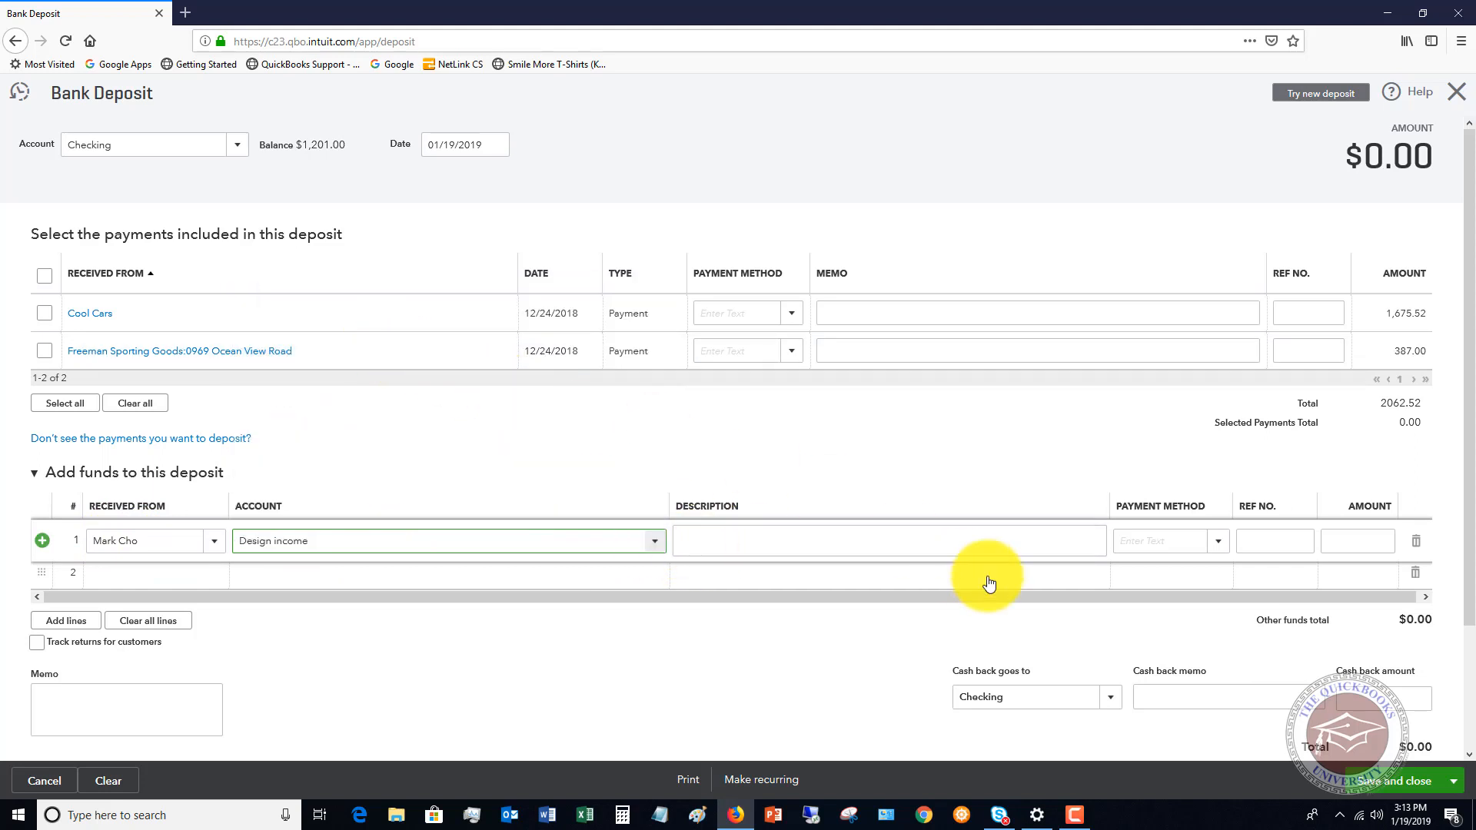
{"action": "left_click", "coordinate": [1167, 539]}
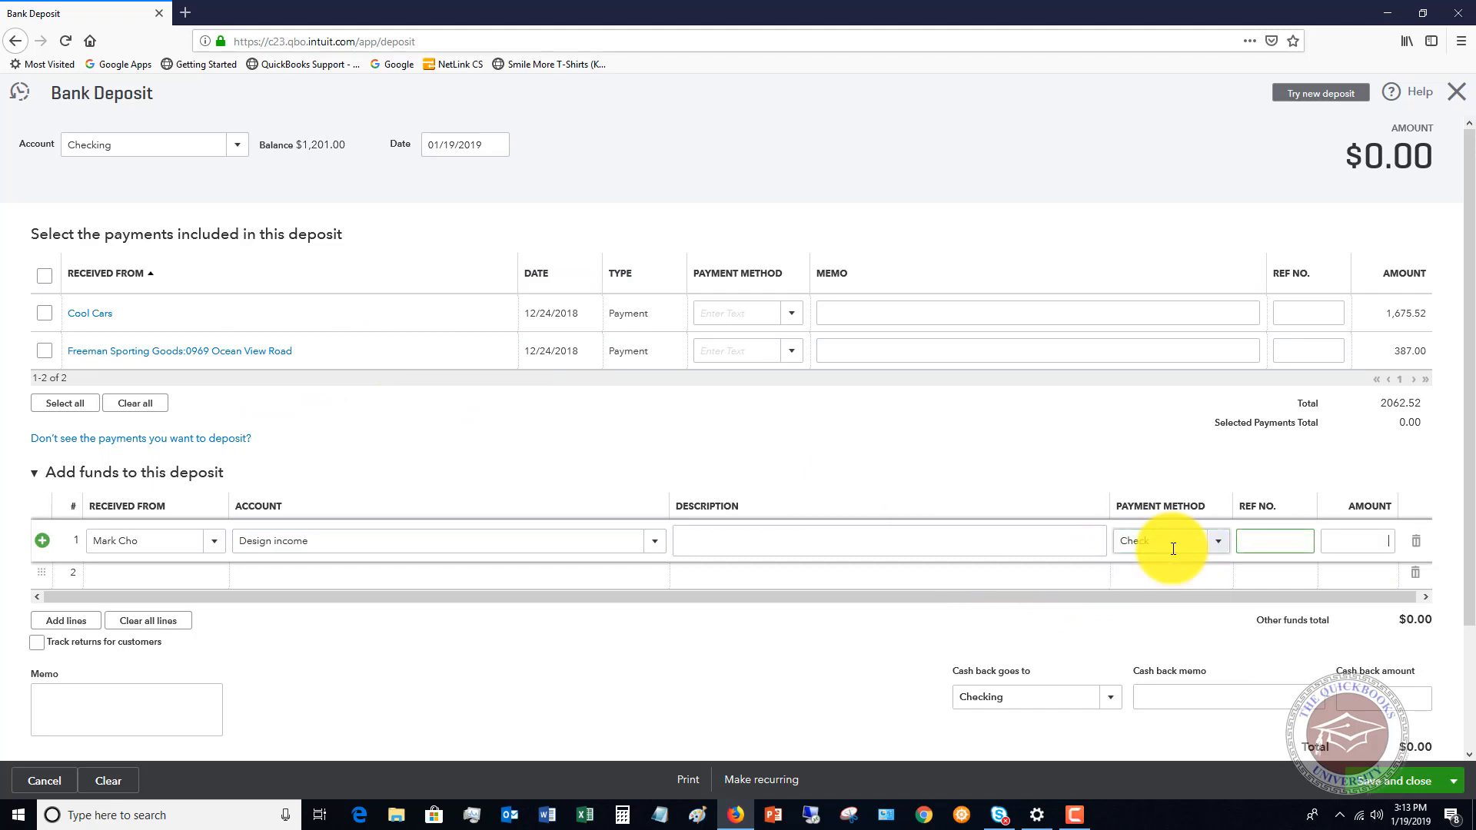
{"action": "type", "text": "314.28"}
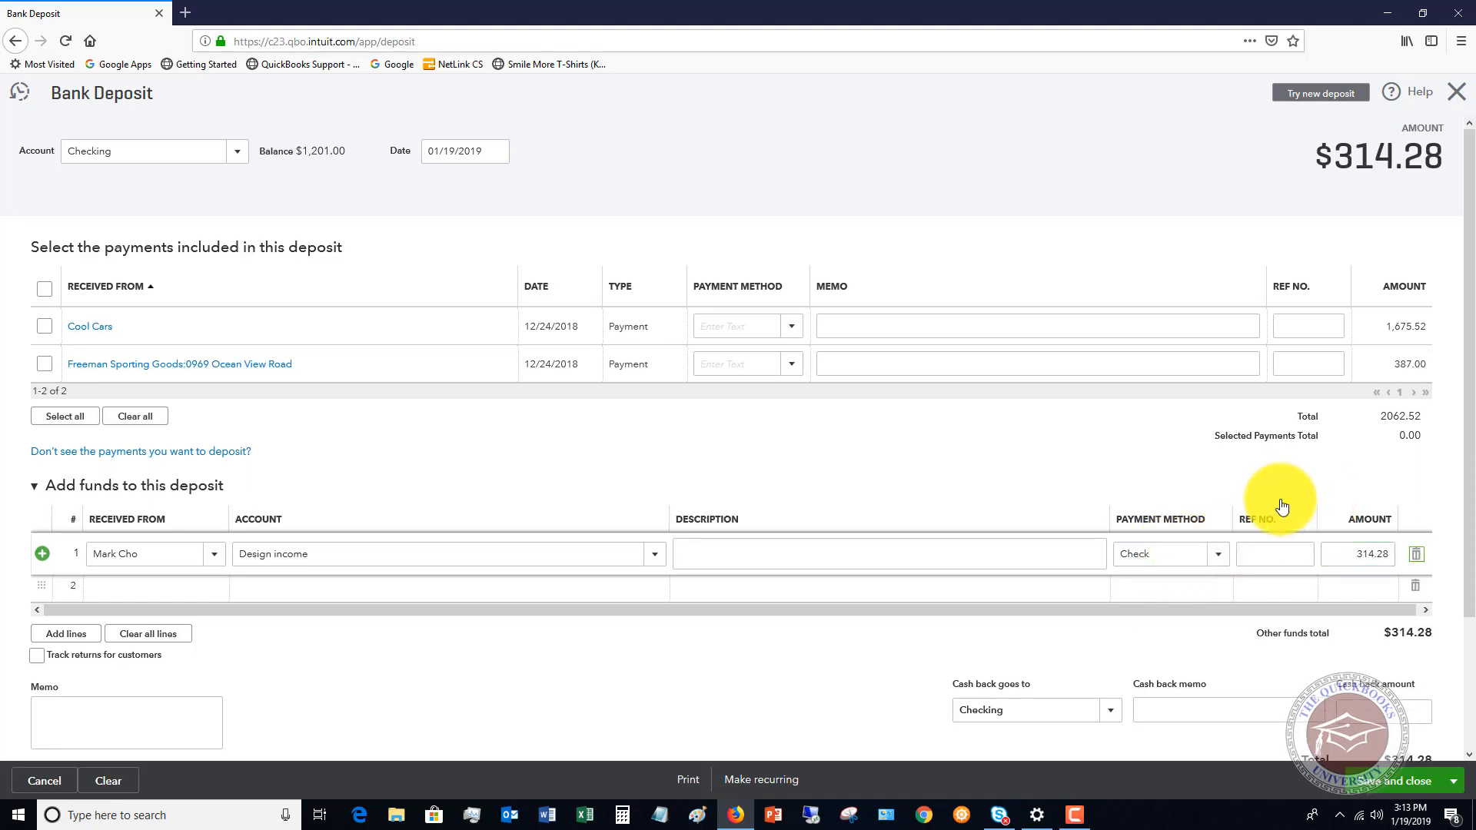
{"action": "scroll", "scroll_direction": "down", "scroll_amount": 3}
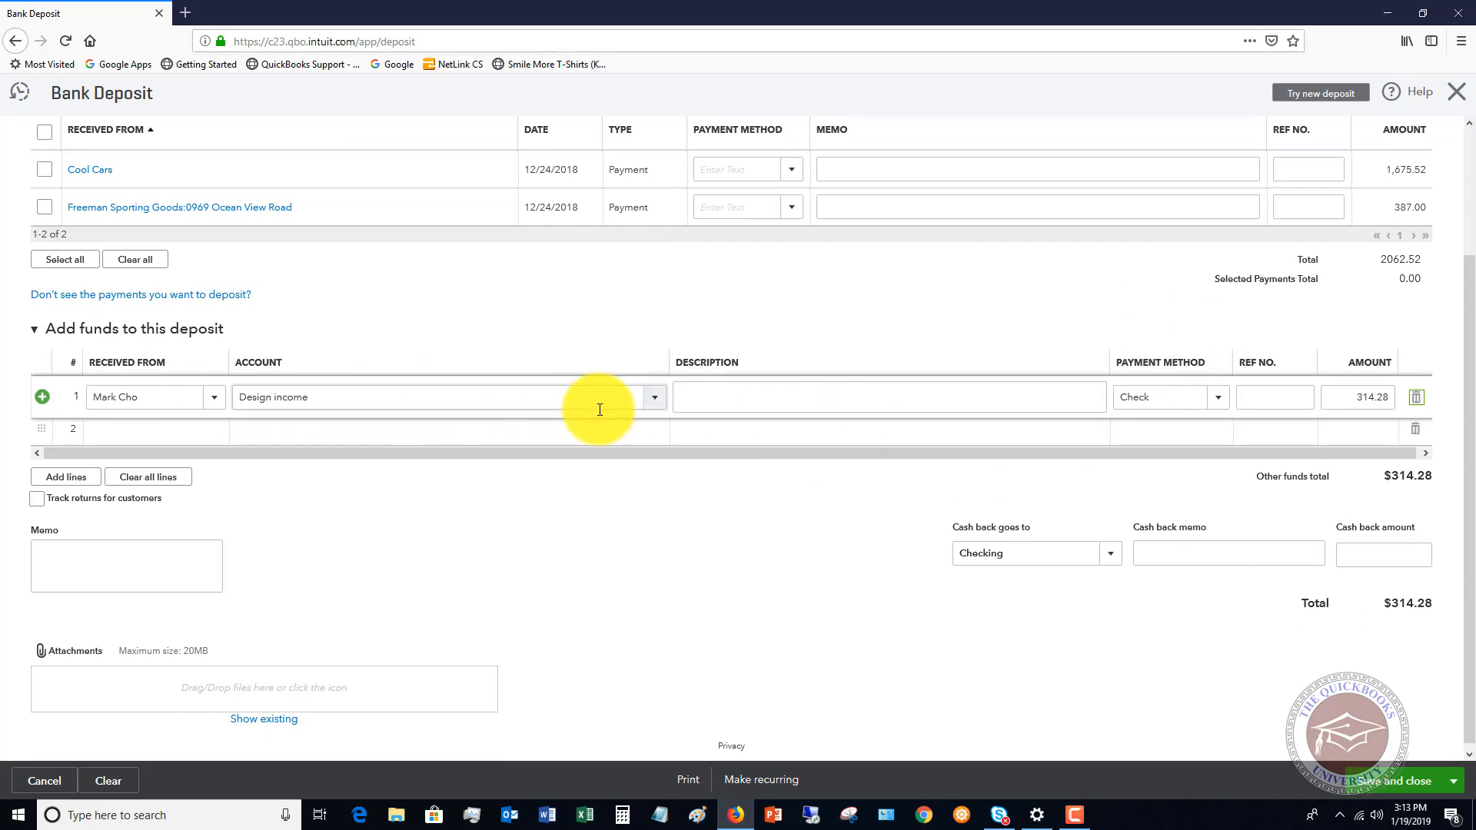
{"action": "scroll", "scroll_direction": "up", "scroll_amount": 3}
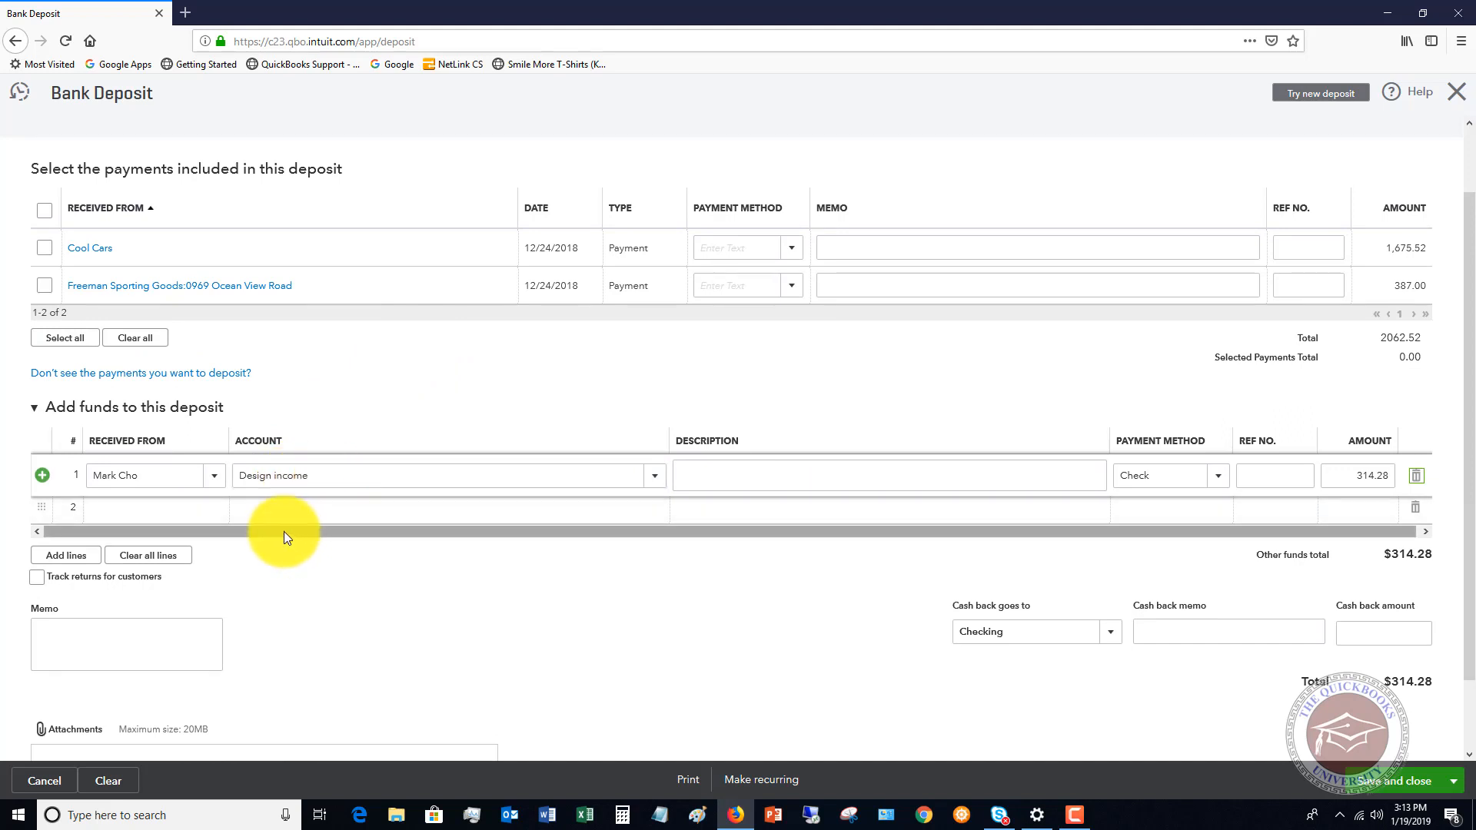
{"action": "mouse_move", "coordinate": [174, 479]}
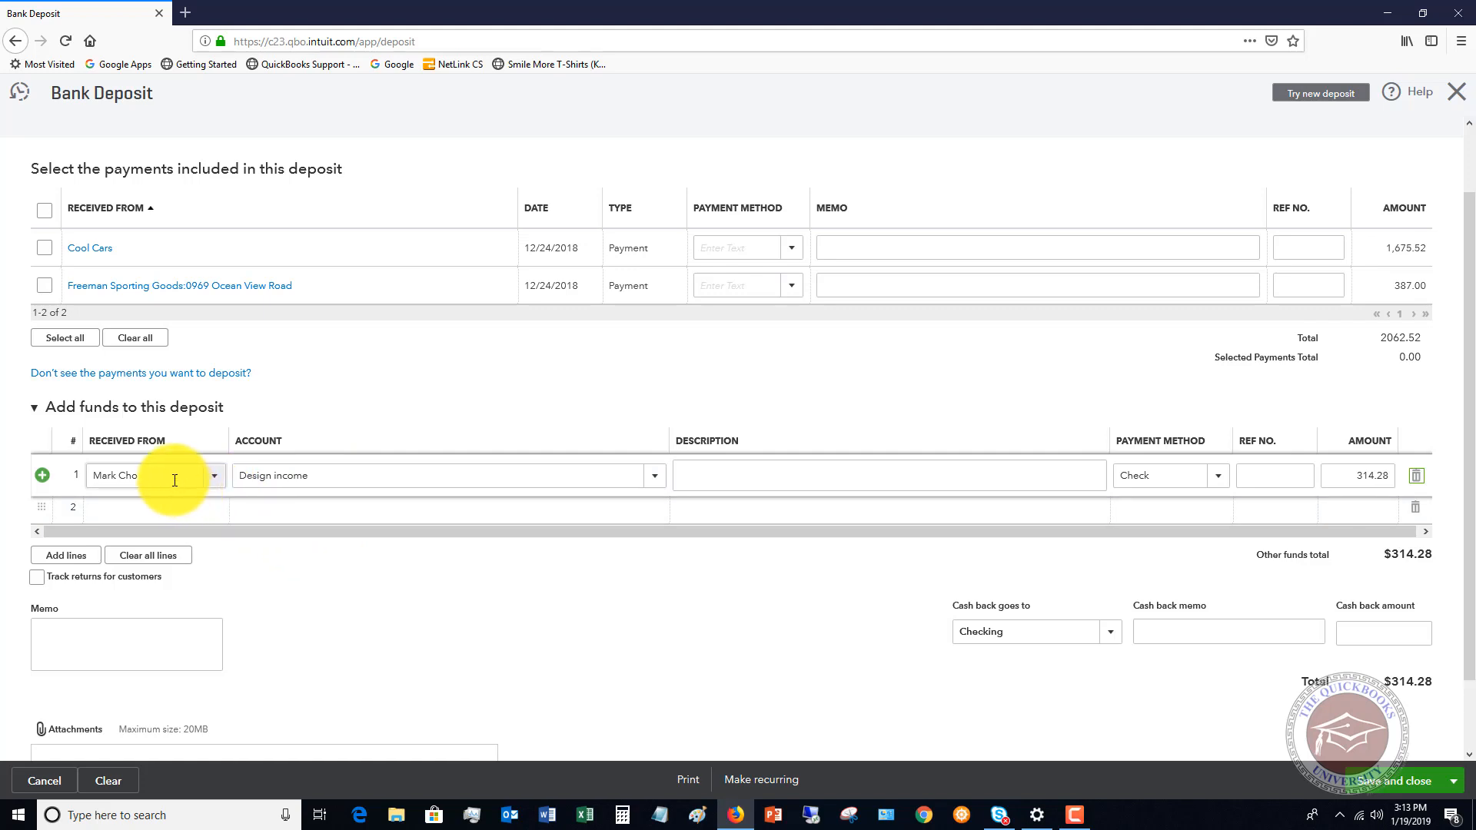
{"action": "mouse_move", "coordinate": [1271, 429]}
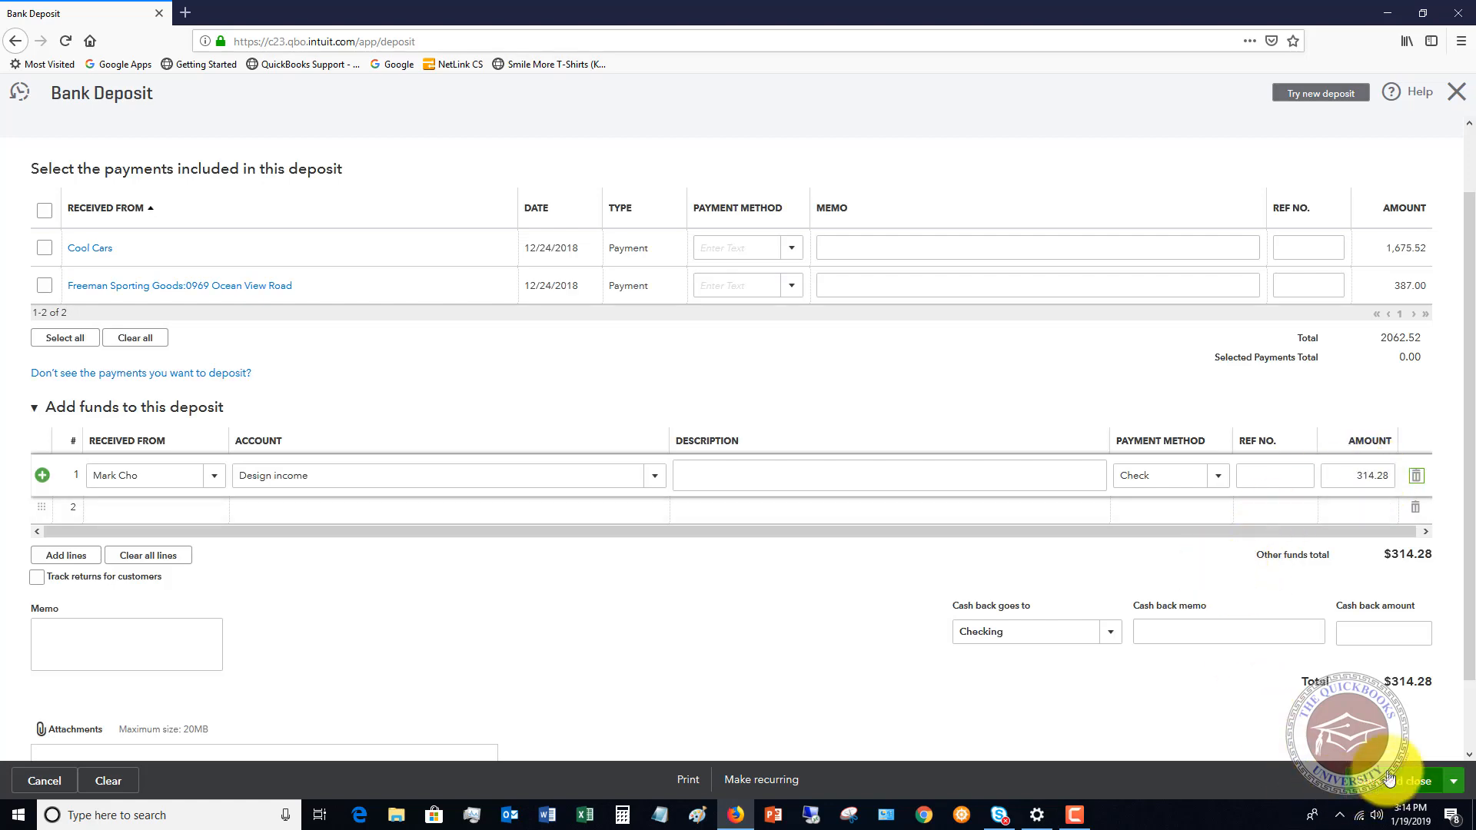
Save and close the $314.28 bank deposit.
{"action": "left_click", "coordinate": [1401, 781]}
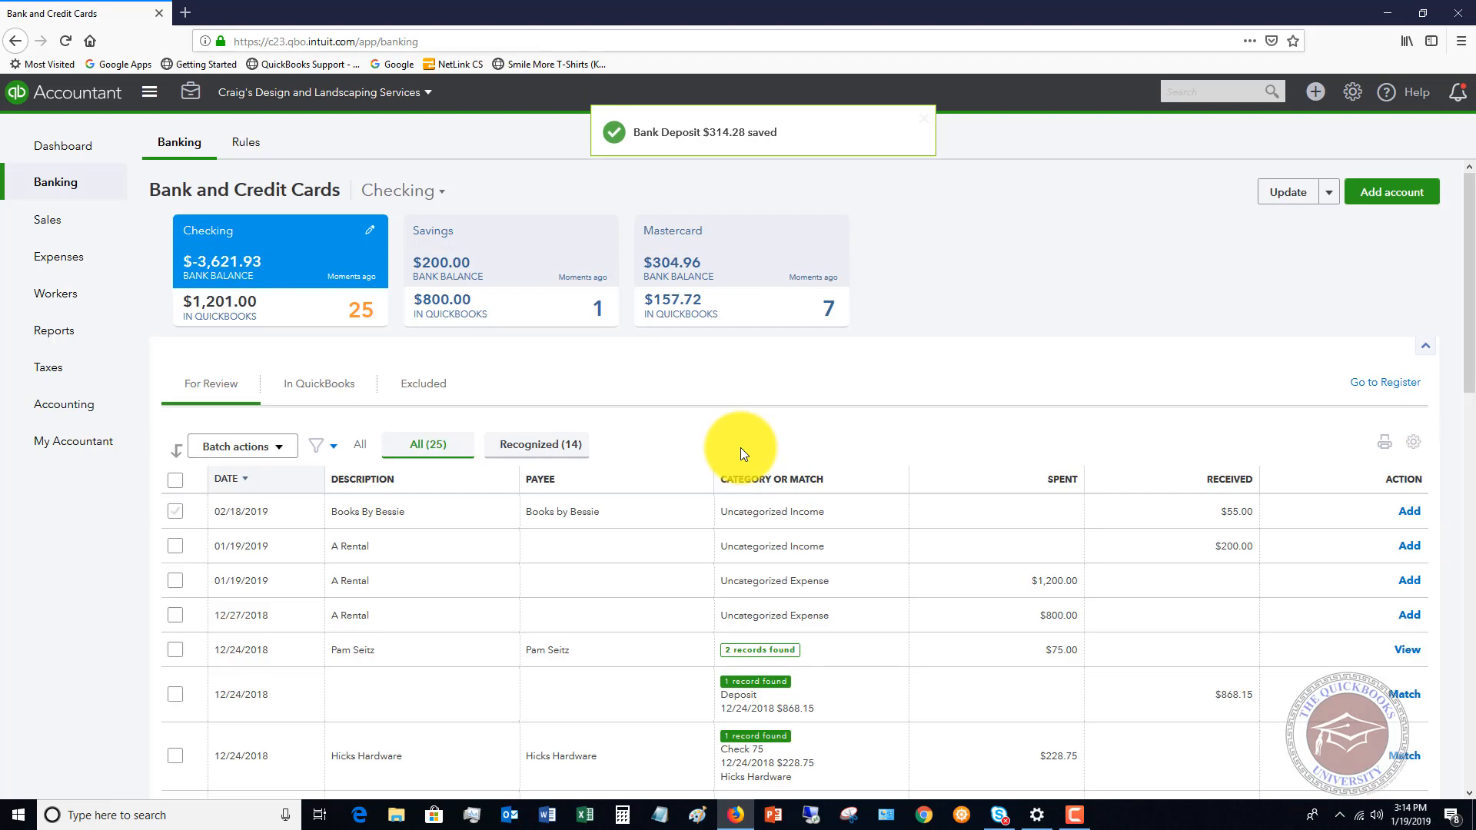
{"action": "mouse_move", "coordinate": [52, 224]}
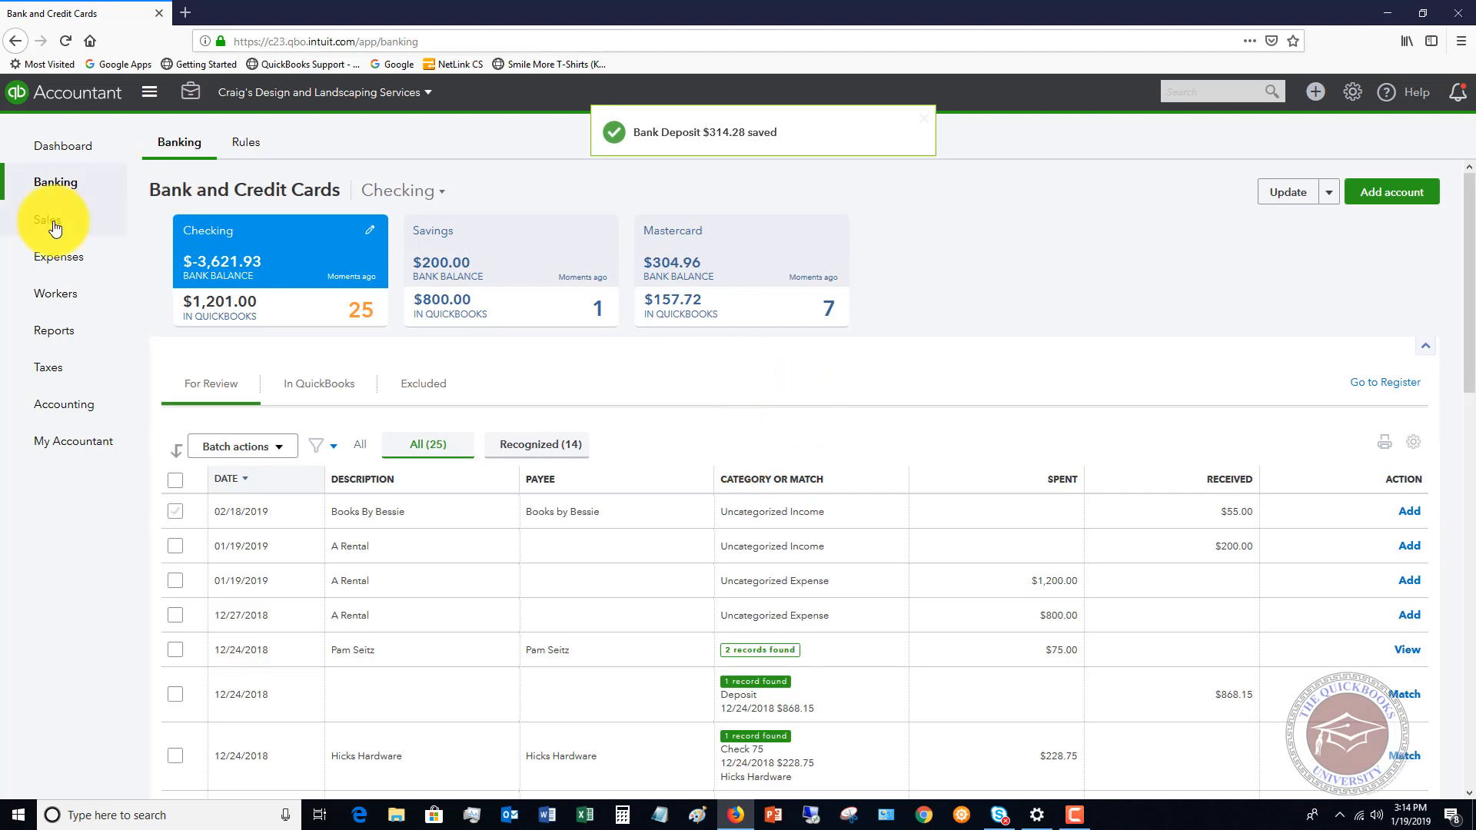
Review the Invoices list and All Sales, where invoice 1035 remains open.
{"action": "left_click", "coordinate": [48, 218]}
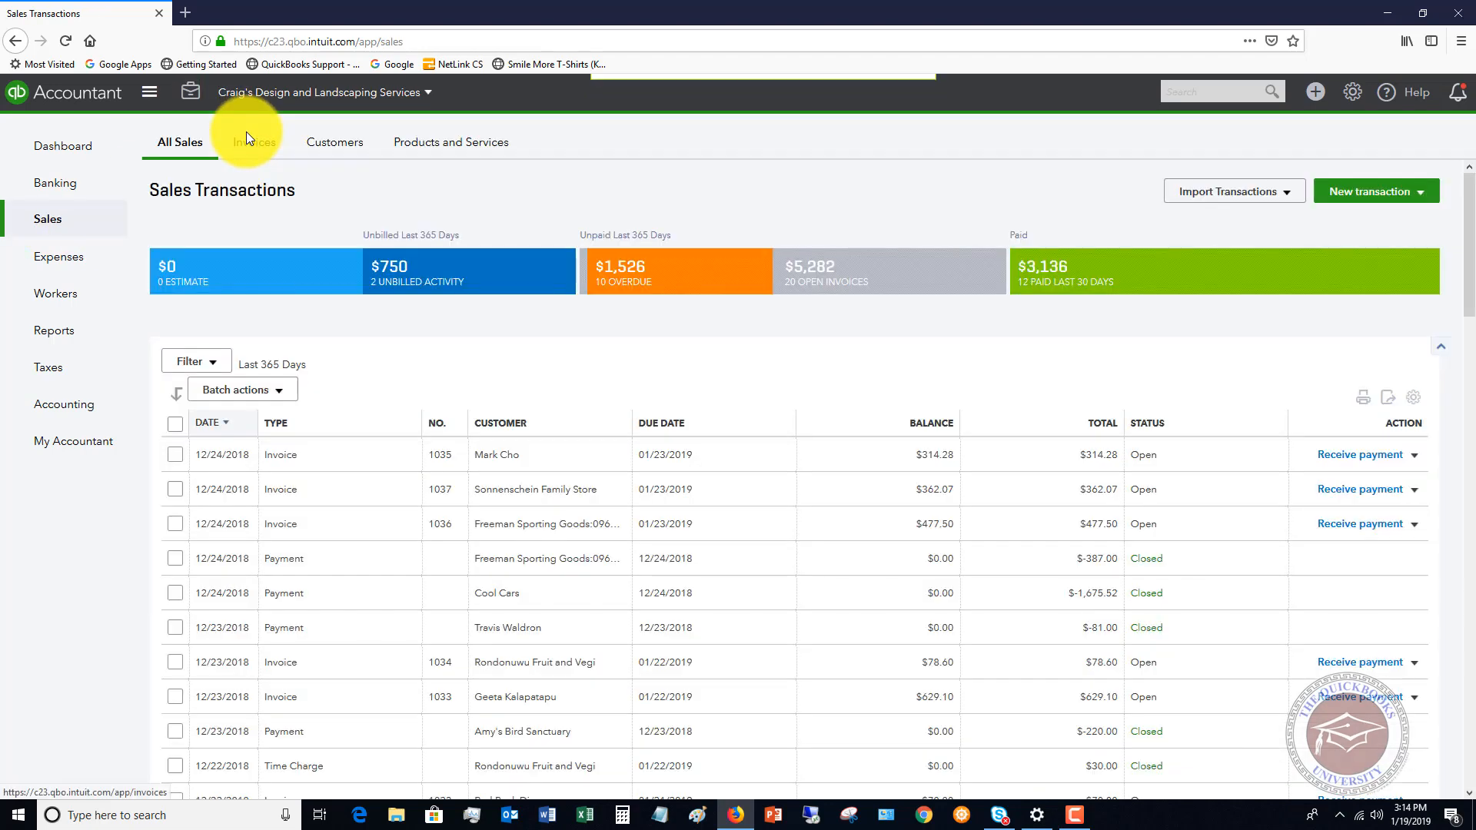
{"action": "mouse_move", "coordinate": [253, 142]}
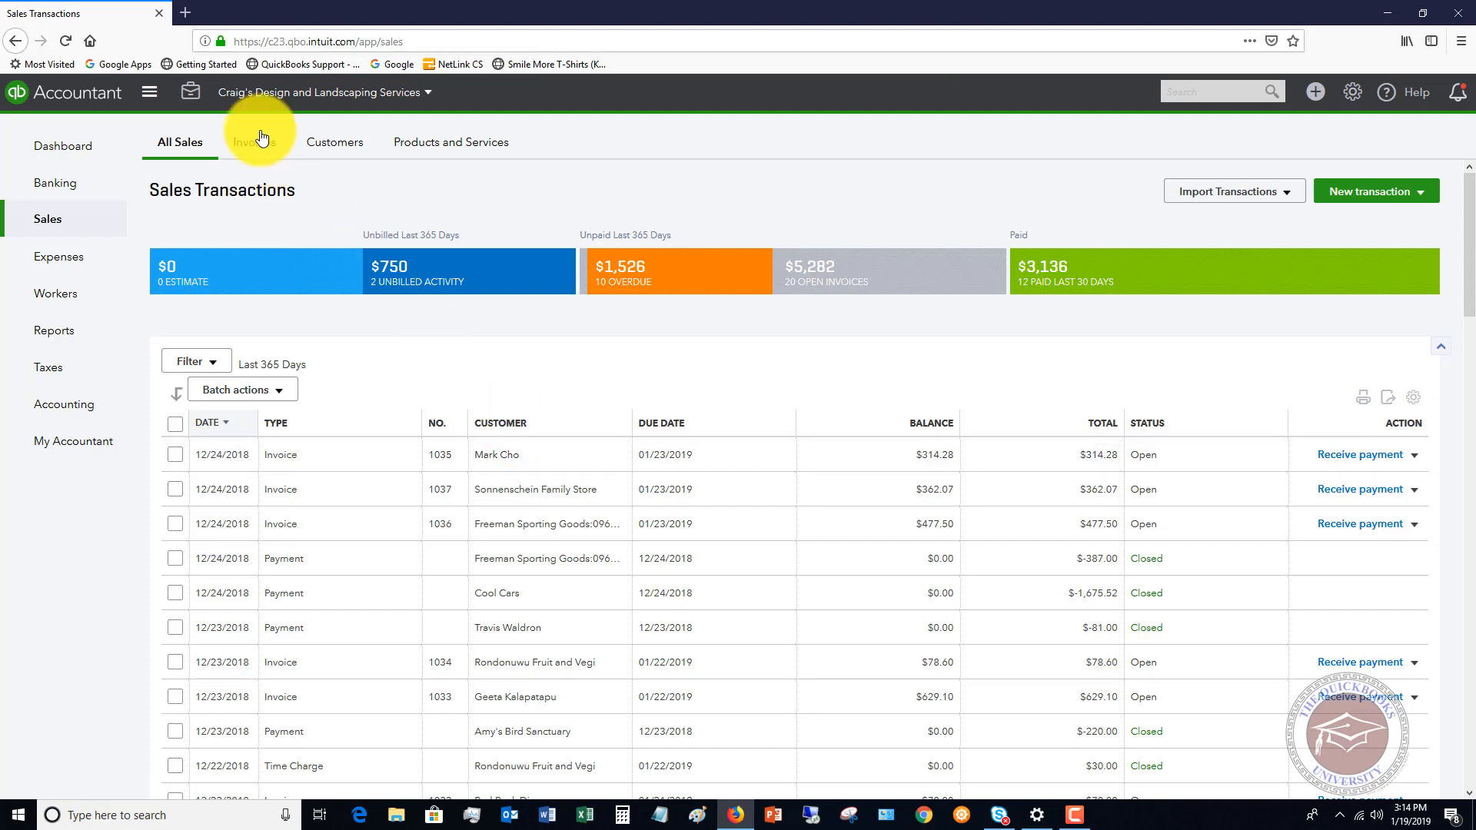
{"action": "left_click", "coordinate": [251, 141]}
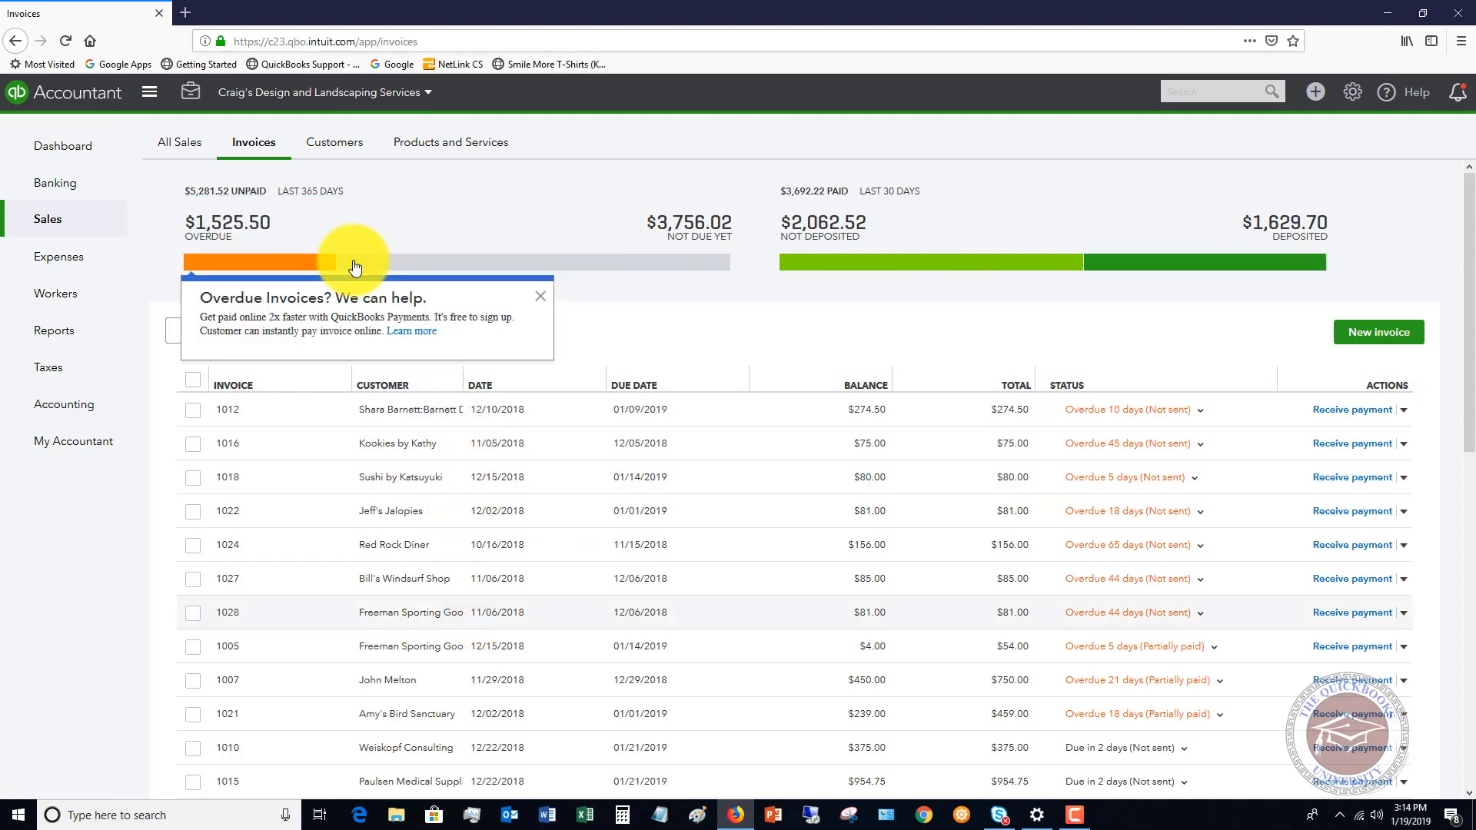
{"action": "left_click", "coordinate": [178, 141]}
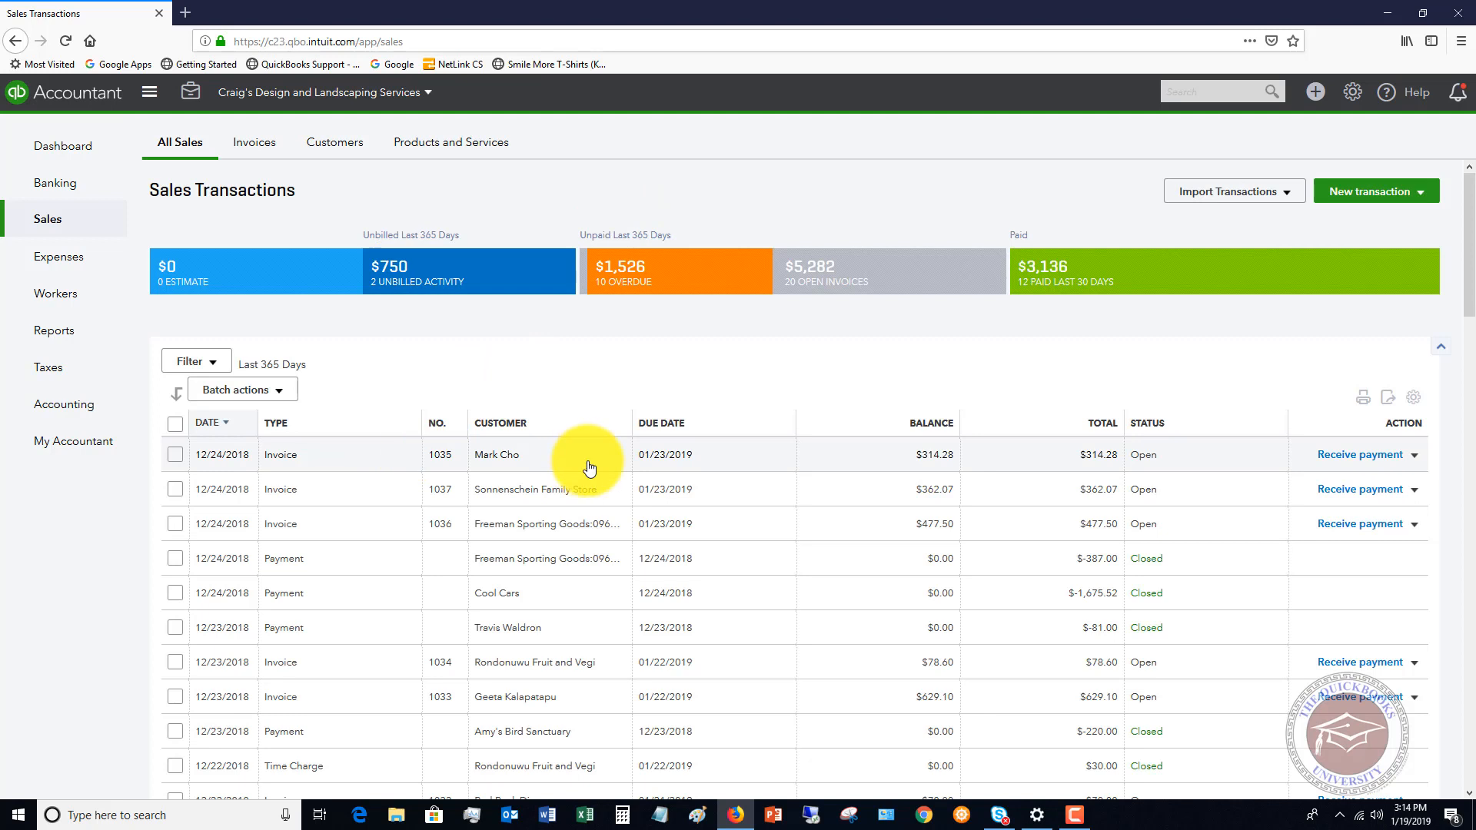
{"action": "mouse_move", "coordinate": [528, 494]}
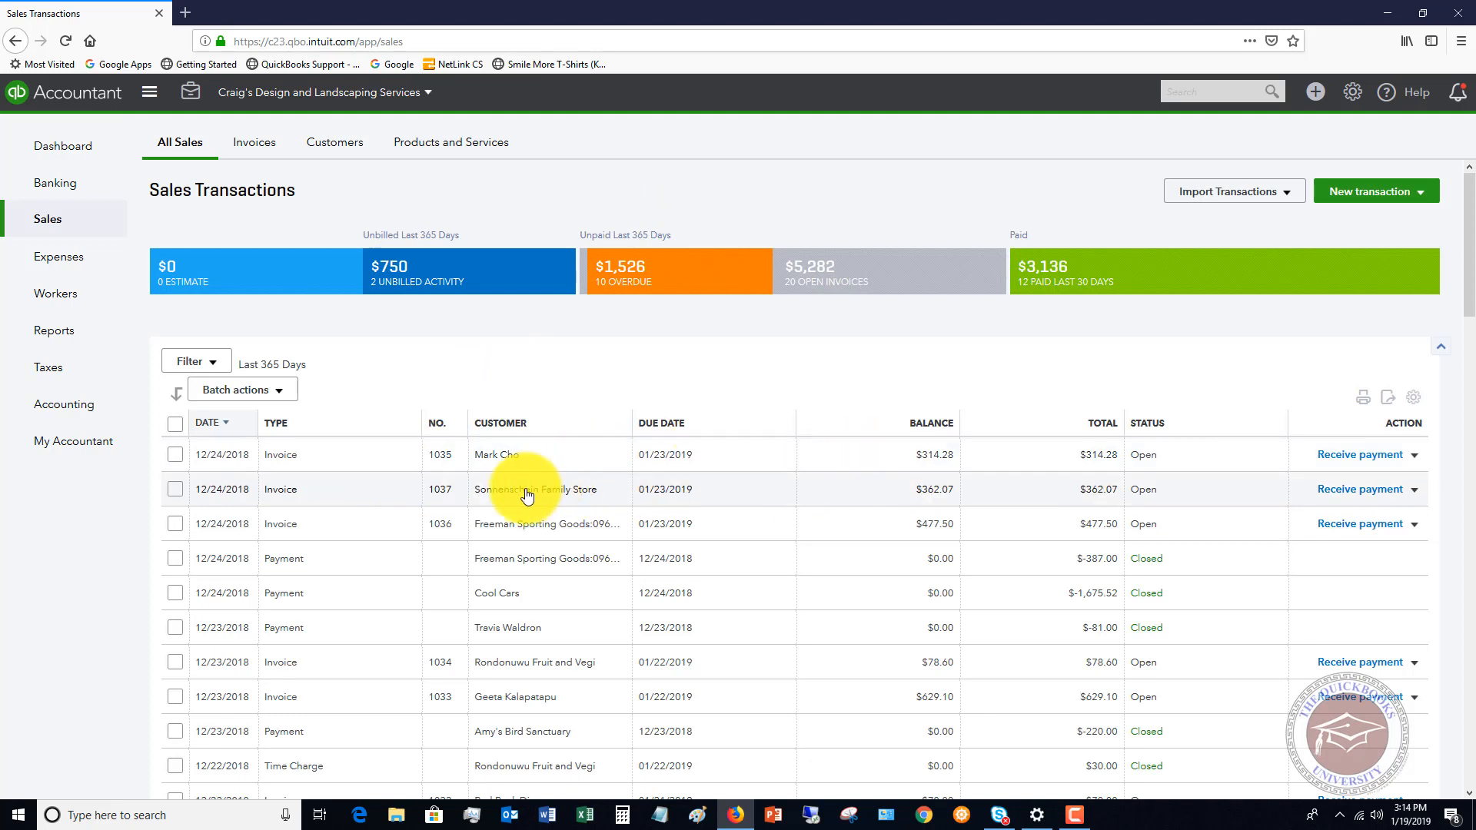
{"action": "mouse_move", "coordinate": [1259, 469]}
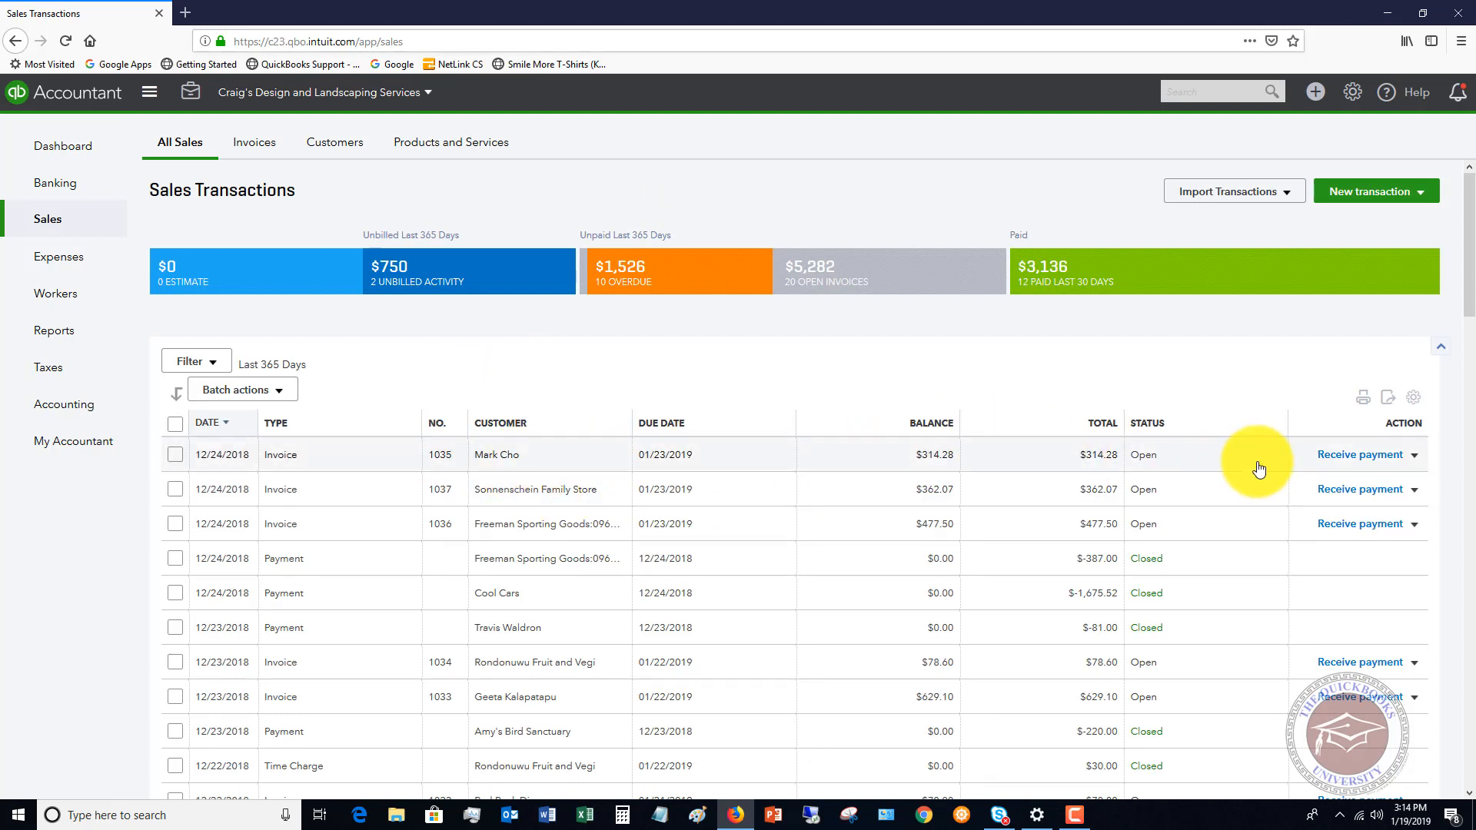
{"action": "mouse_move", "coordinate": [1181, 374]}
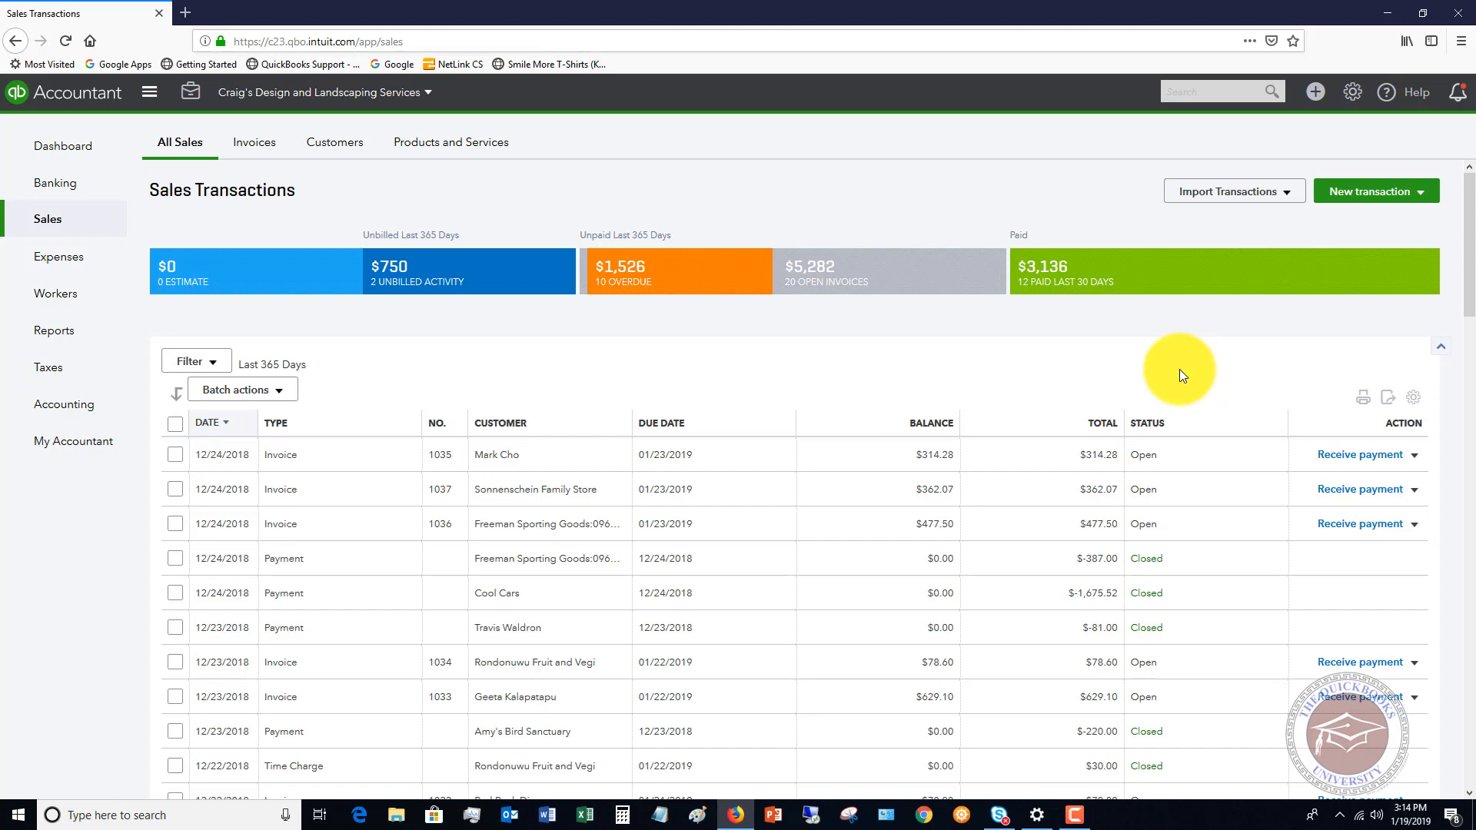
{"action": "mouse_move", "coordinate": [1352, 91]}
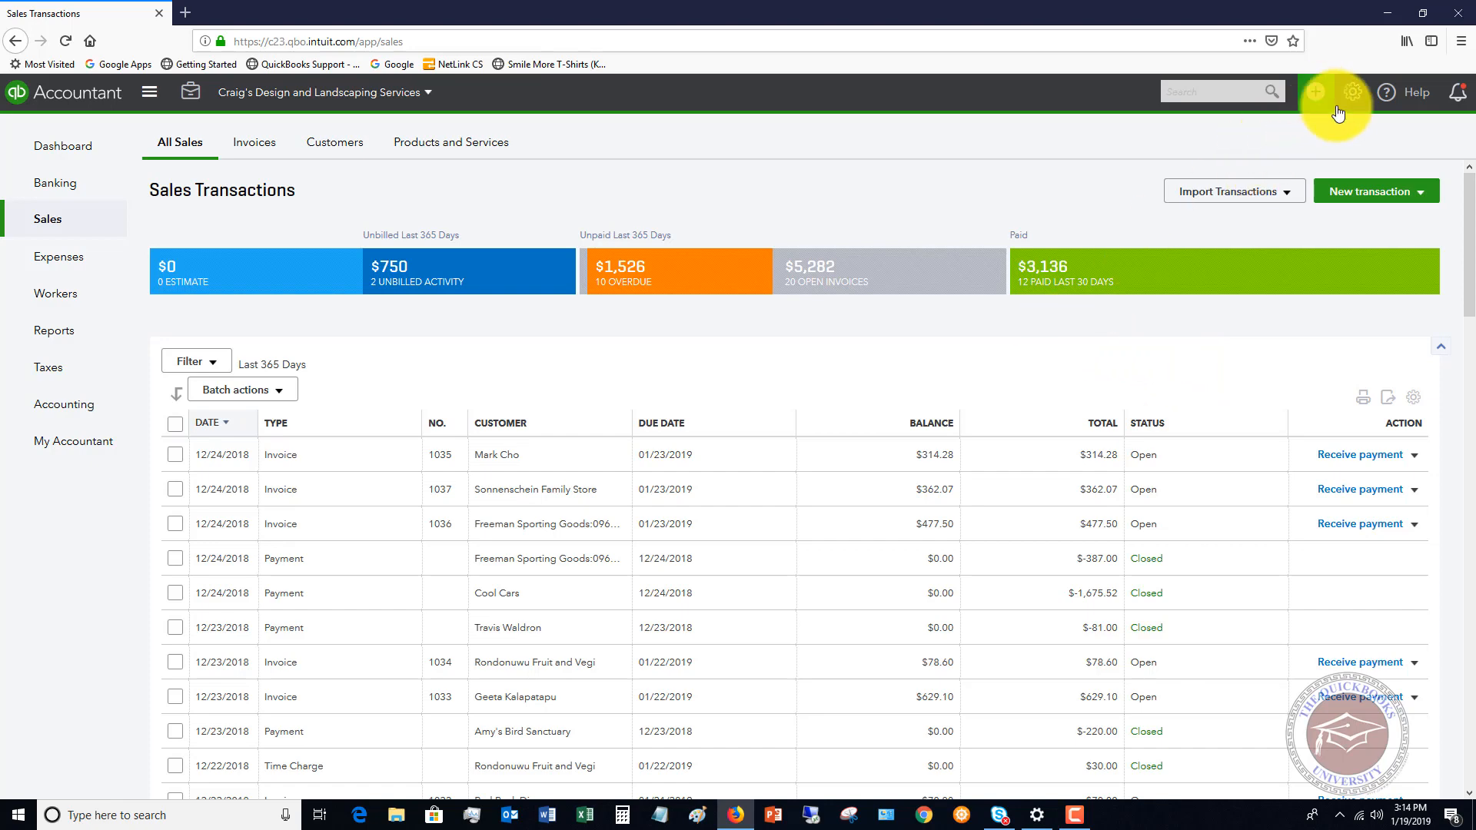
Reach the Checking register via the Chart of Accounts and close the Register basics tip.
{"action": "left_click", "coordinate": [1352, 90]}
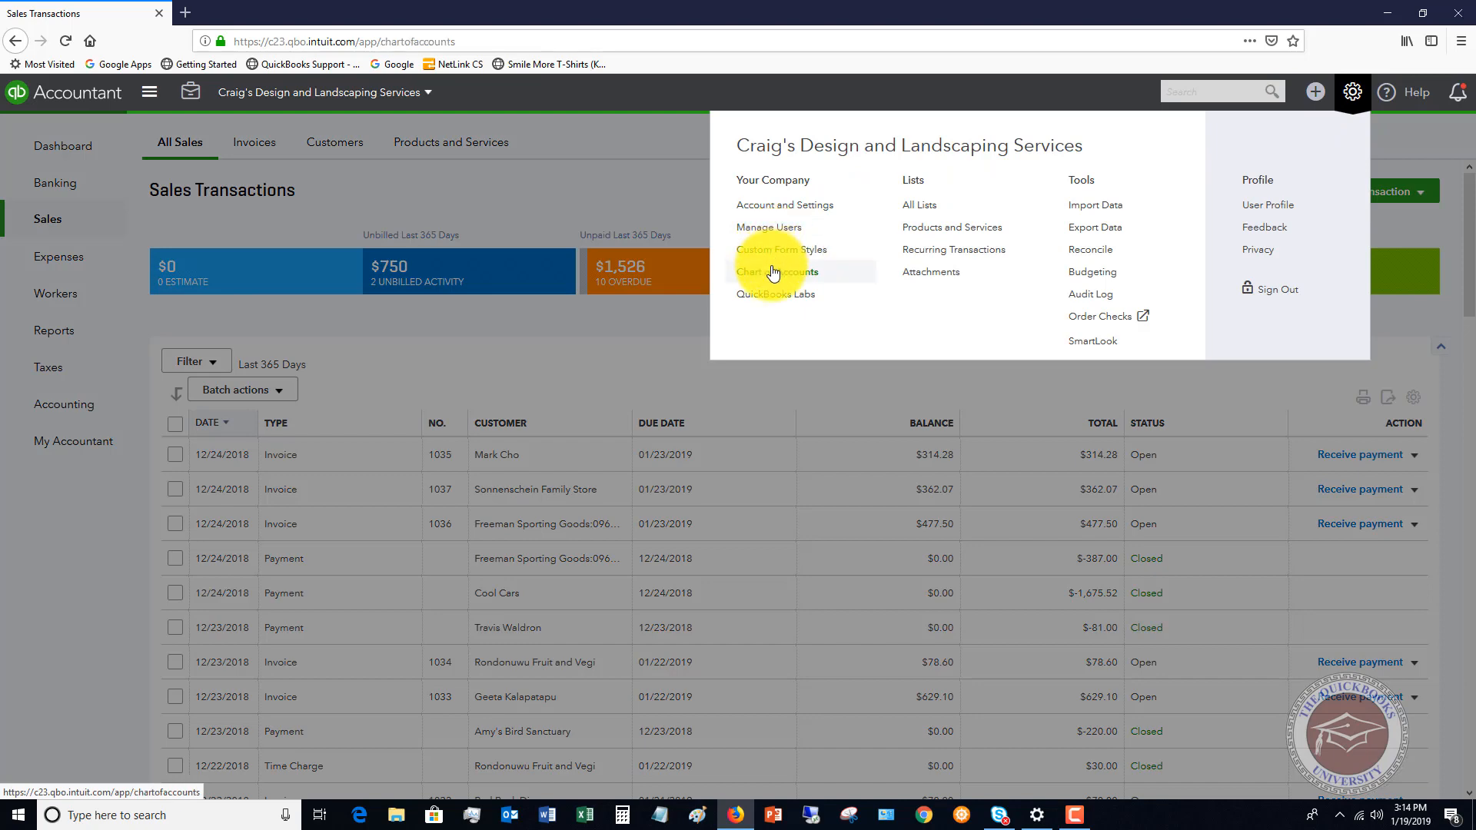
{"action": "left_click", "coordinate": [778, 273]}
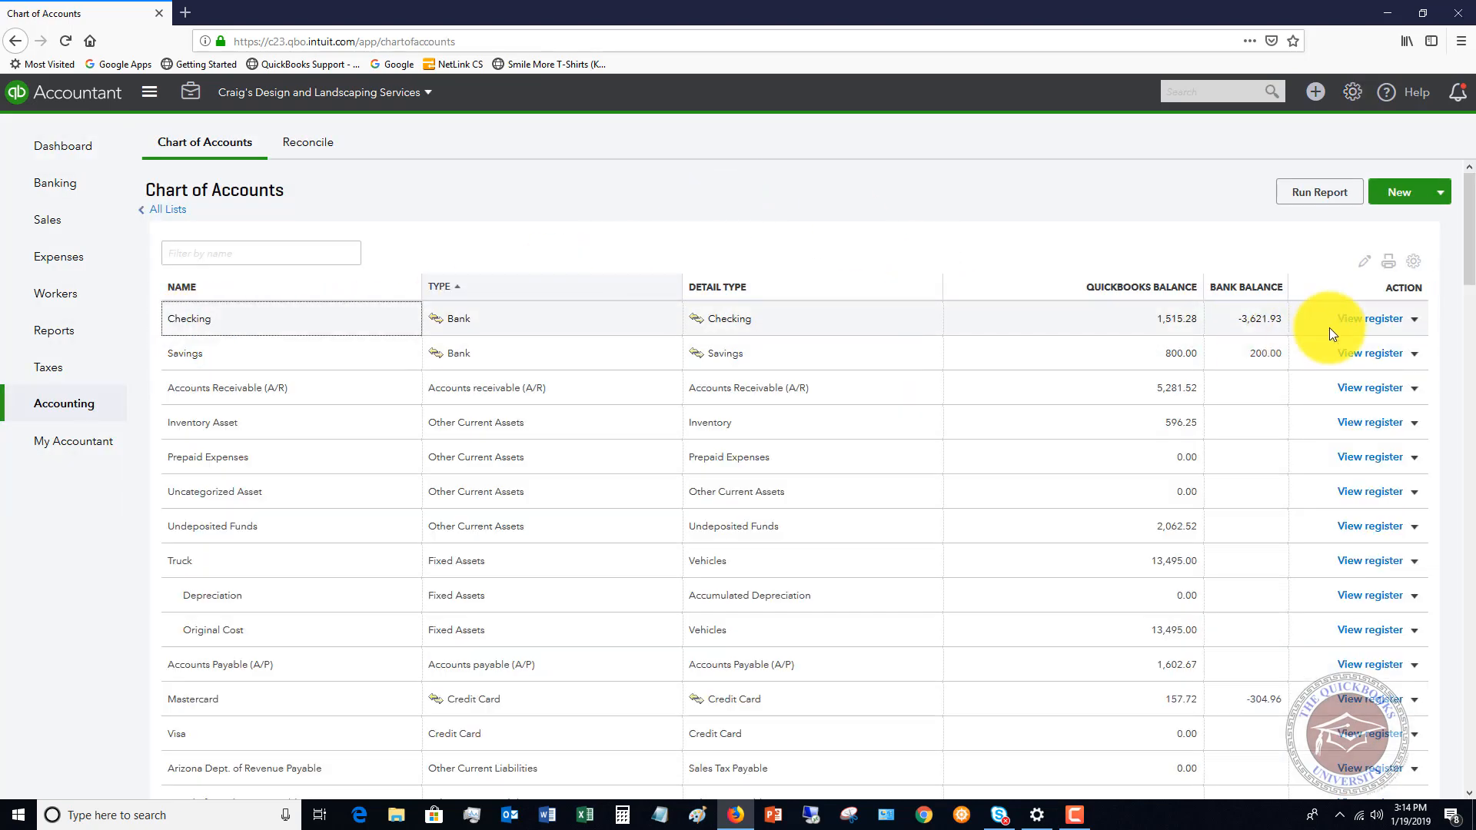
{"action": "left_click", "coordinate": [1369, 318]}
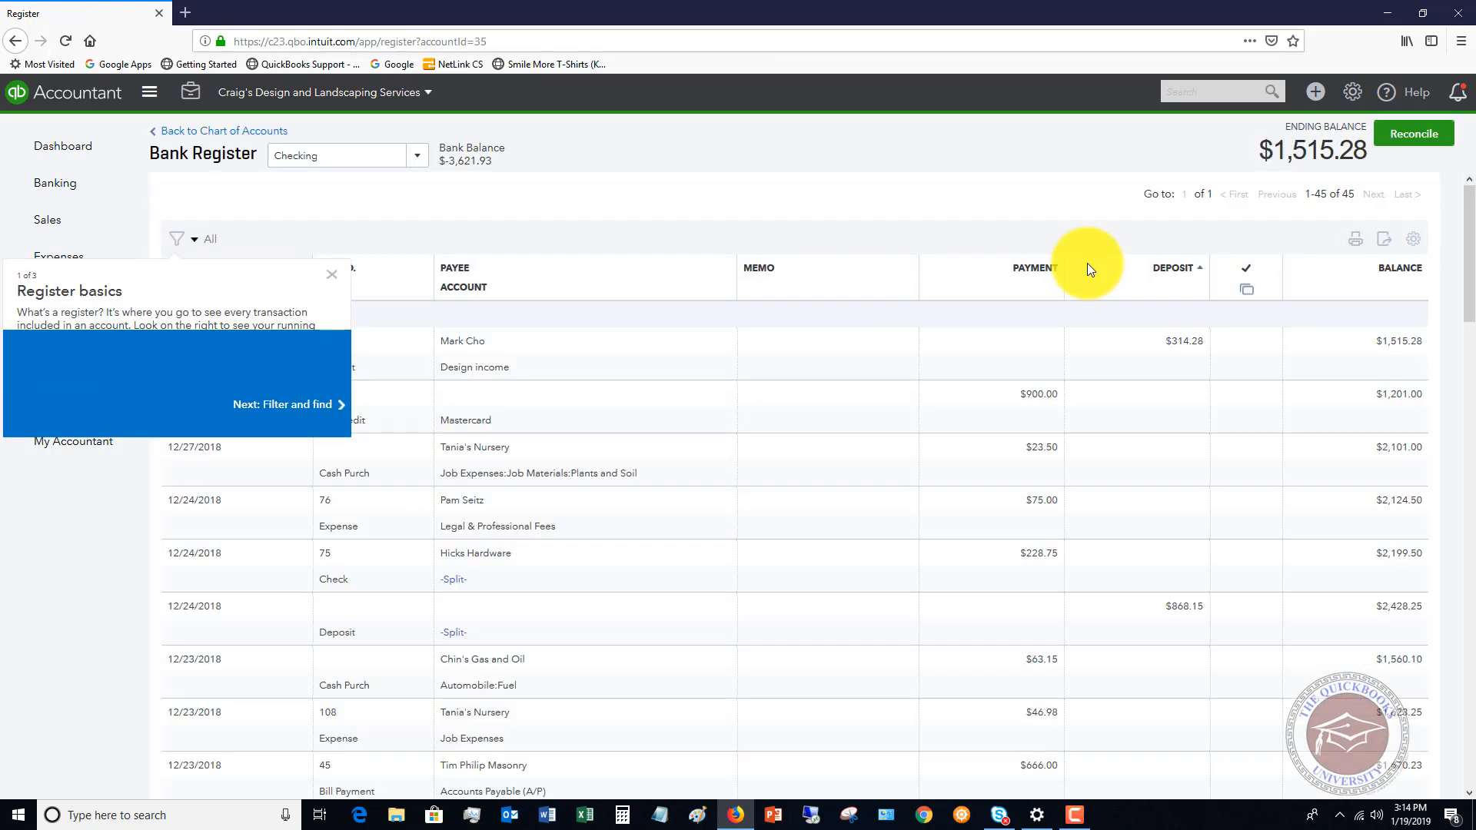
{"action": "mouse_move", "coordinate": [1002, 229]}
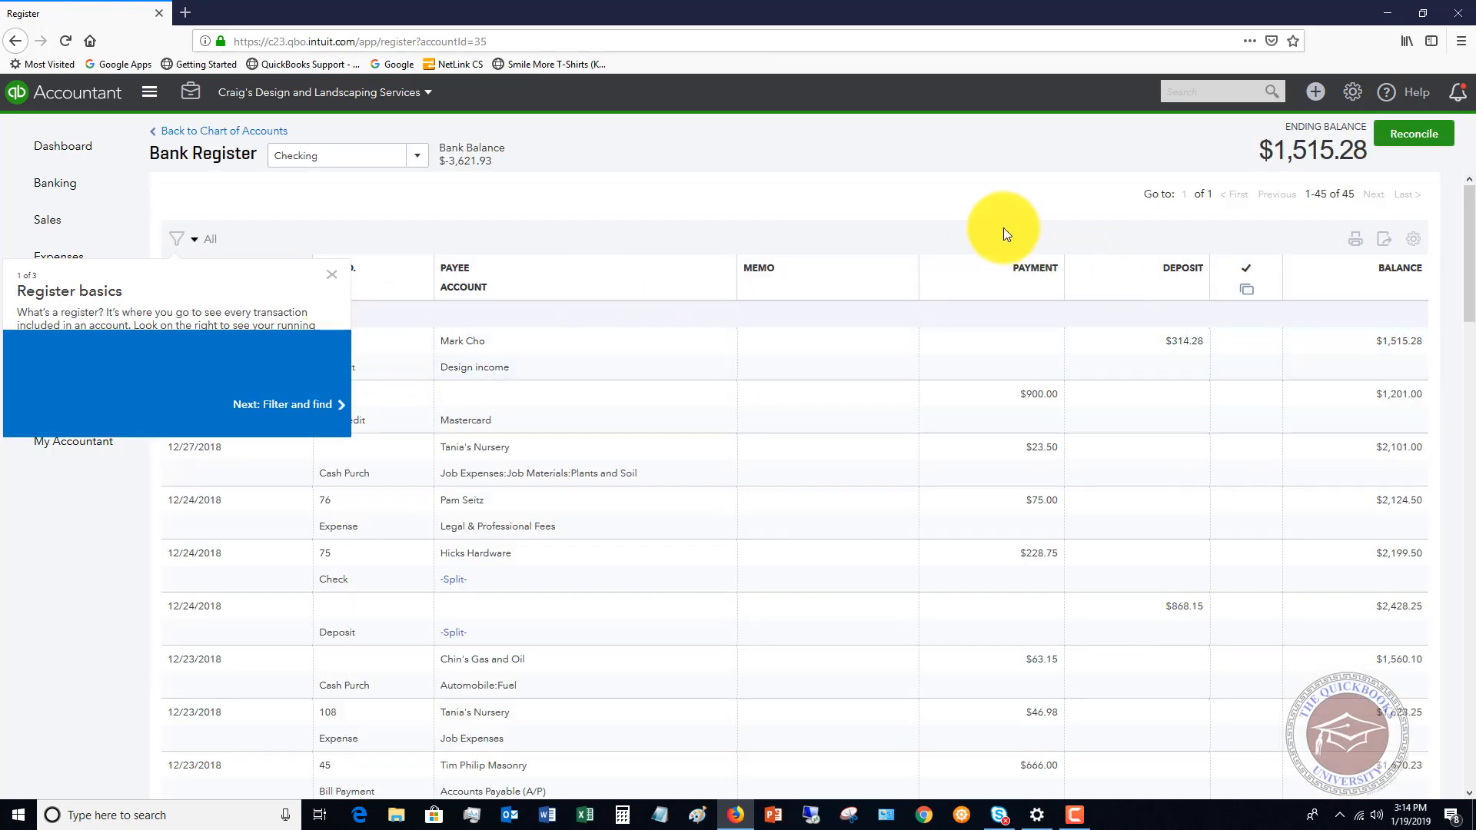
{"action": "left_click", "coordinate": [332, 273]}
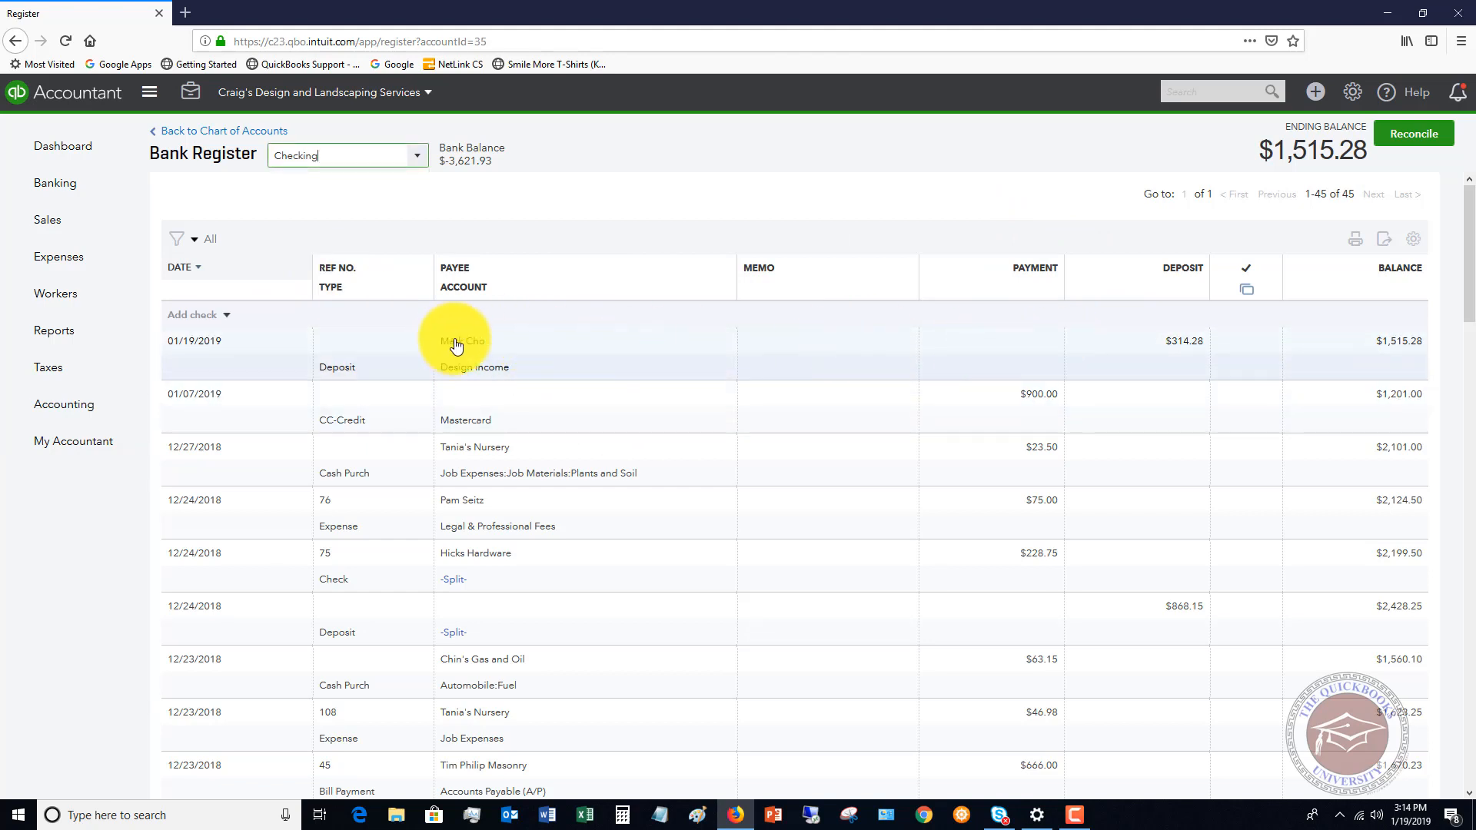
Recode Mark Cho's $314.28 deposit to Accounts Receivable (A/R) and save it.
{"action": "left_click", "coordinate": [456, 341]}
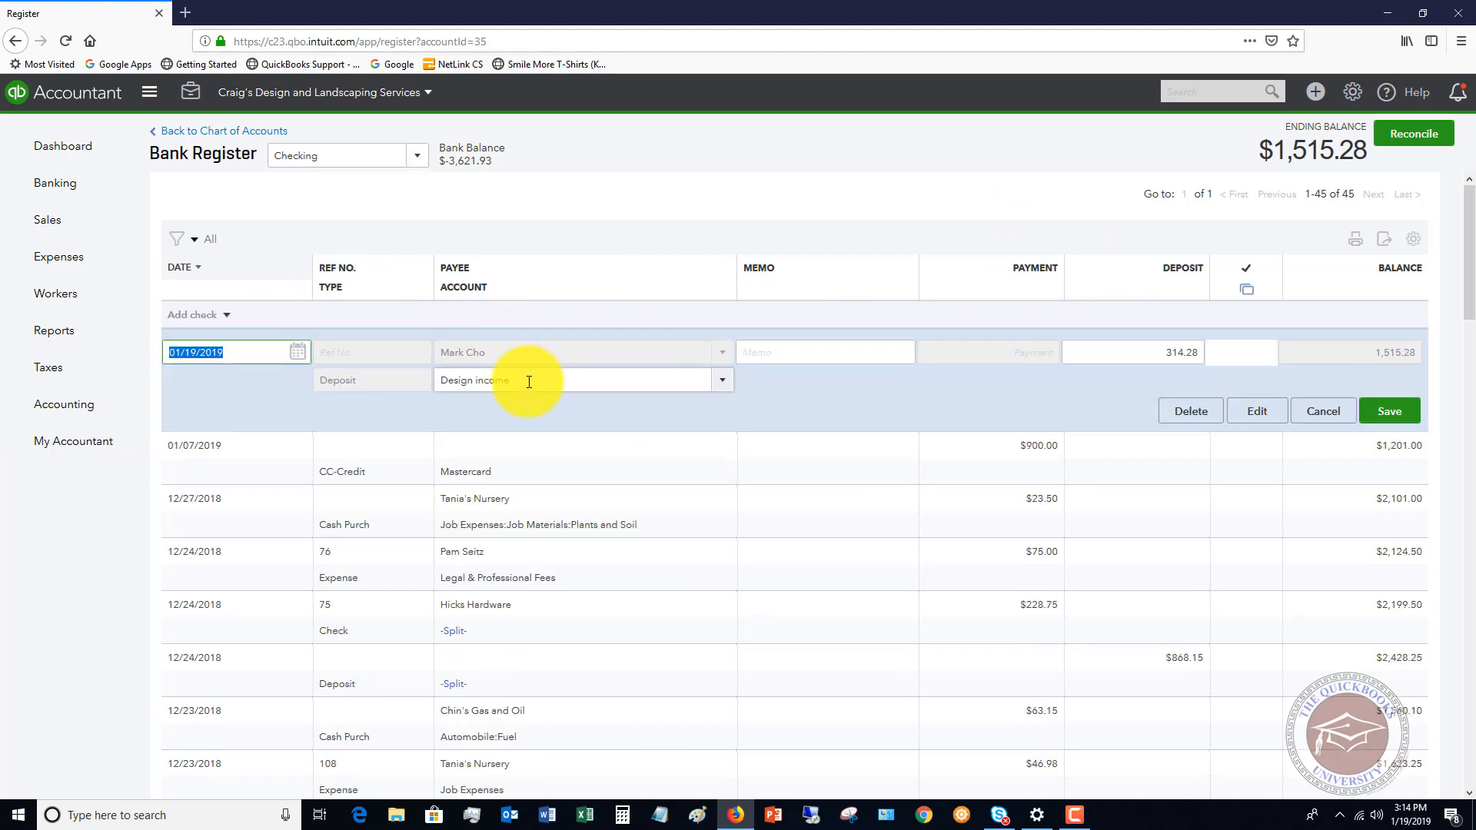
{"action": "mouse_move", "coordinate": [524, 358]}
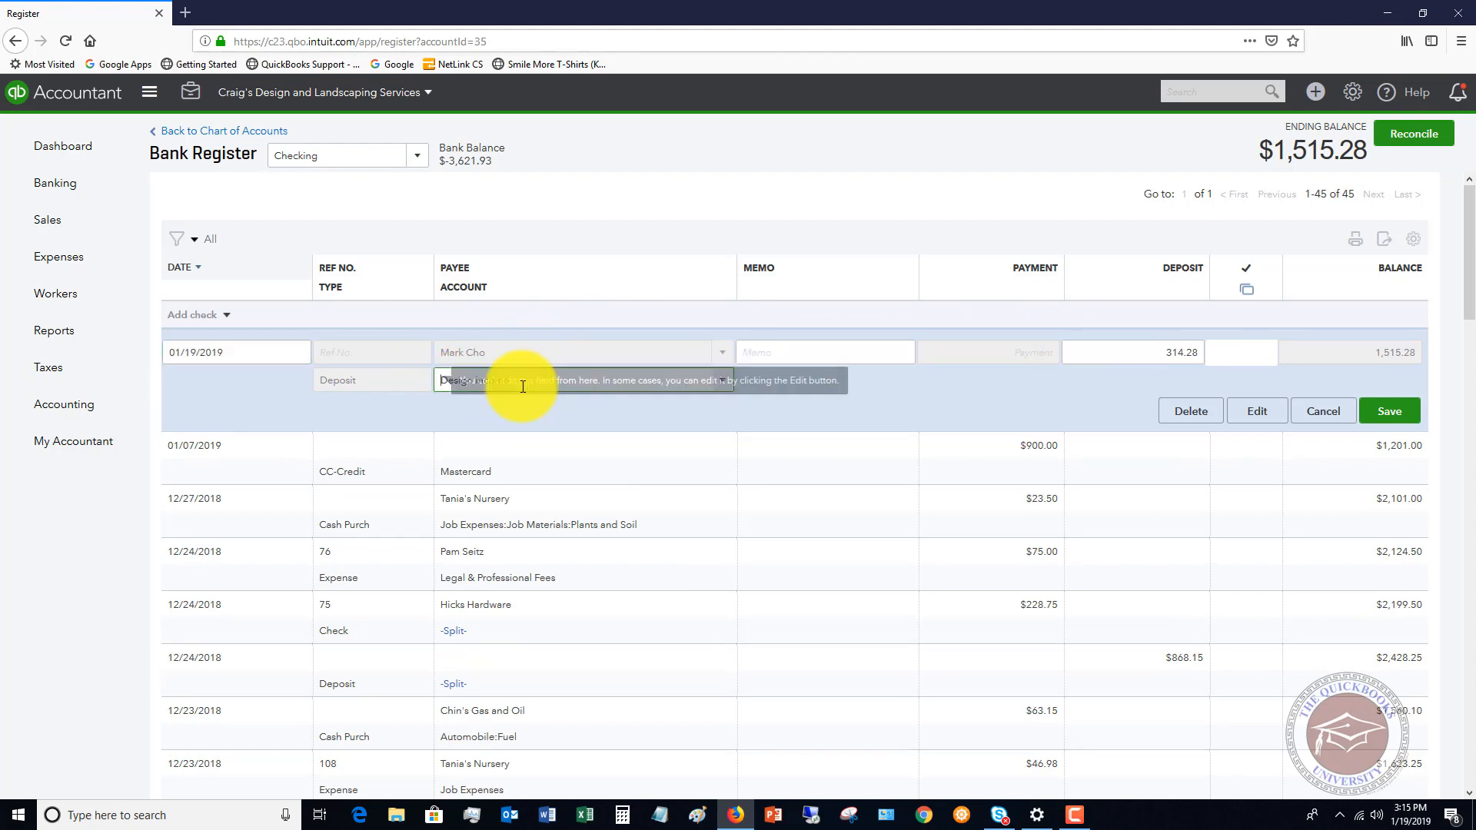
{"action": "left_click", "coordinate": [565, 380]}
{"action": "type", "text": "Account"}
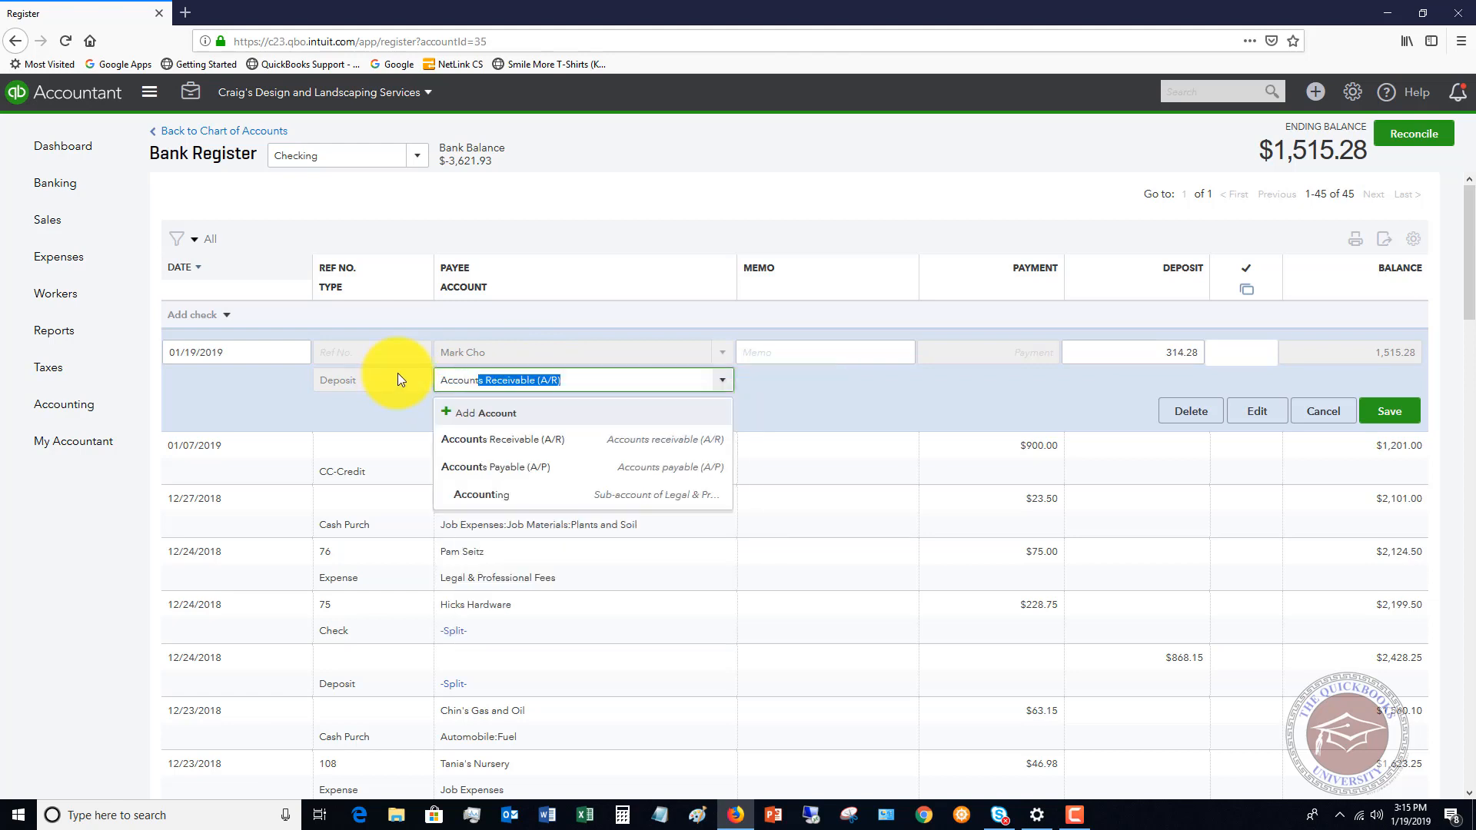
{"action": "left_click", "coordinate": [503, 440]}
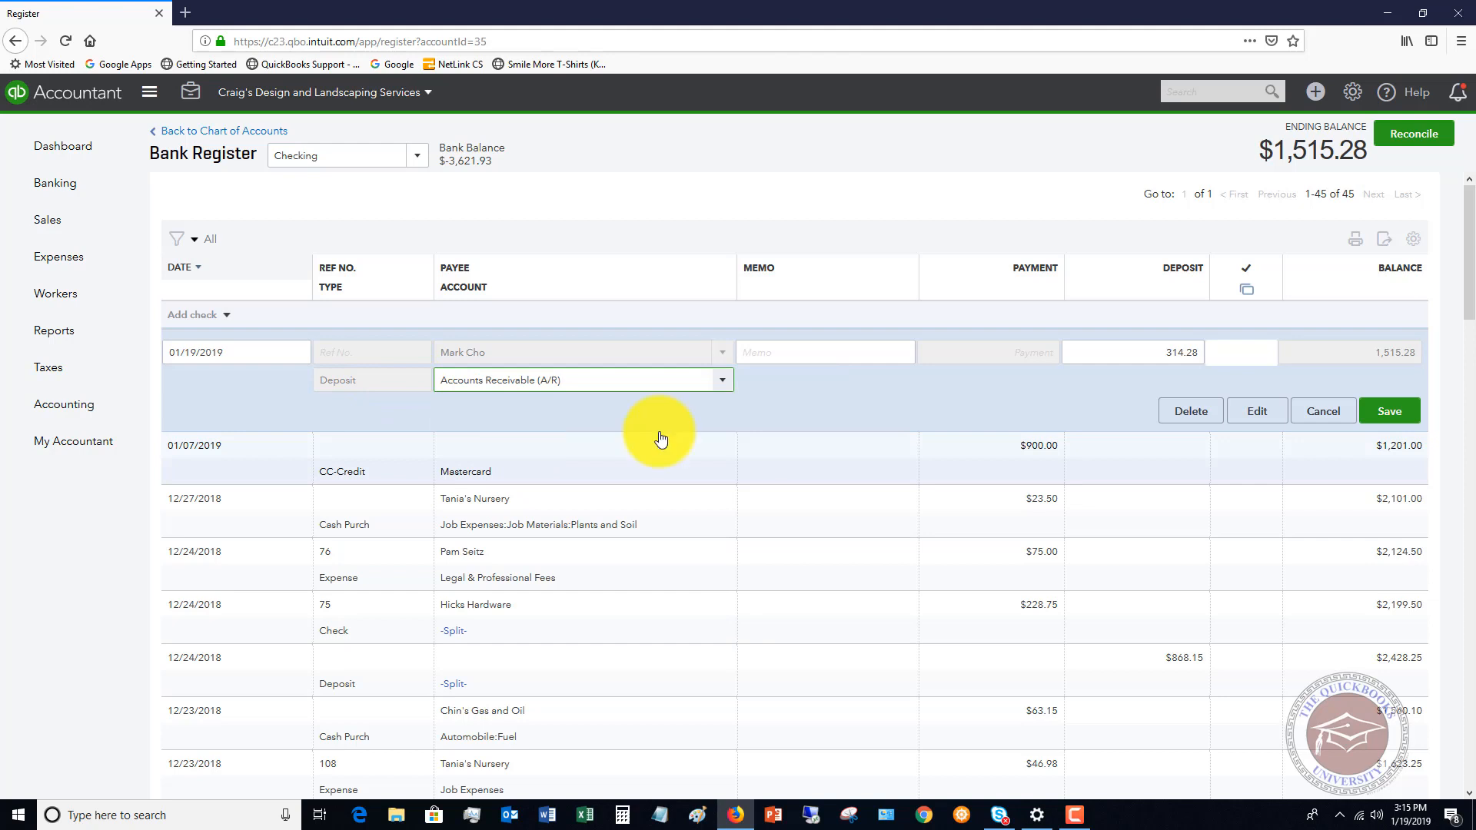
{"action": "left_click", "coordinate": [1387, 410]}
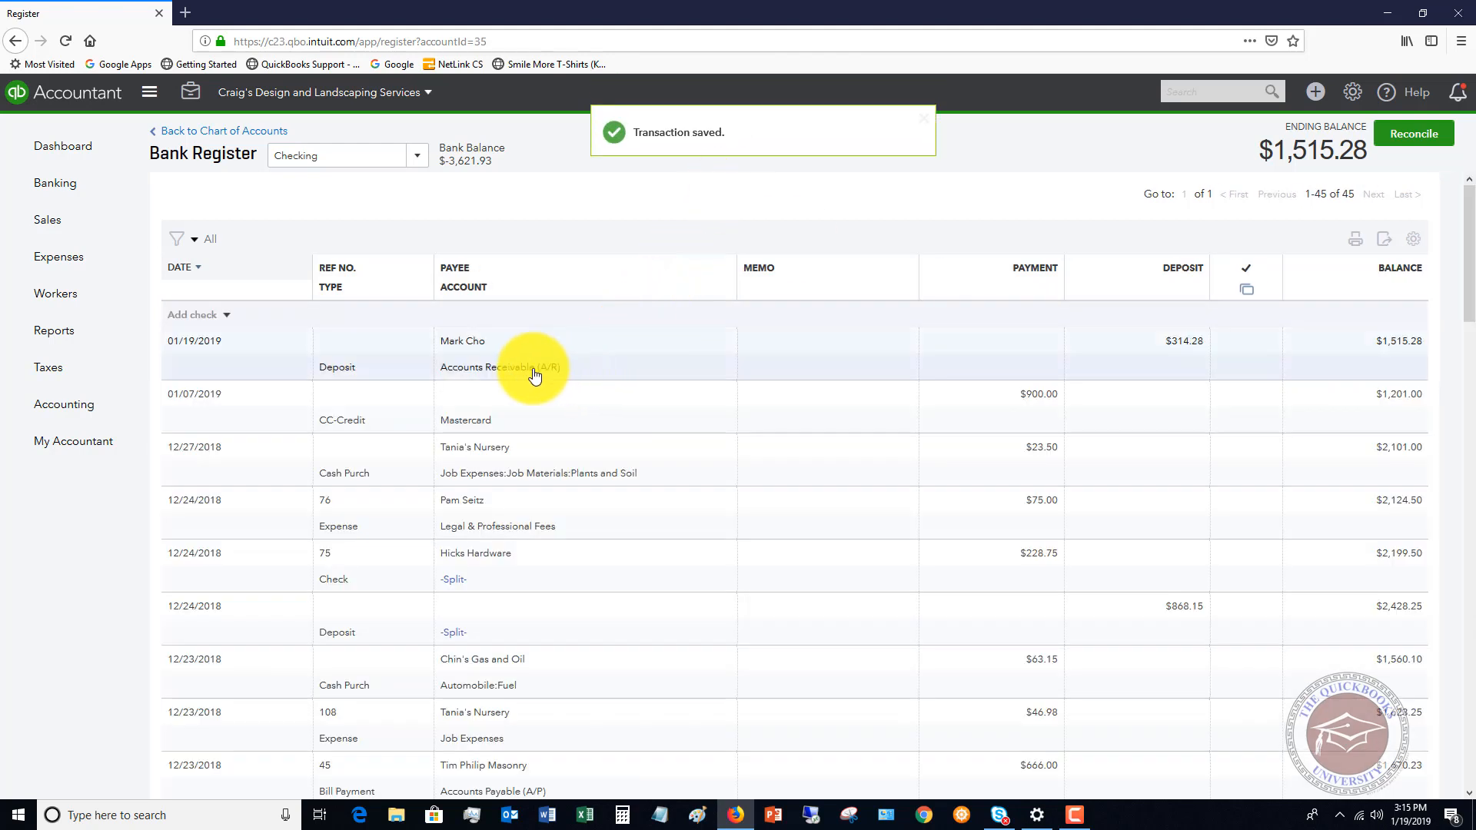
{"action": "mouse_move", "coordinate": [587, 371]}
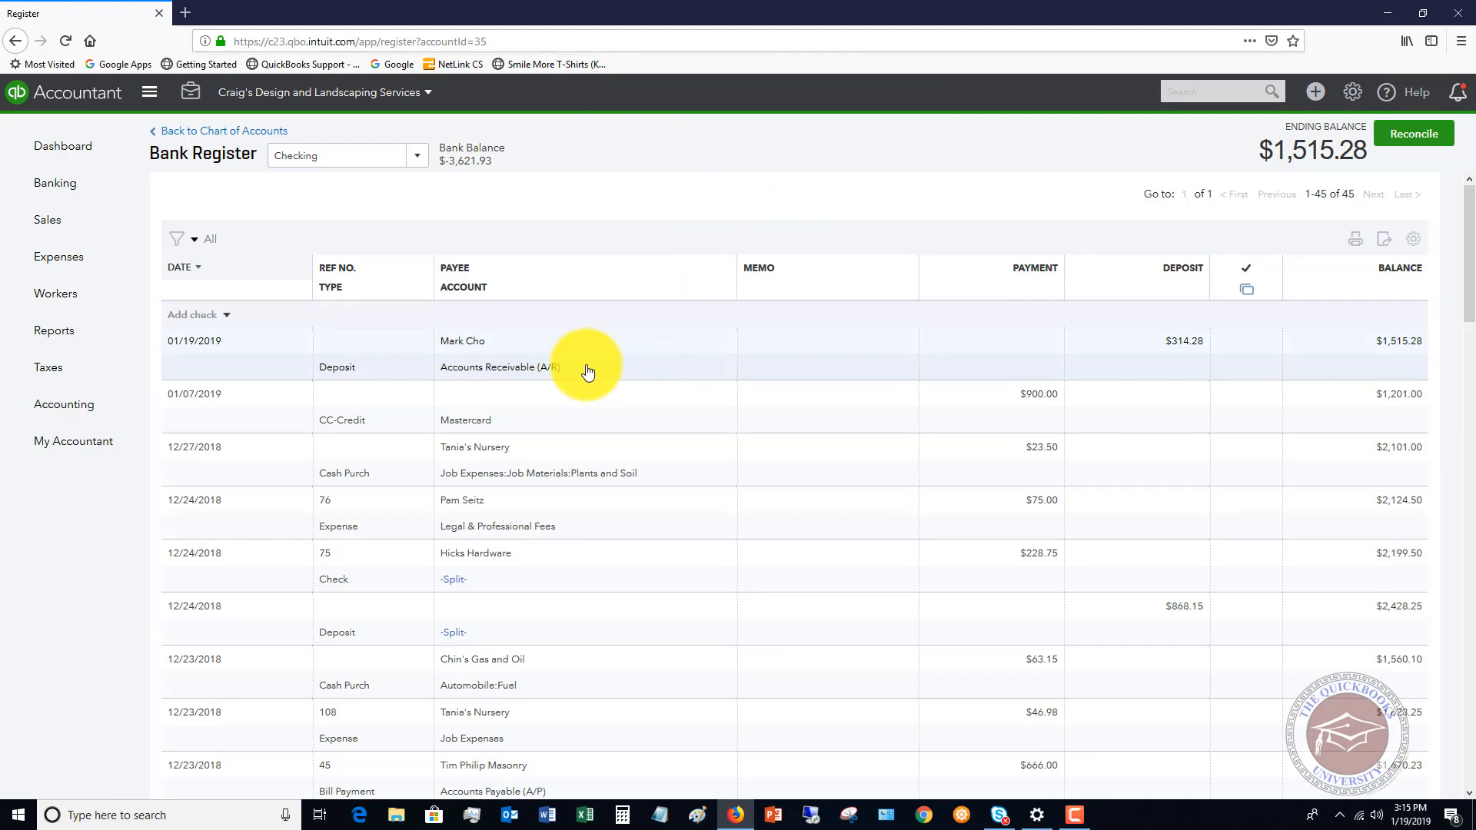
{"action": "left_click", "coordinate": [48, 218]}
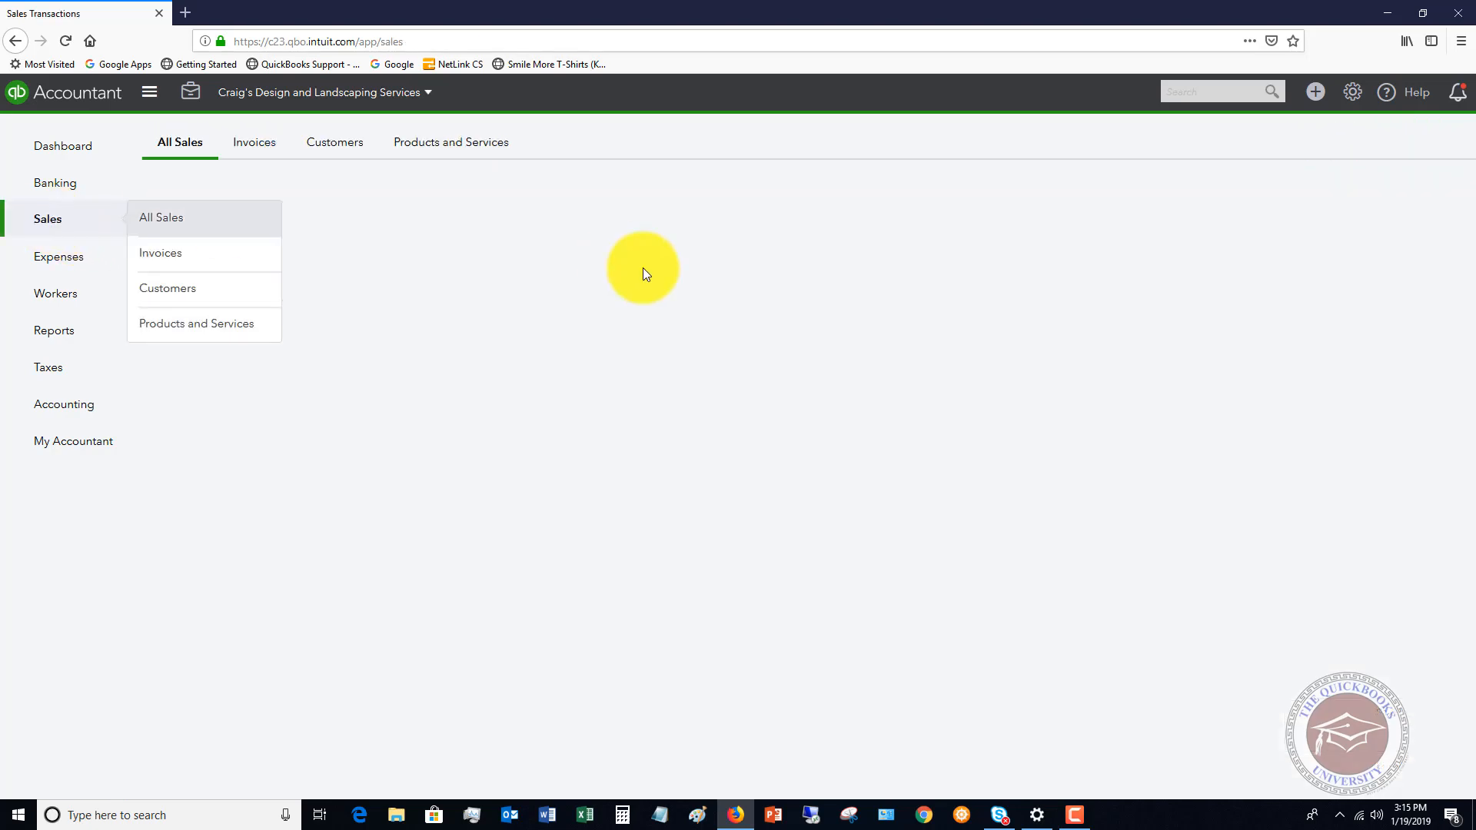
Show All Sales with Mark Cho's $-314.28 deposit above invoice 1035.
{"action": "left_click", "coordinate": [160, 217]}
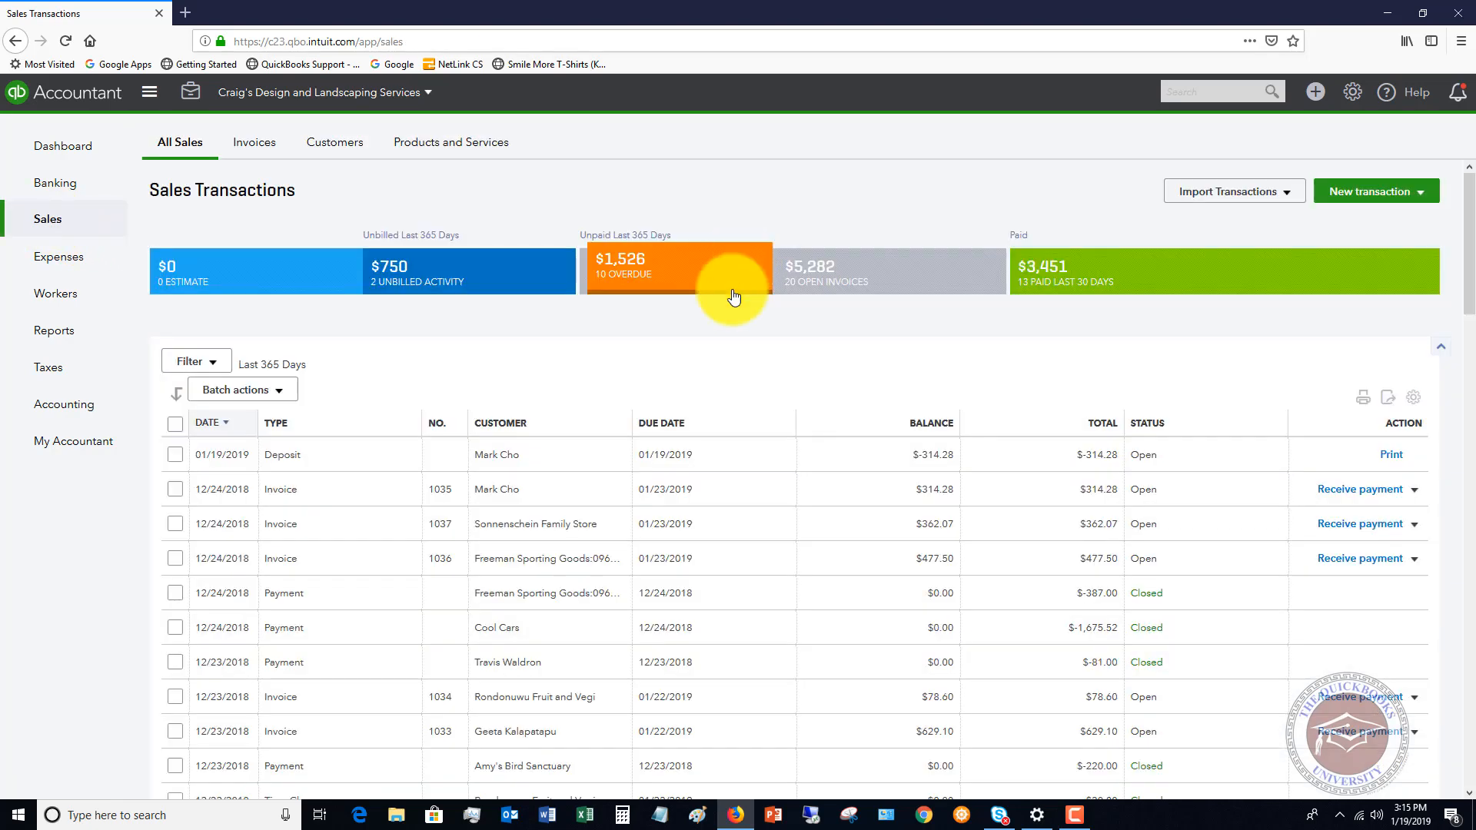
{"action": "mouse_move", "coordinate": [1175, 461]}
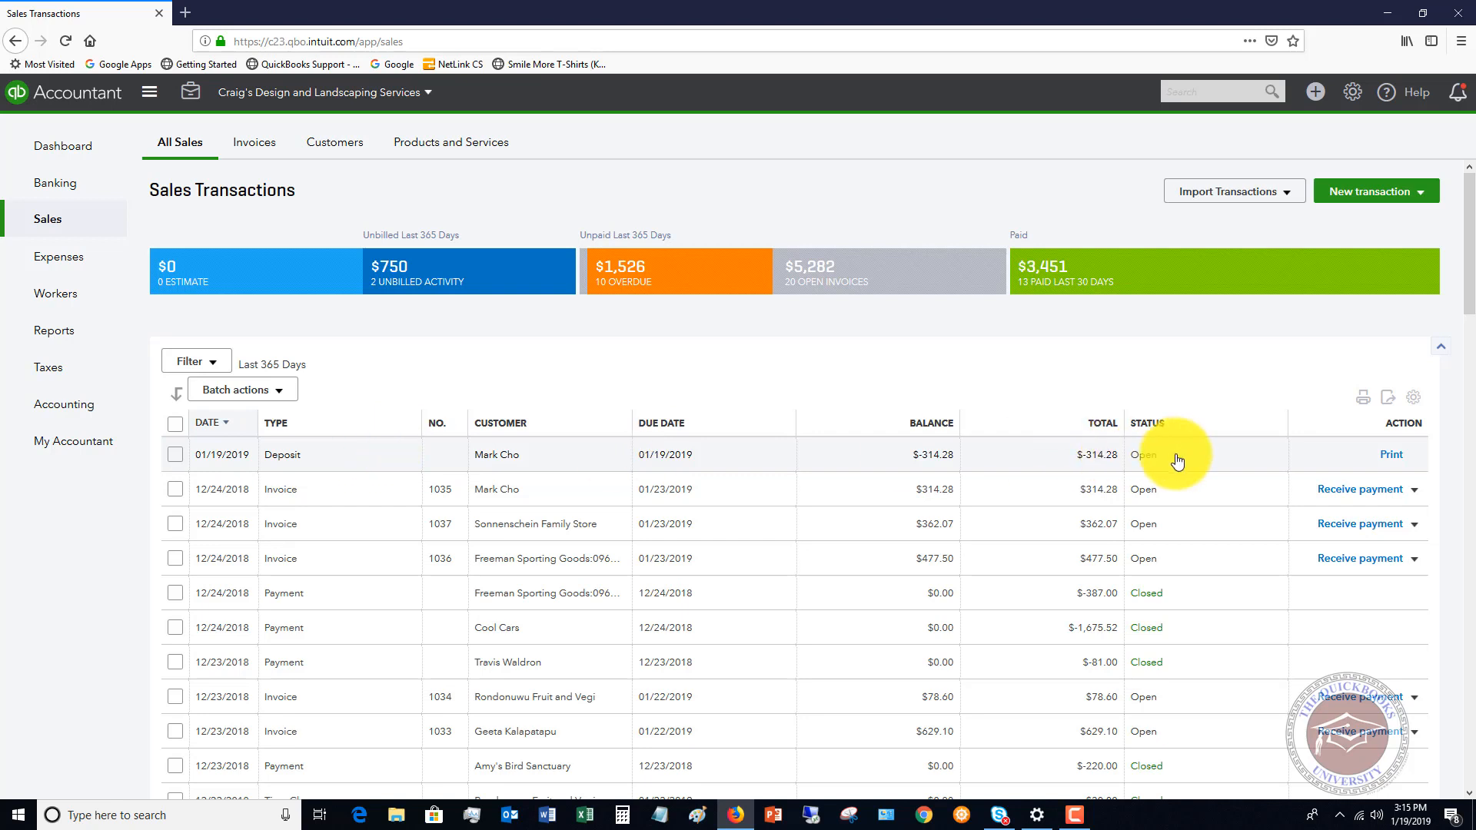
{"action": "mouse_move", "coordinate": [1362, 458]}
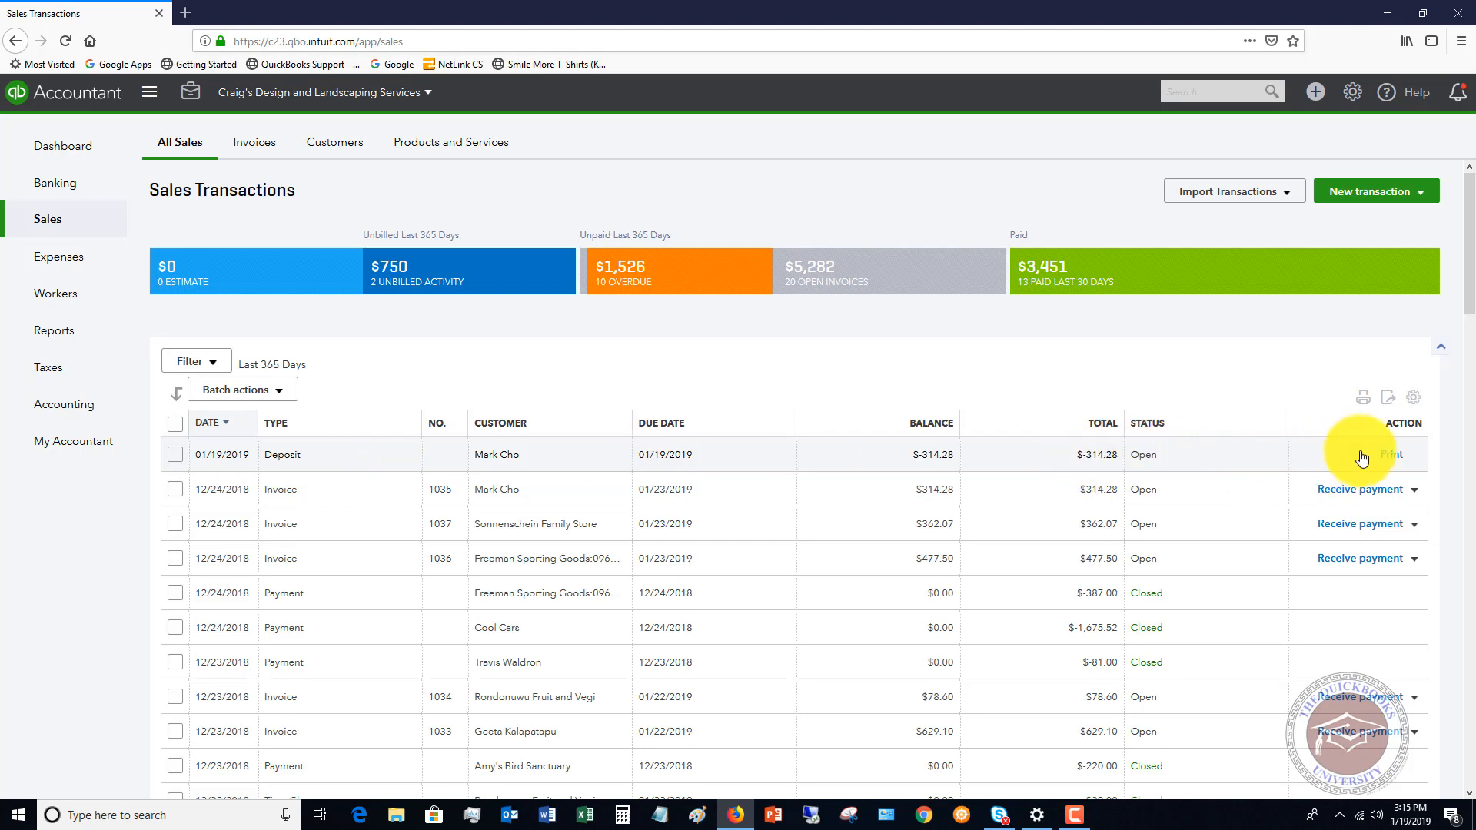
{"action": "mouse_move", "coordinate": [447, 473]}
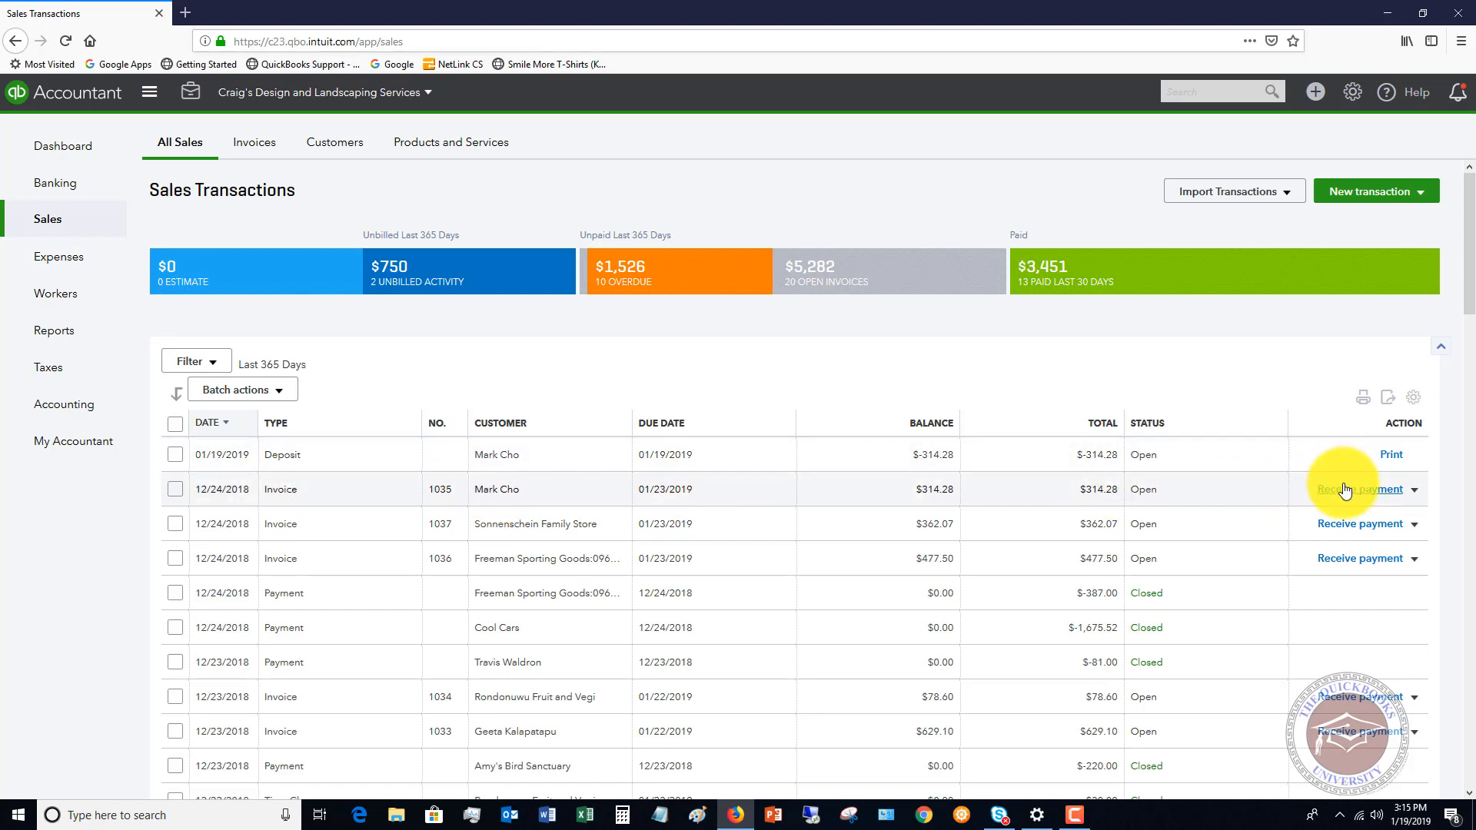
Receive a $0.00 payment applying the deposit credit to invoice 1035, then save and close.
{"action": "left_click", "coordinate": [1352, 489]}
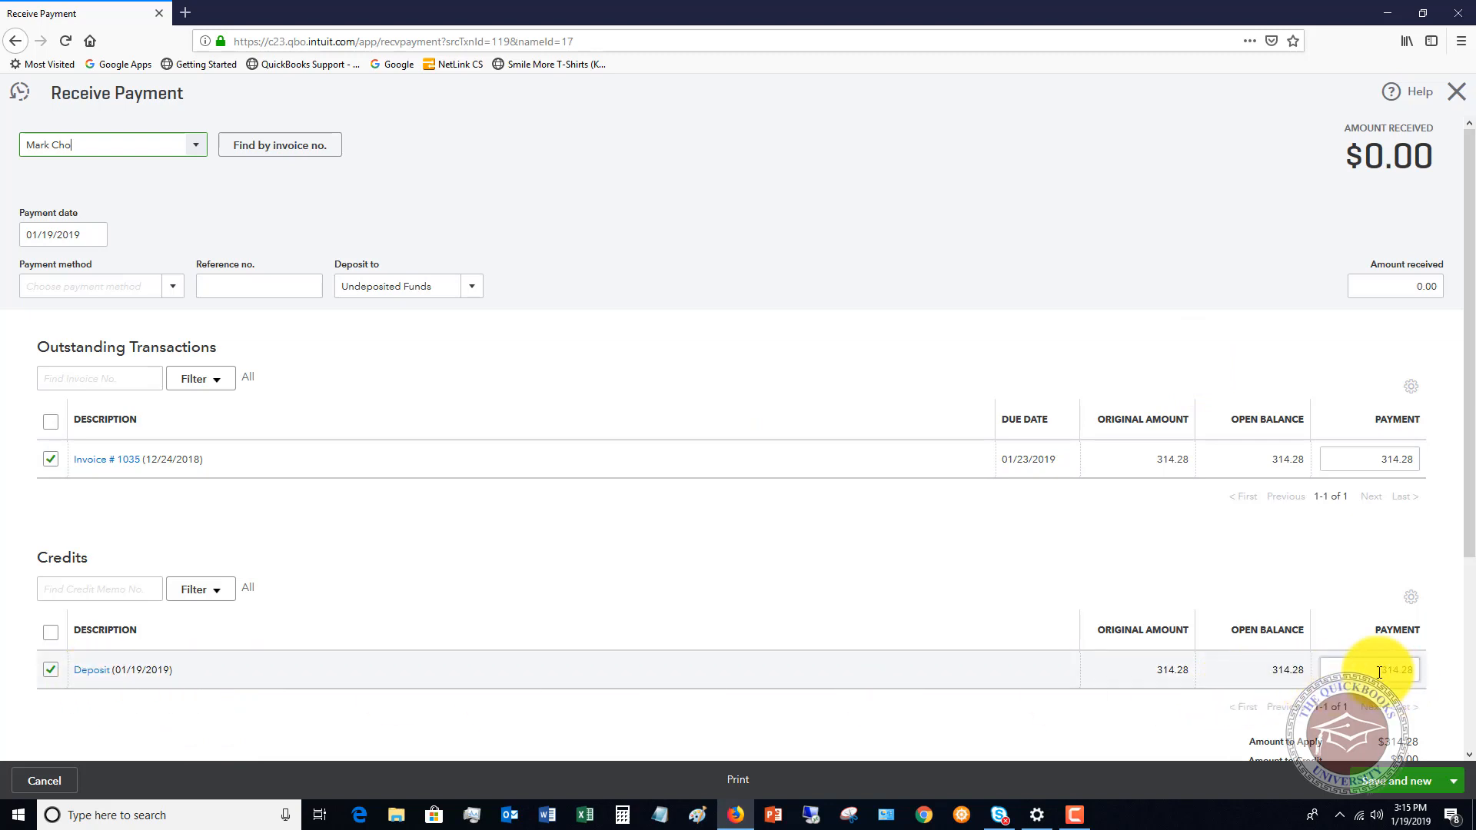
{"action": "mouse_move", "coordinate": [718, 246]}
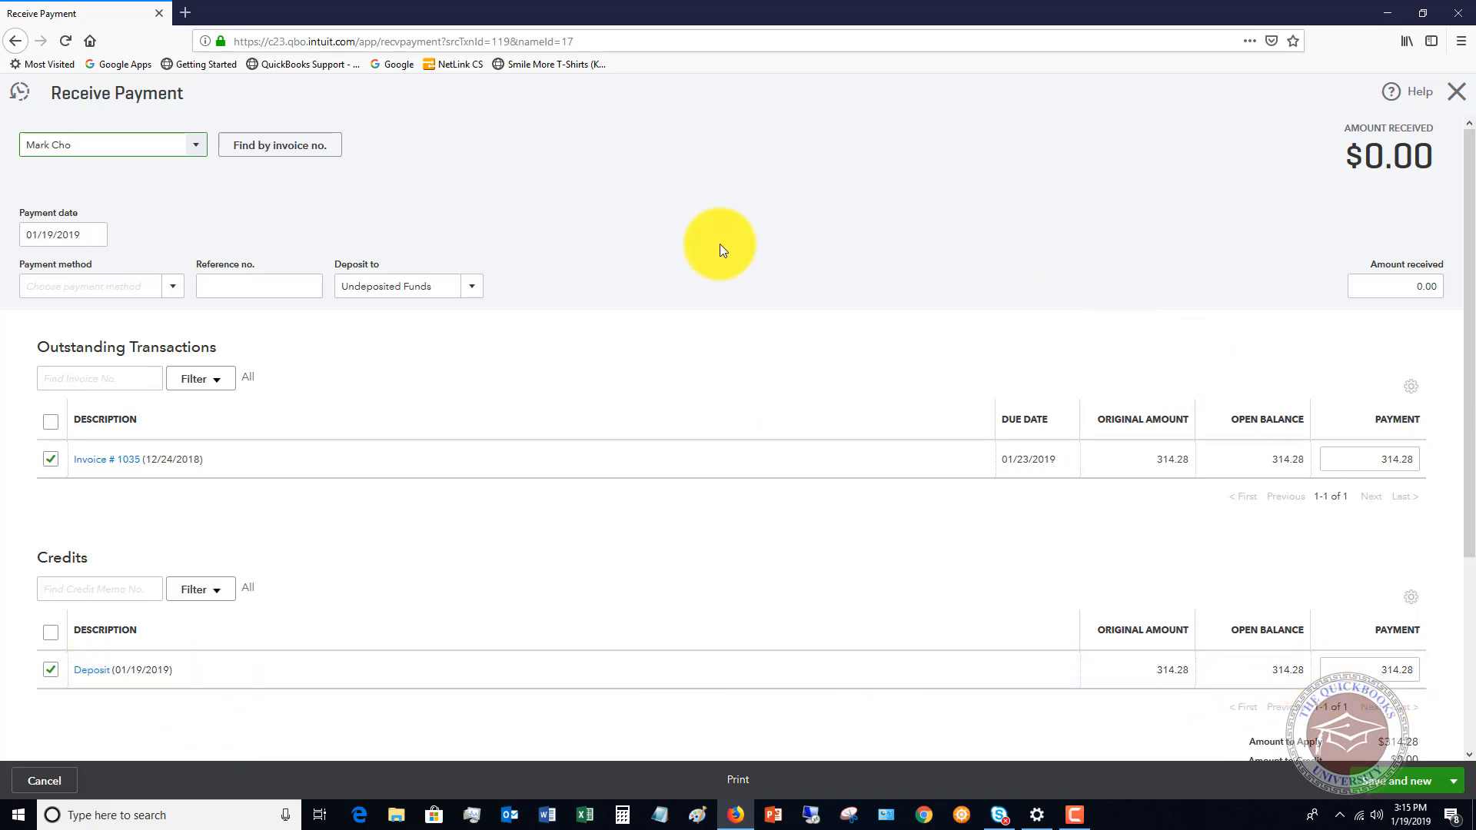
{"action": "mouse_move", "coordinate": [1402, 152]}
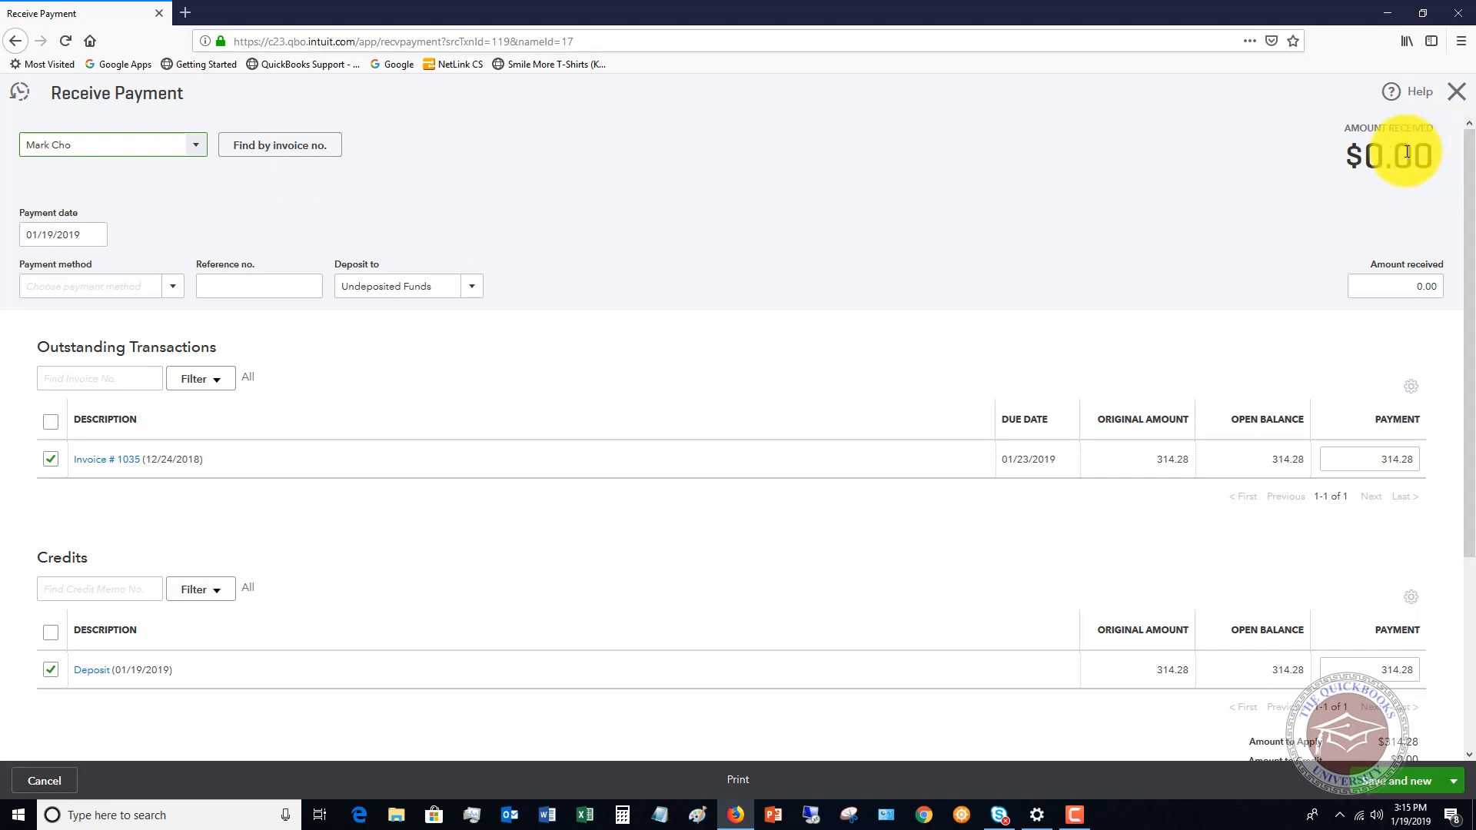
{"action": "scroll", "scroll_direction": "down", "scroll_amount": 3}
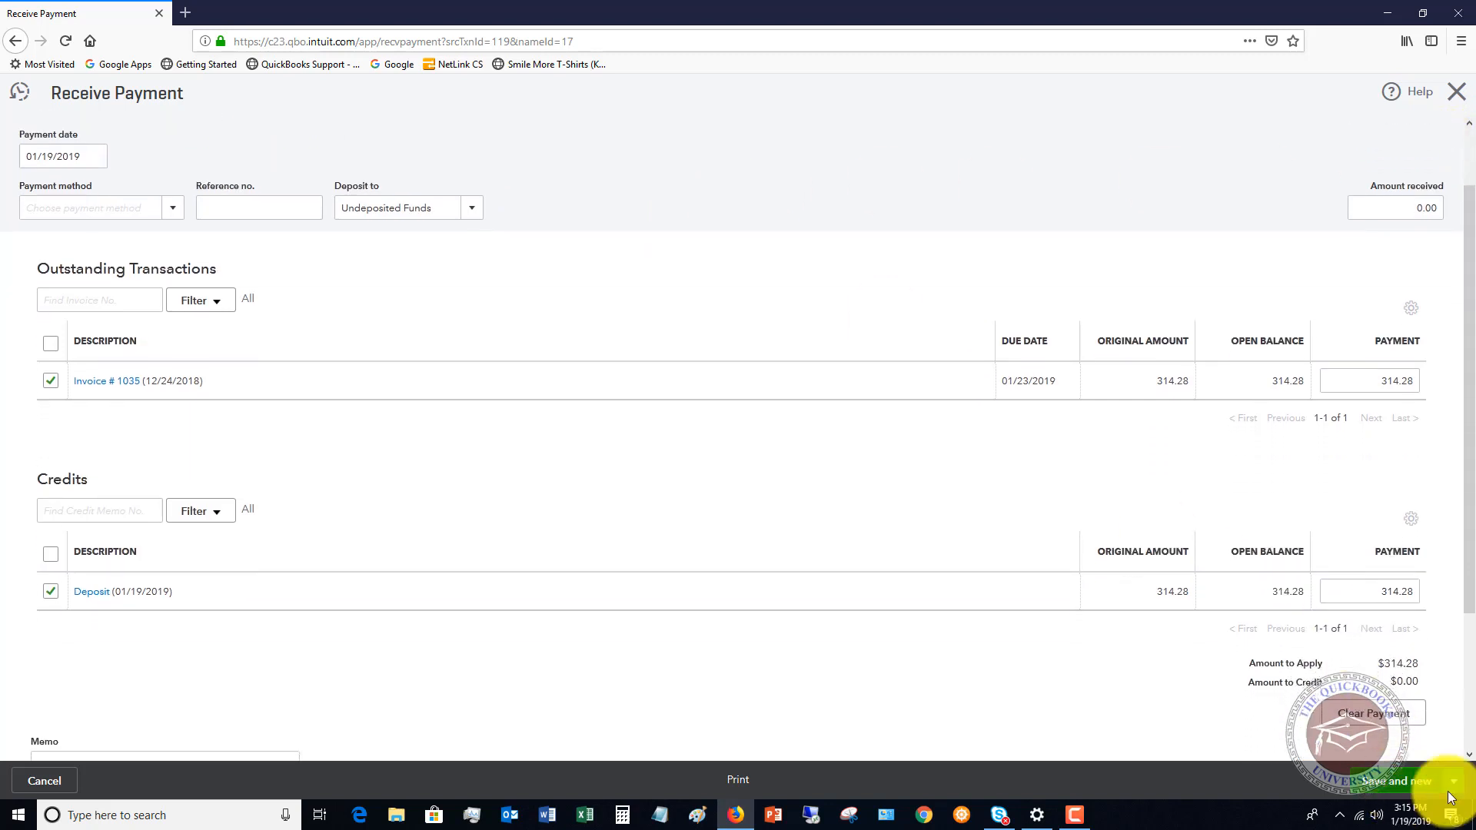
{"action": "left_click", "coordinate": [1451, 781]}
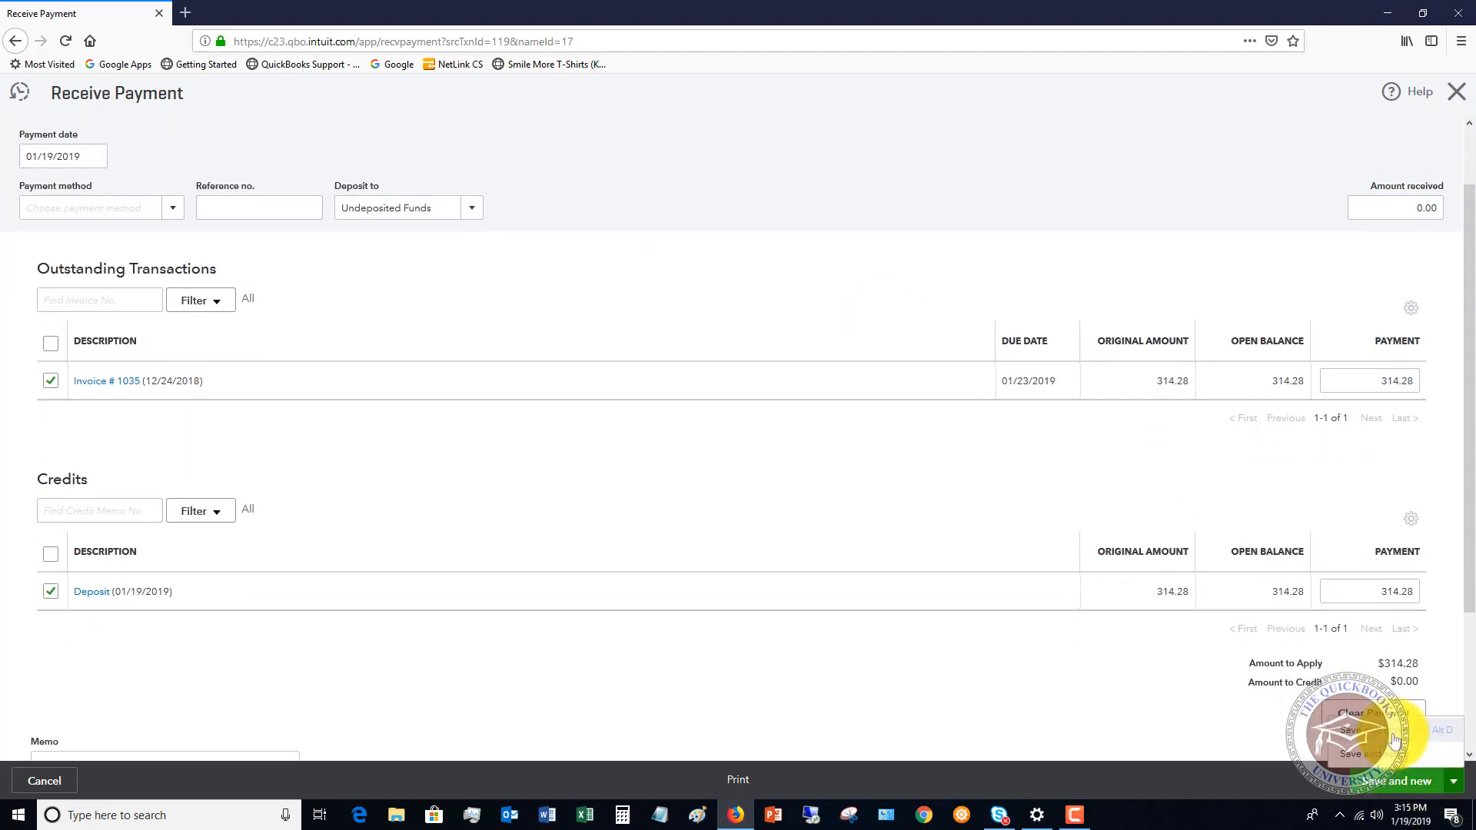
{"action": "scroll", "scroll_direction": "up", "scroll_amount": 3}
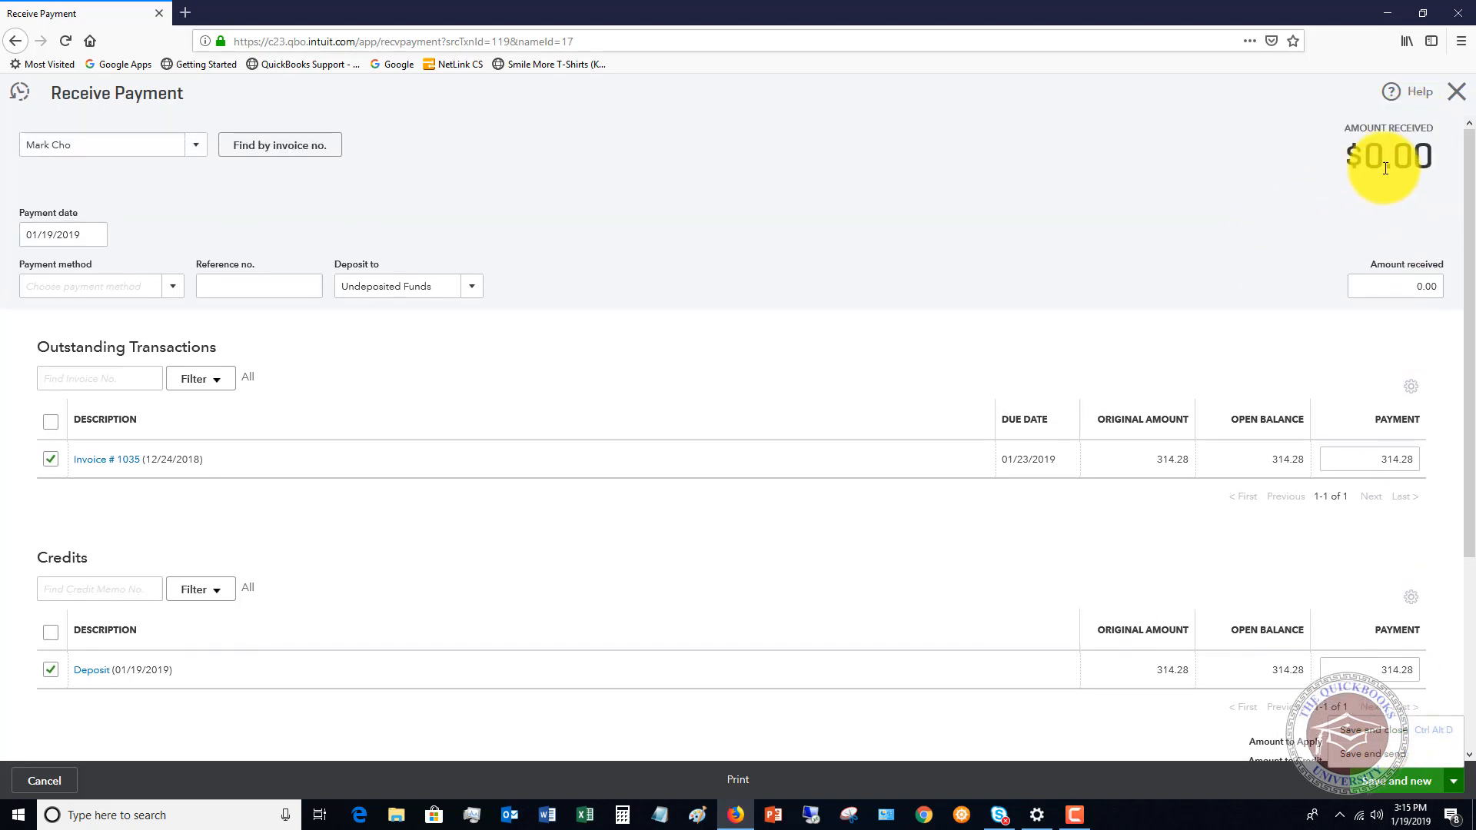
{"action": "scroll", "scroll_direction": "down", "scroll_amount": 3}
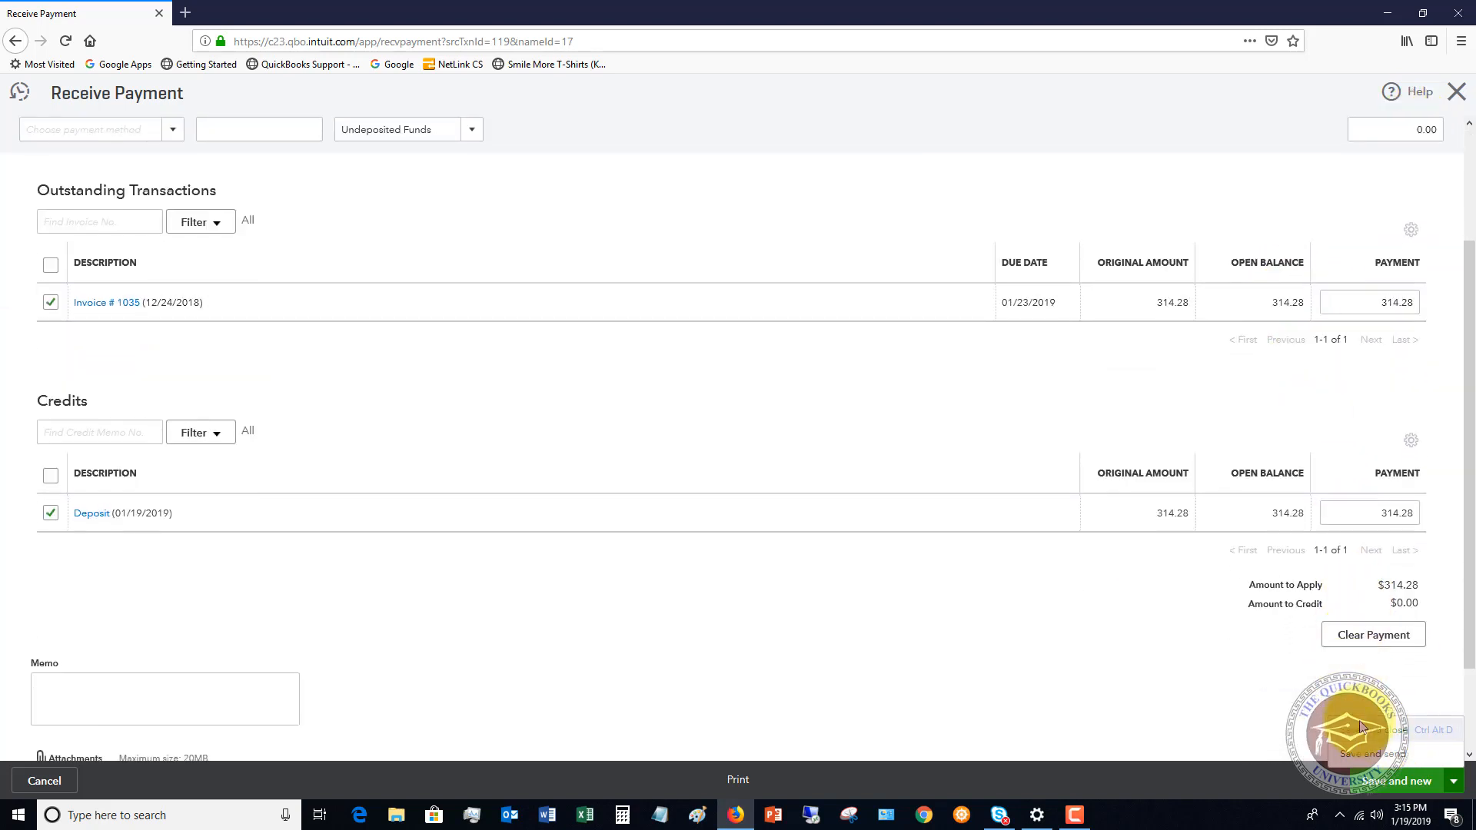
{"action": "mouse_move", "coordinate": [1251, 533]}
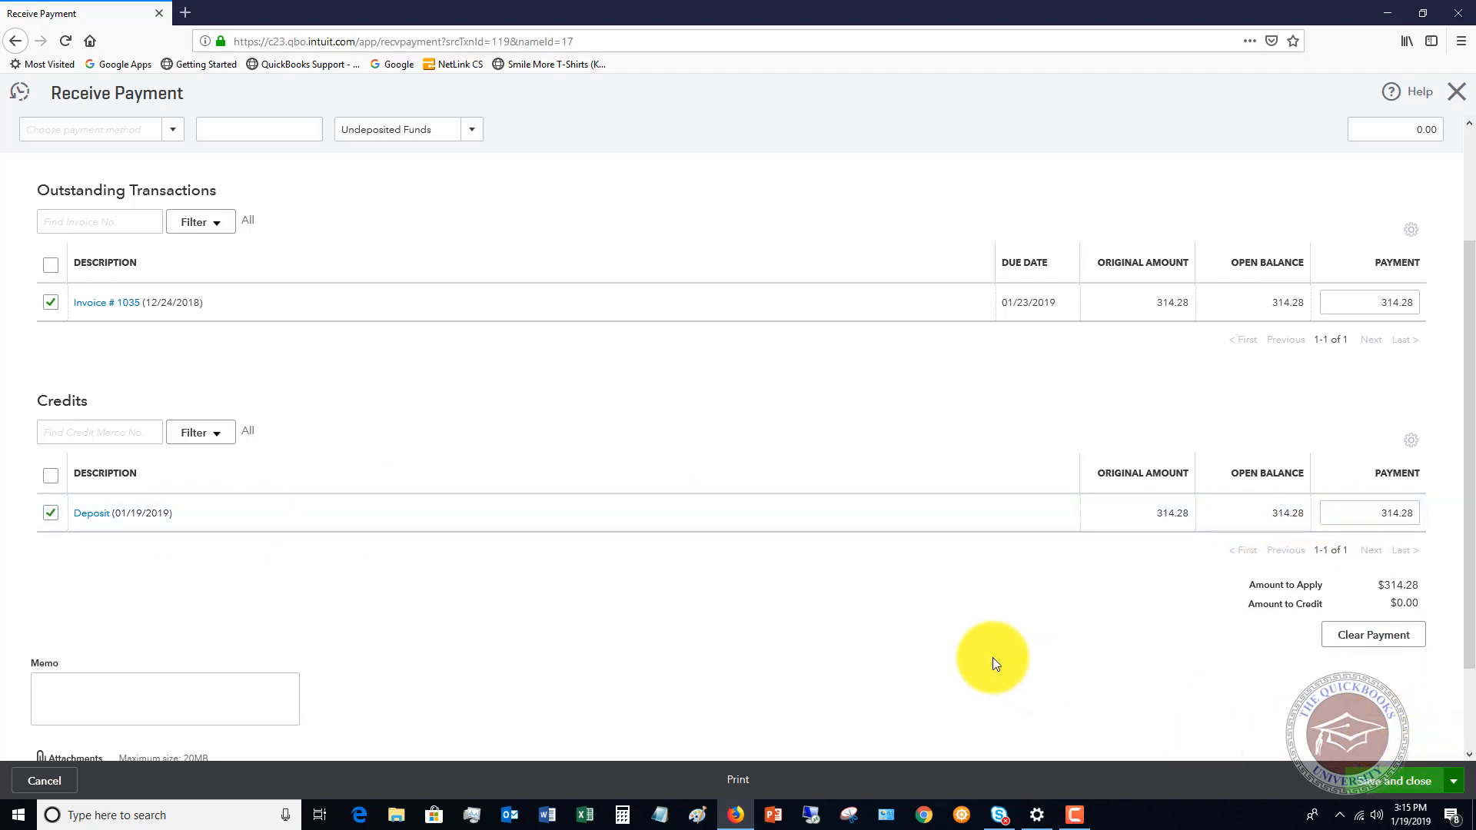
{"action": "left_click", "coordinate": [1391, 781]}
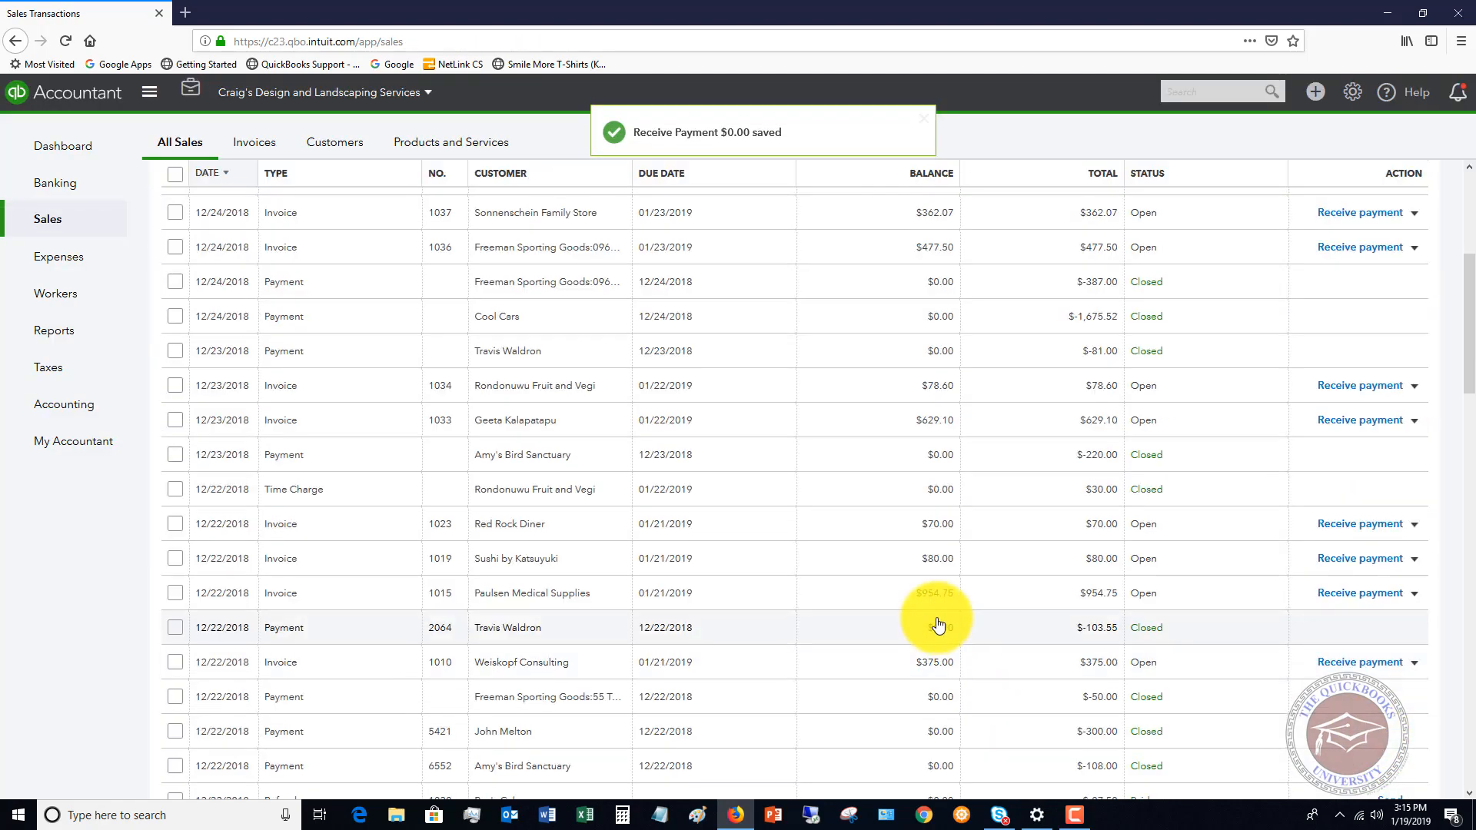
{"action": "scroll", "scroll_direction": "up", "scroll_amount": 3}
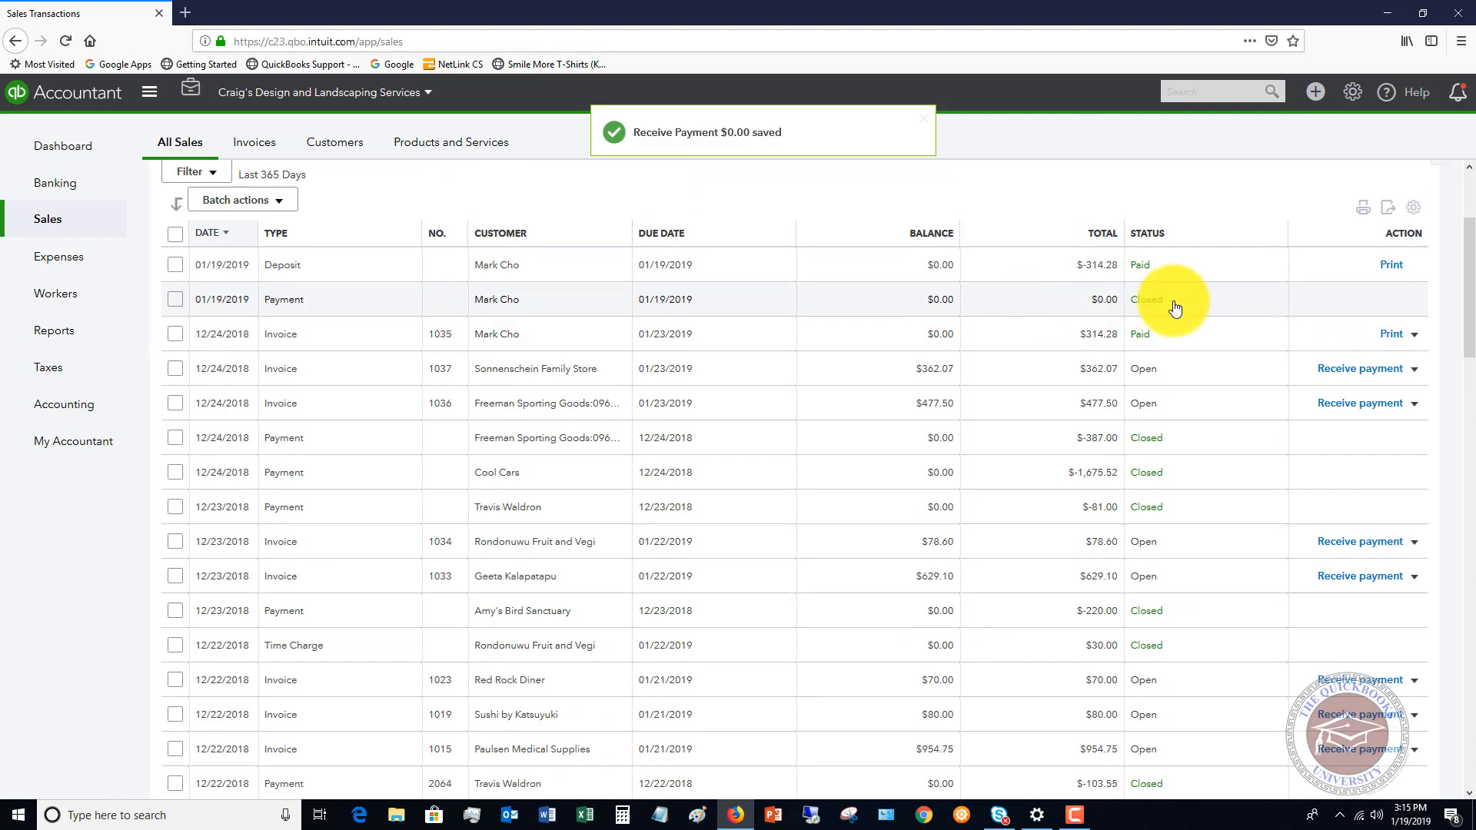